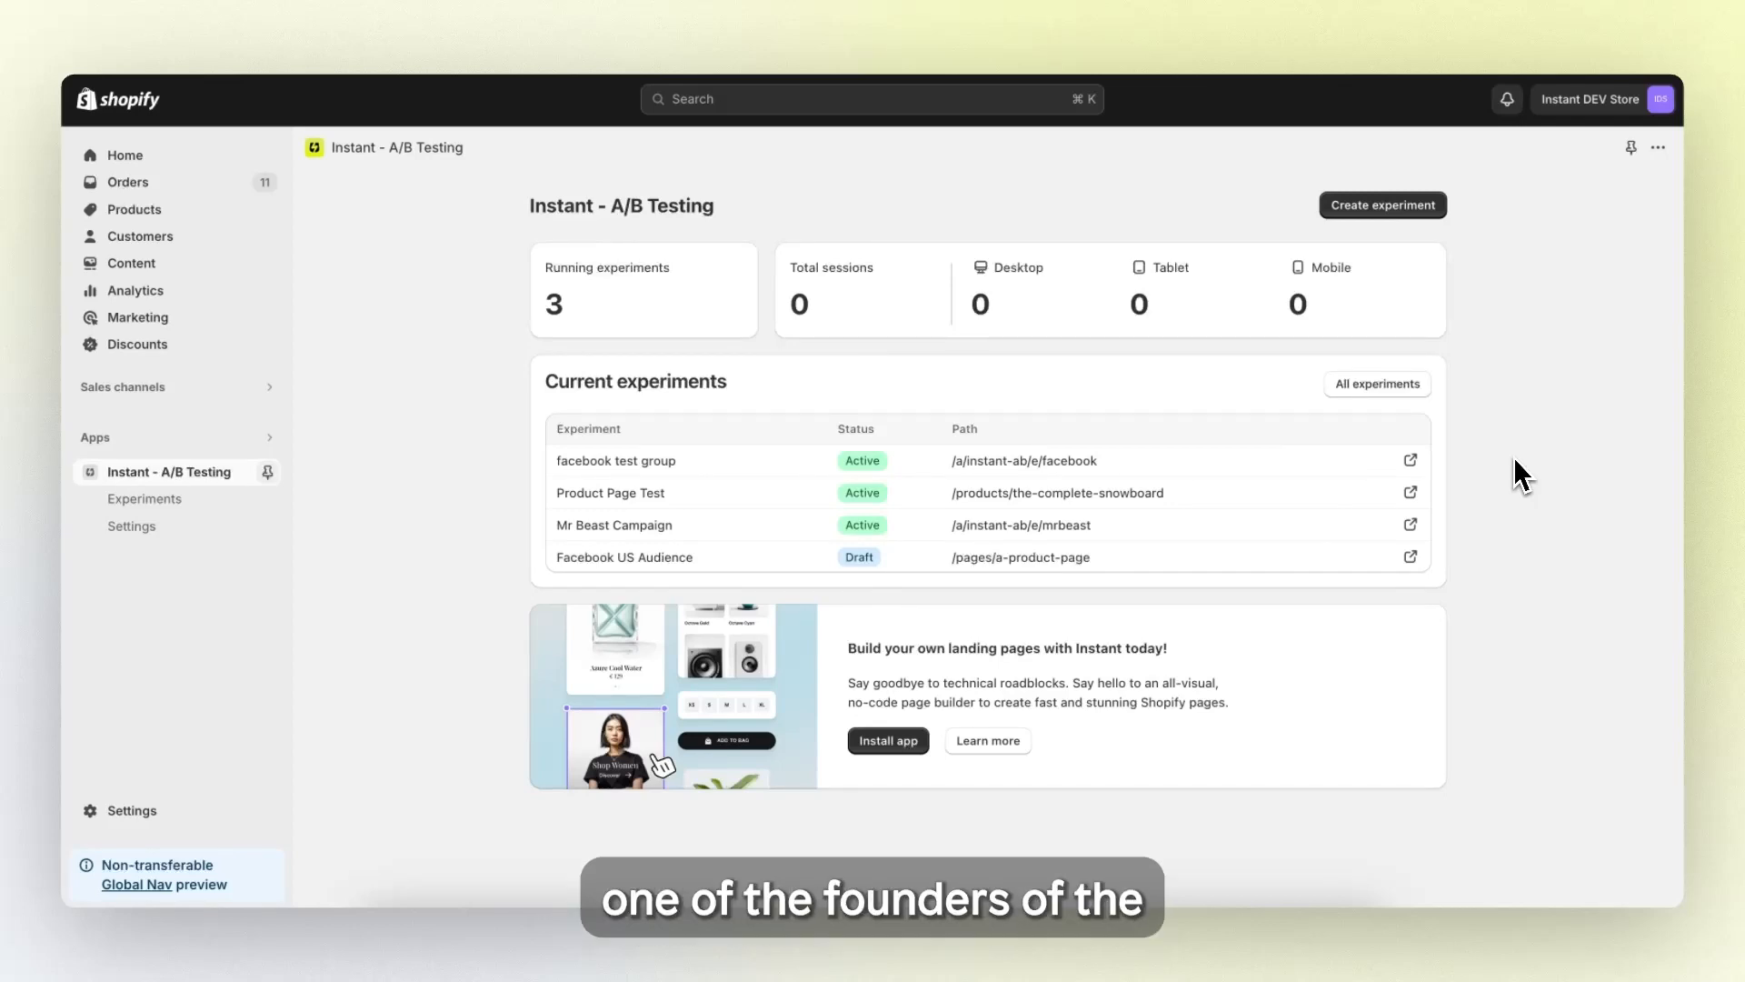
mouse_move(1471, 553)
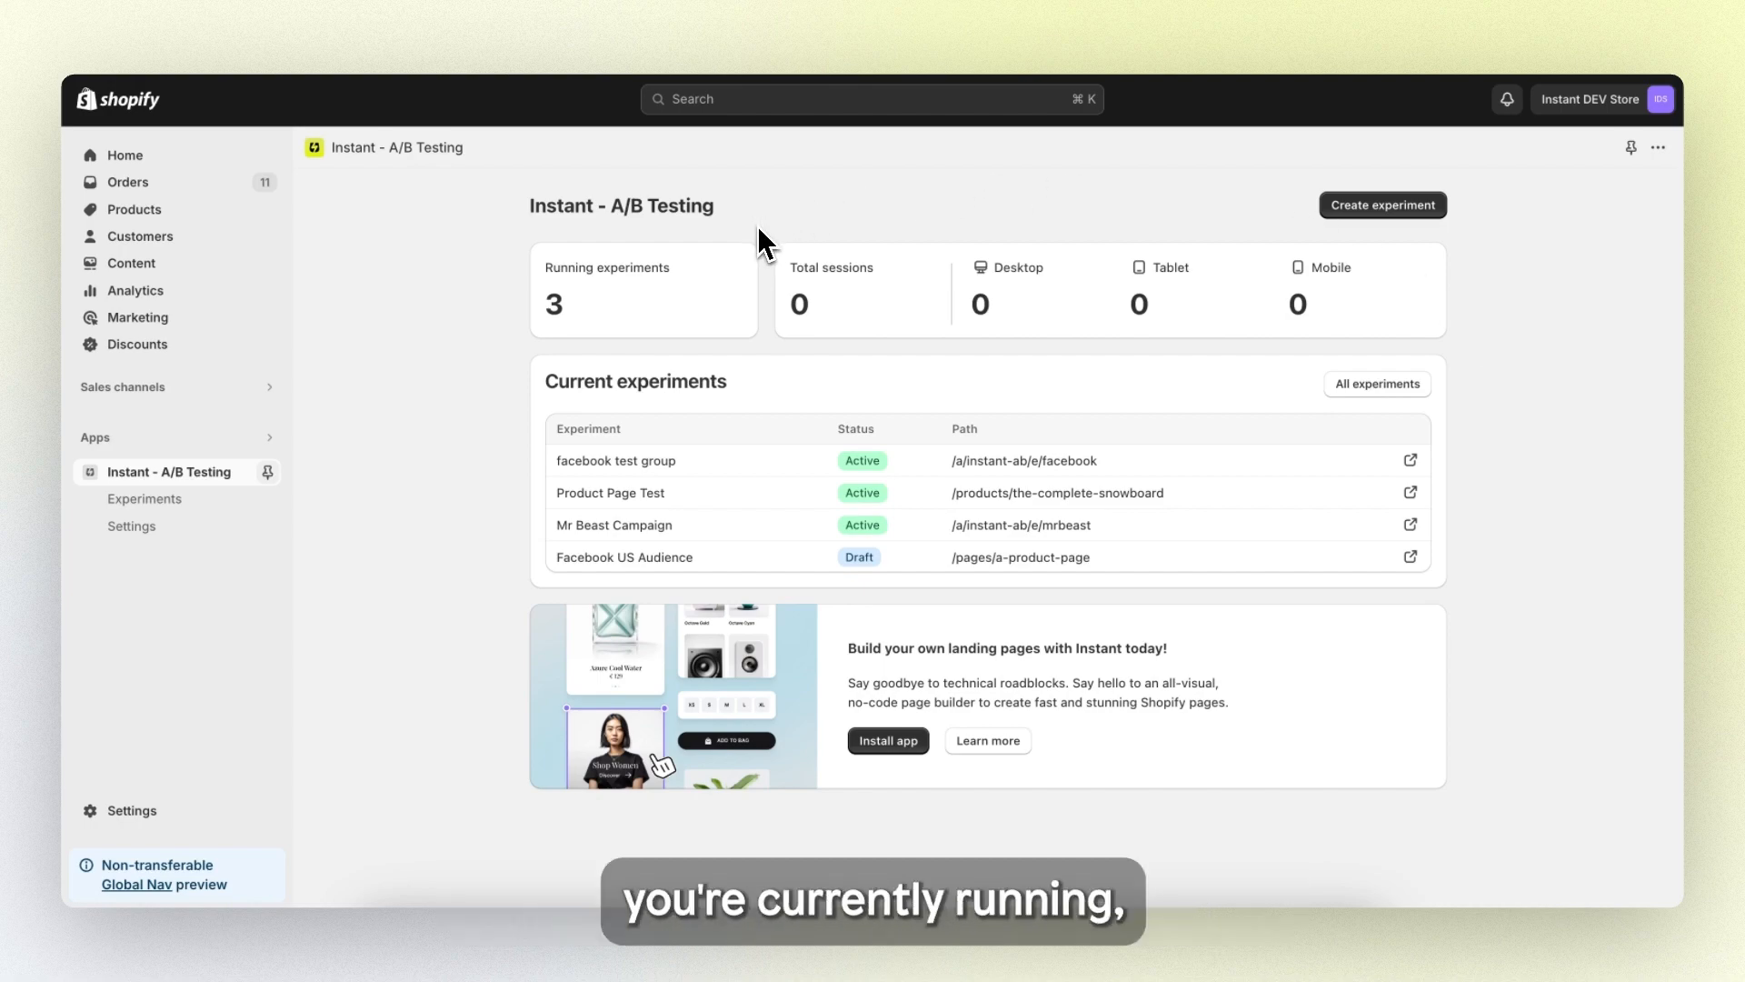
mouse_move(855, 226)
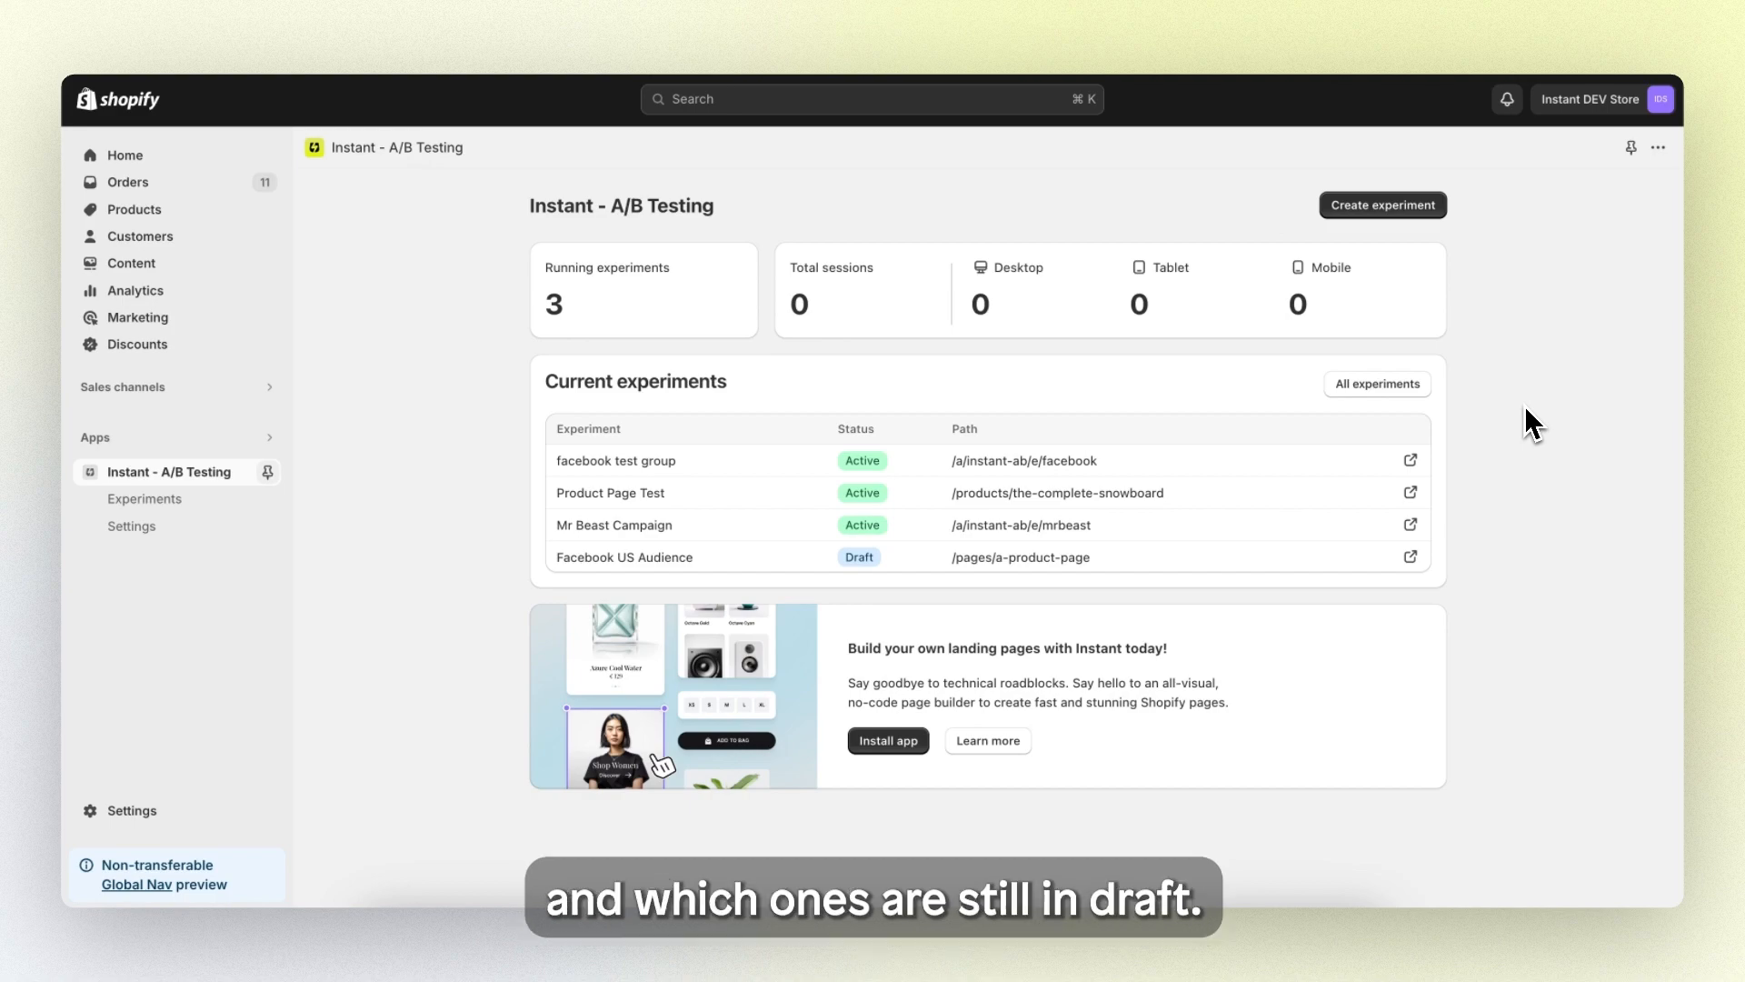
mouse_move(1536, 620)
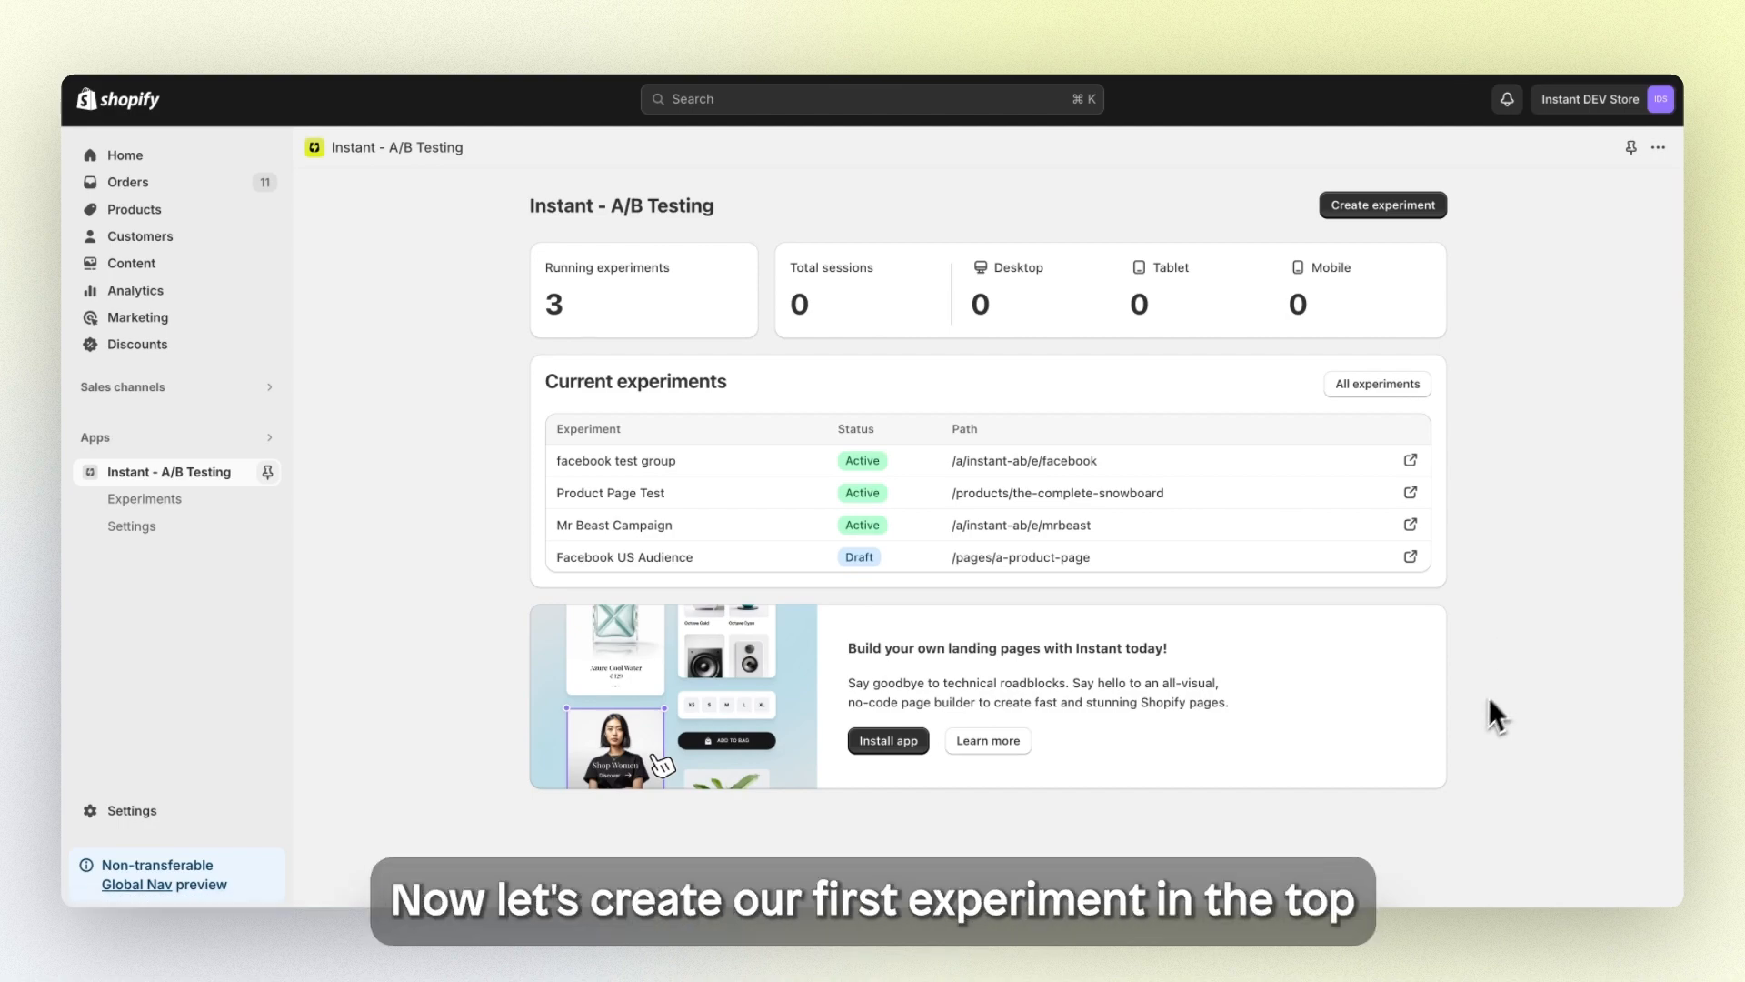
mouse_move(1523, 347)
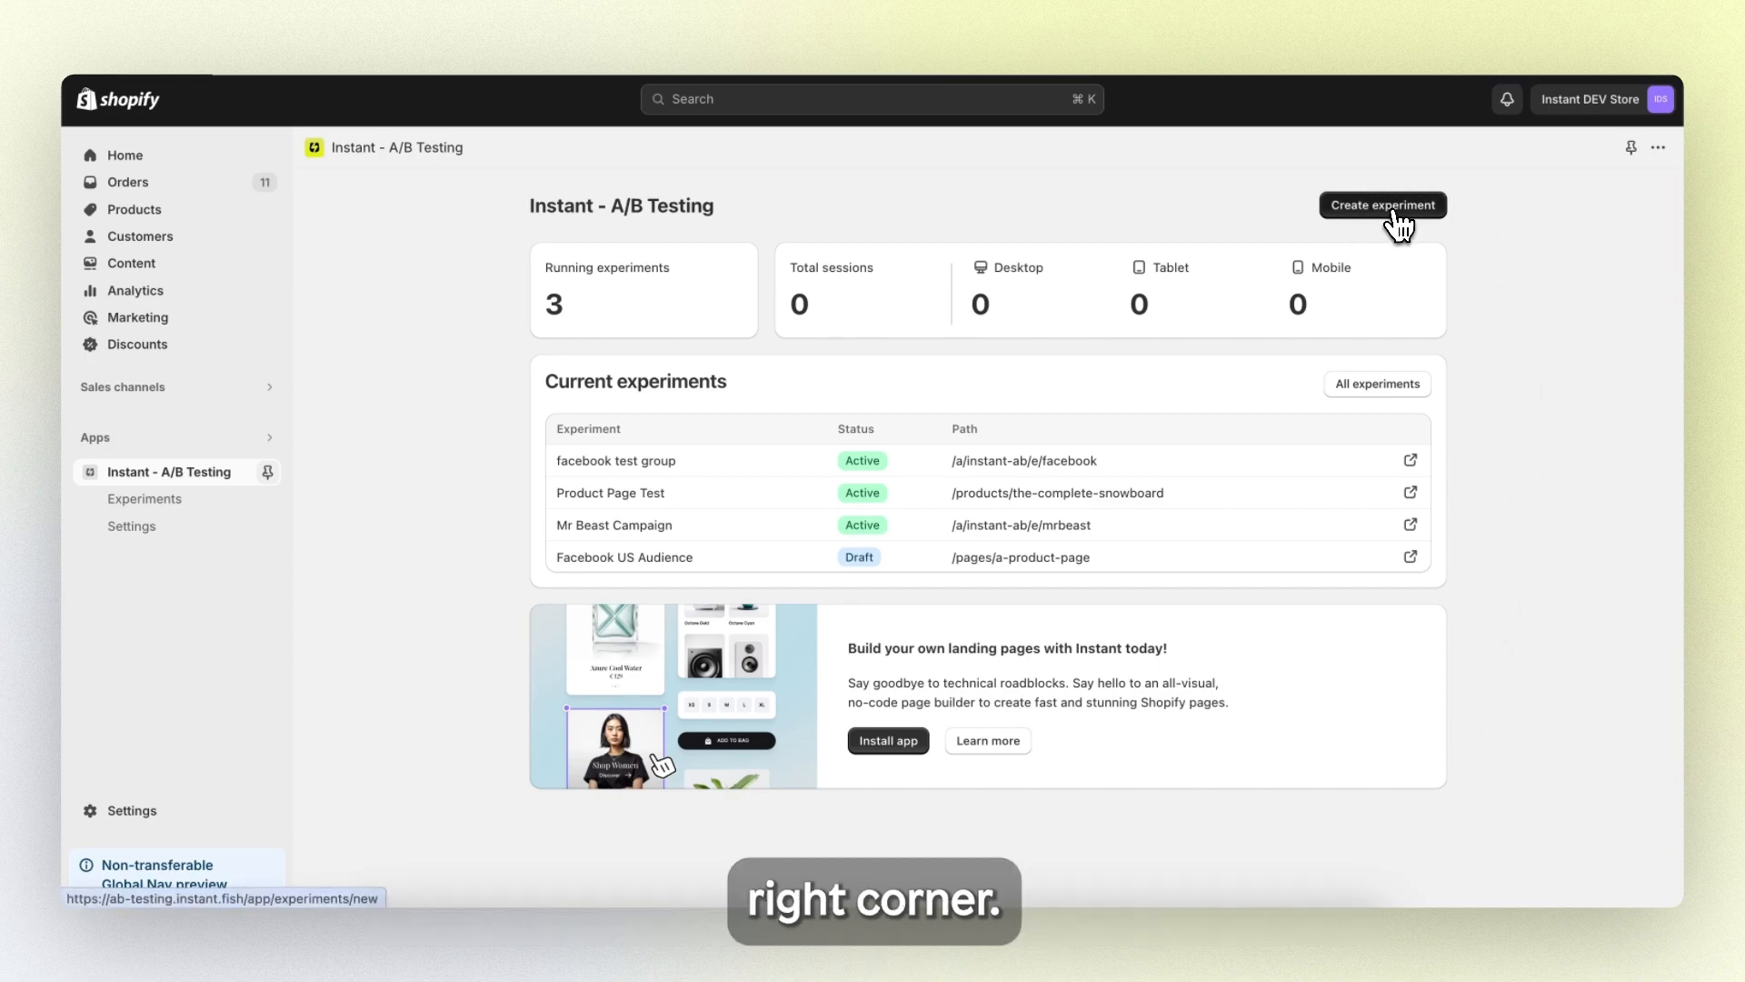
Step: Create a new experiment named 'test1' and bring up the existing-page picker
click(1381, 205)
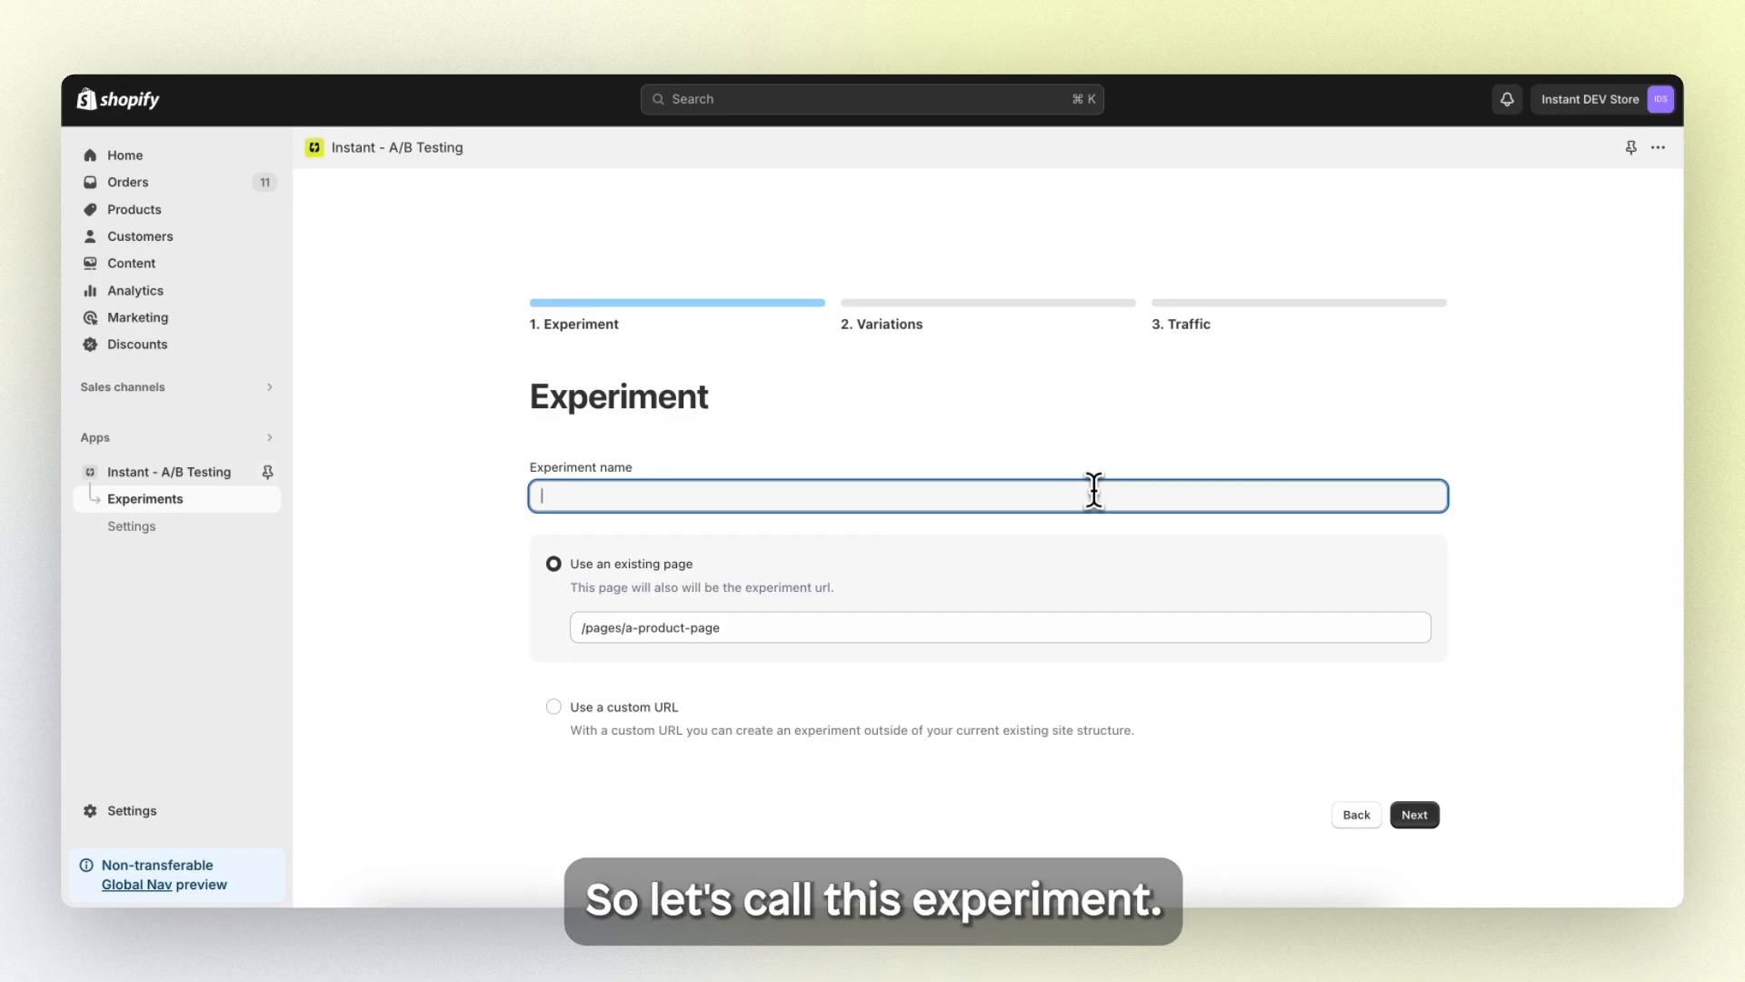
text(test1)
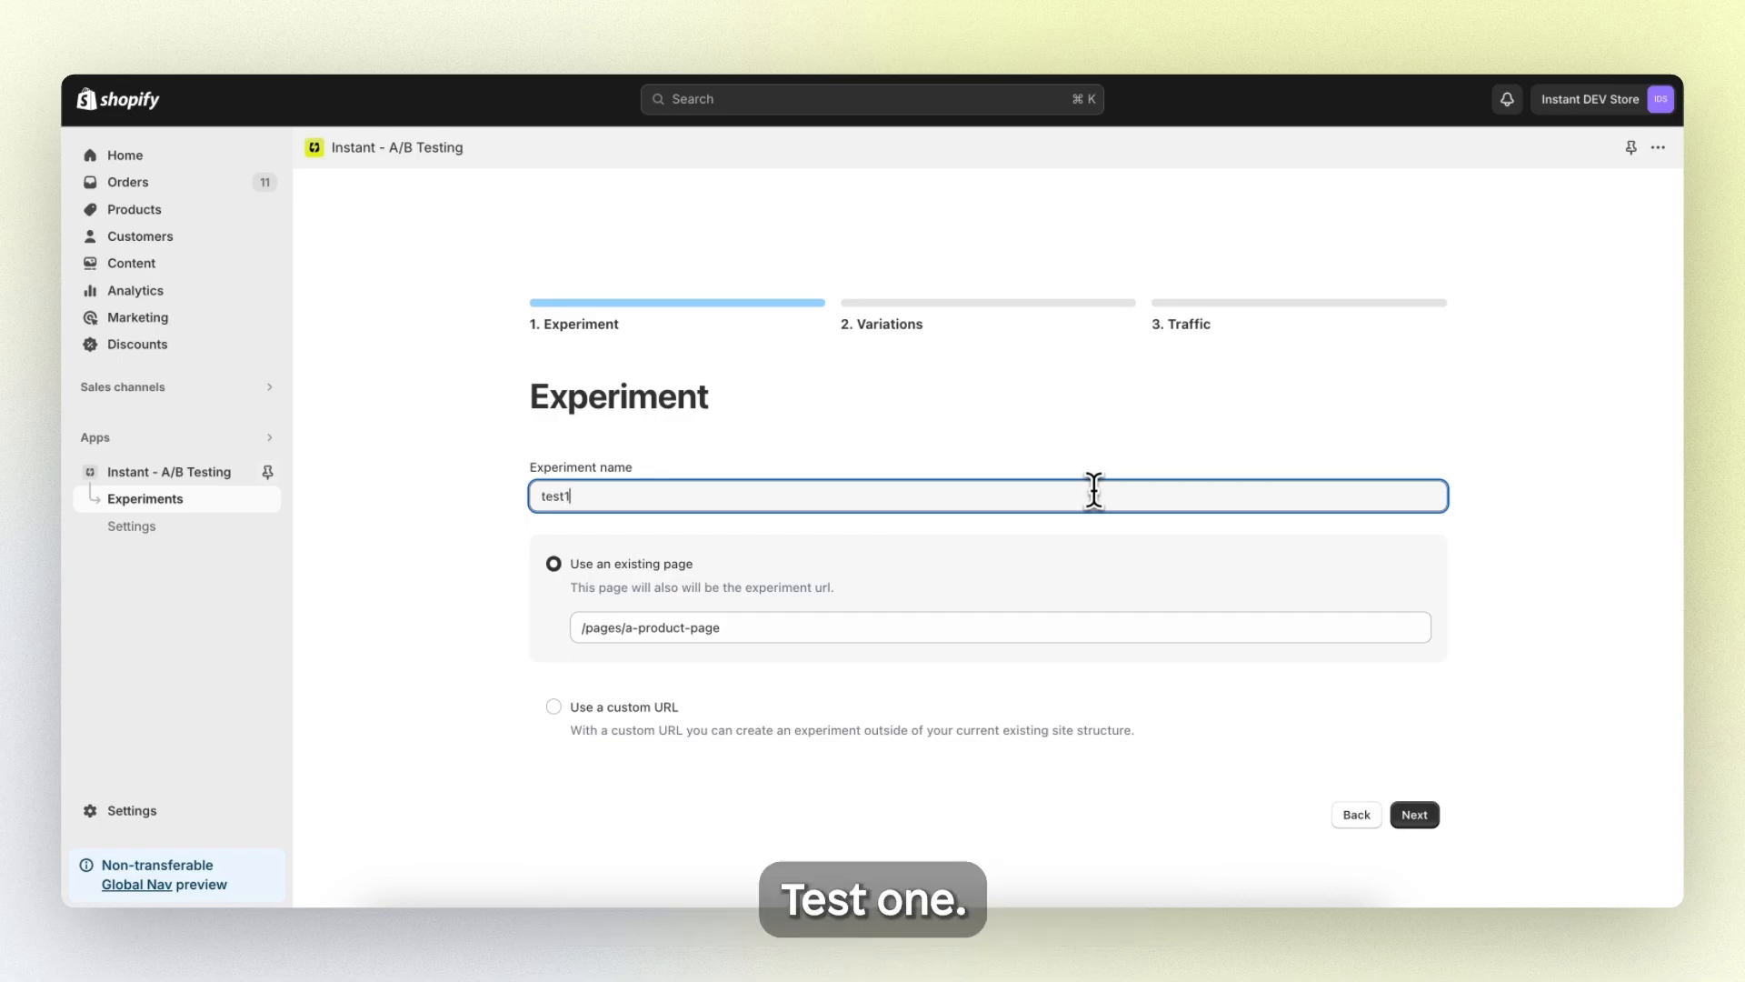
mouse_move(1058, 582)
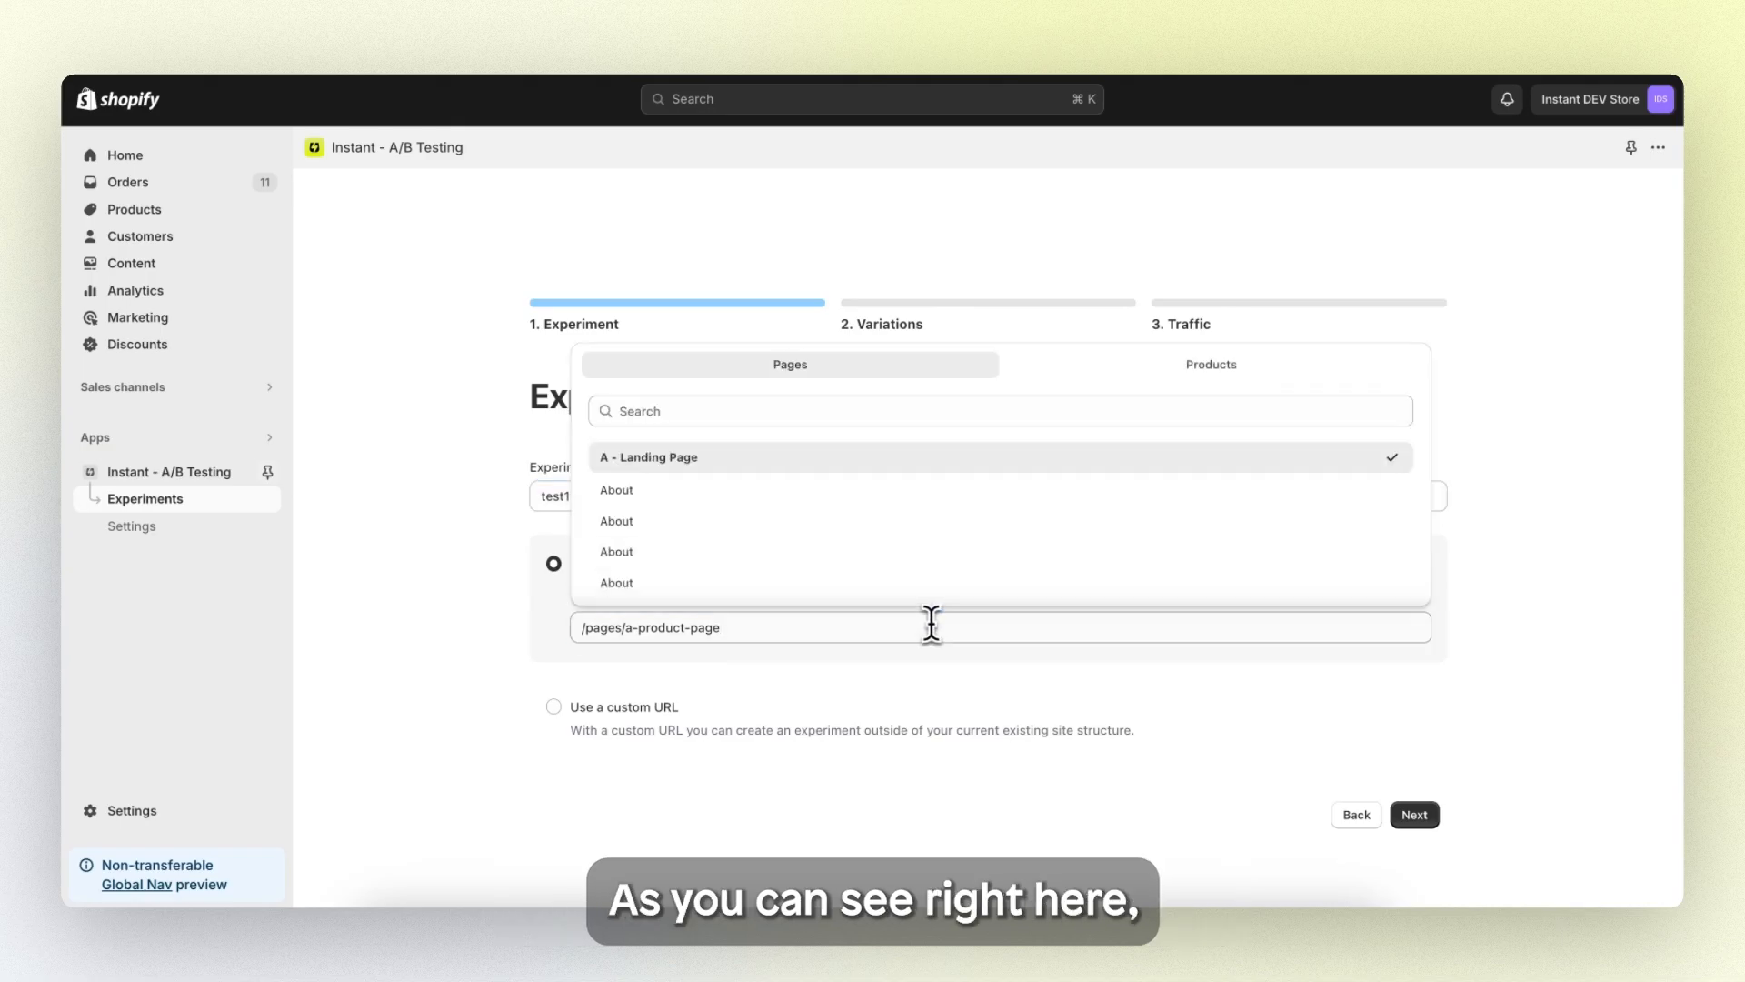
mouse_move(865, 424)
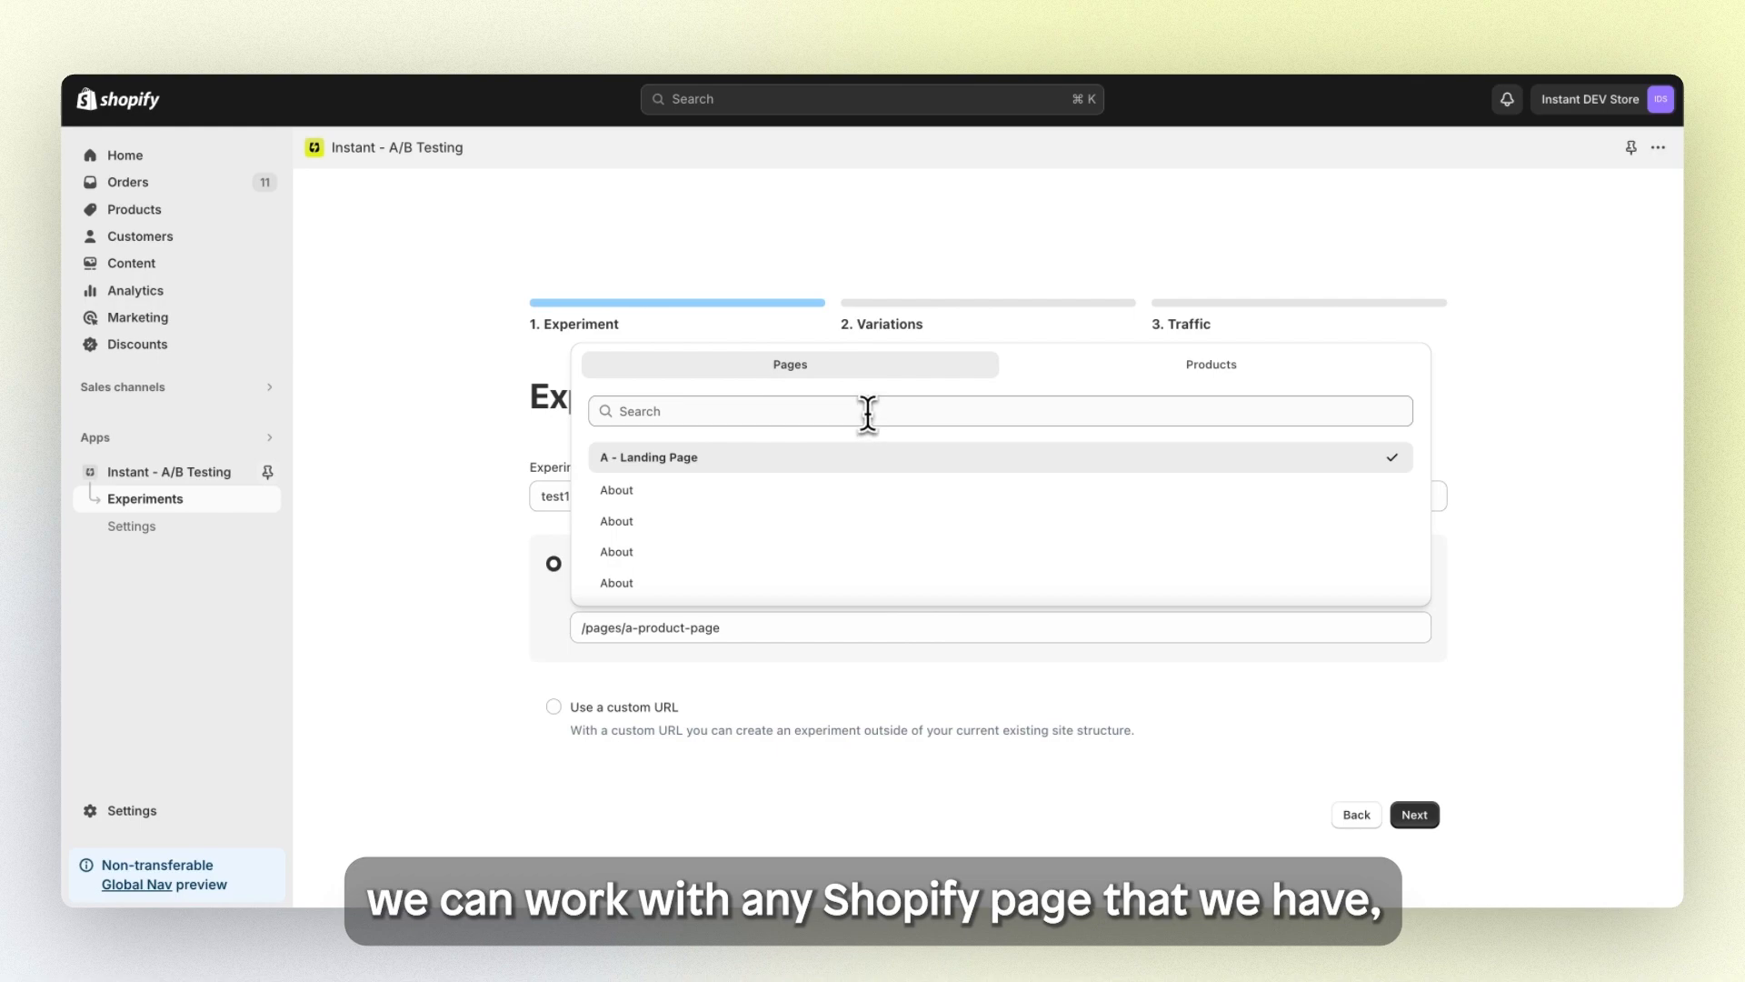
click(1209, 363)
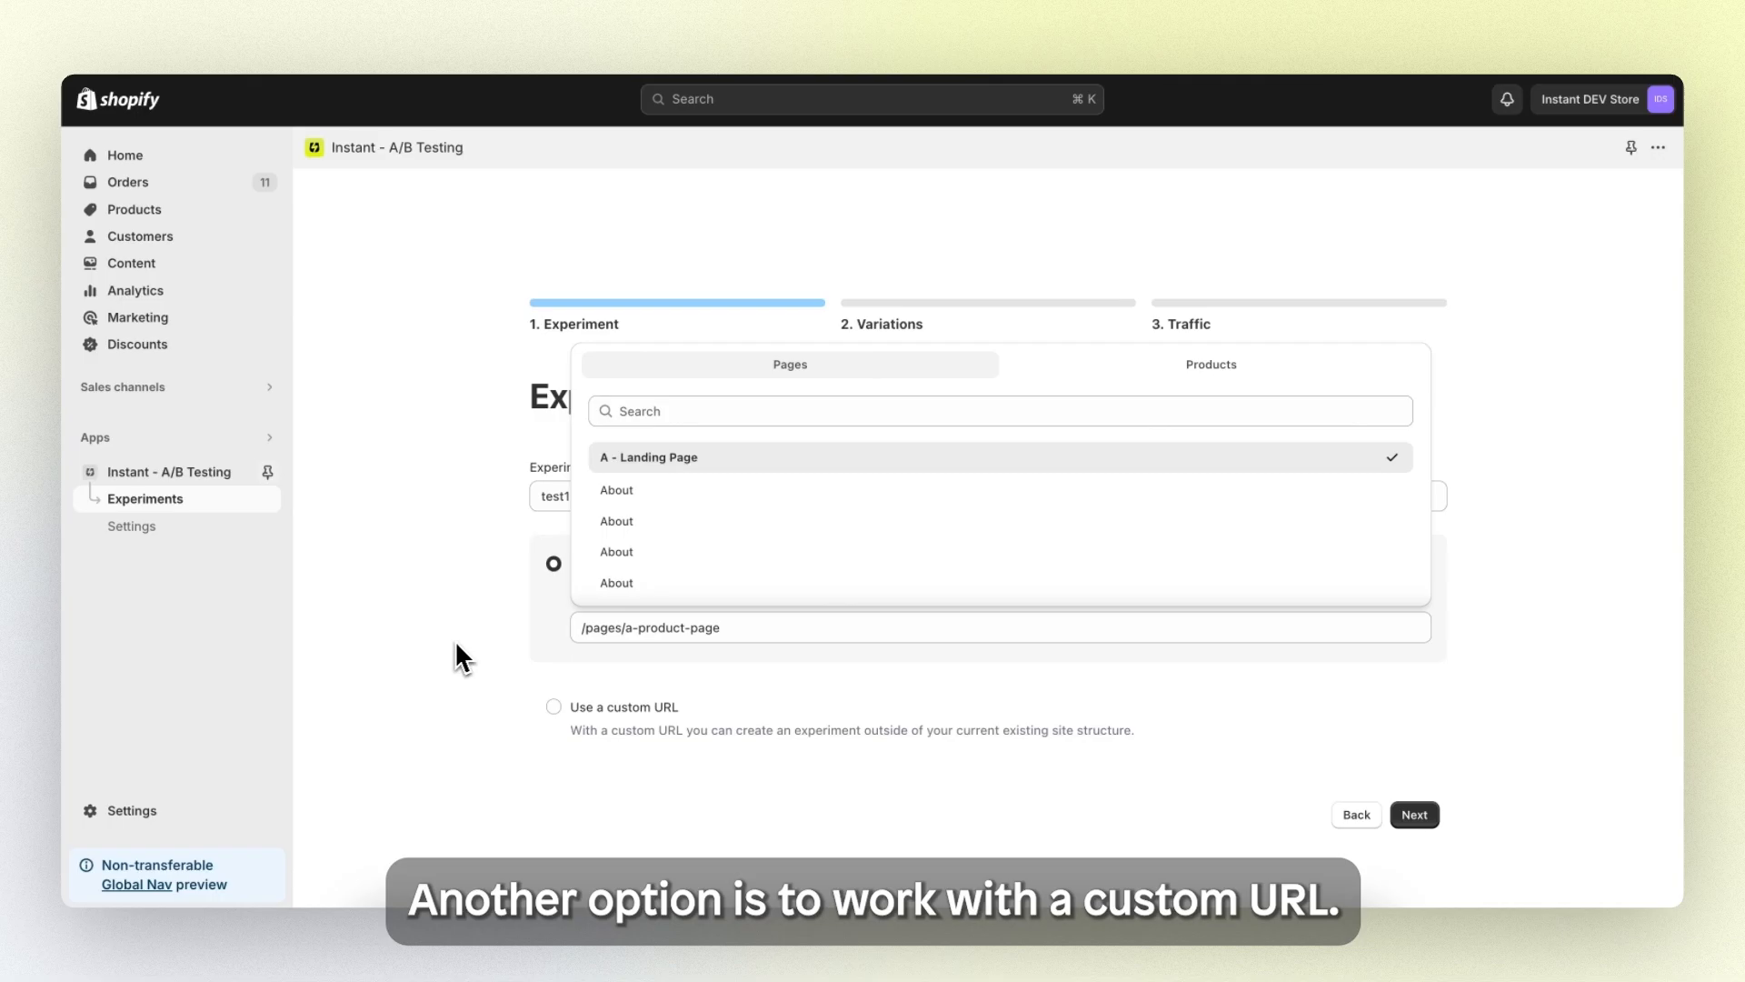
Step: Try a custom URL and change its generated slug ending to 'test1'
click(552, 673)
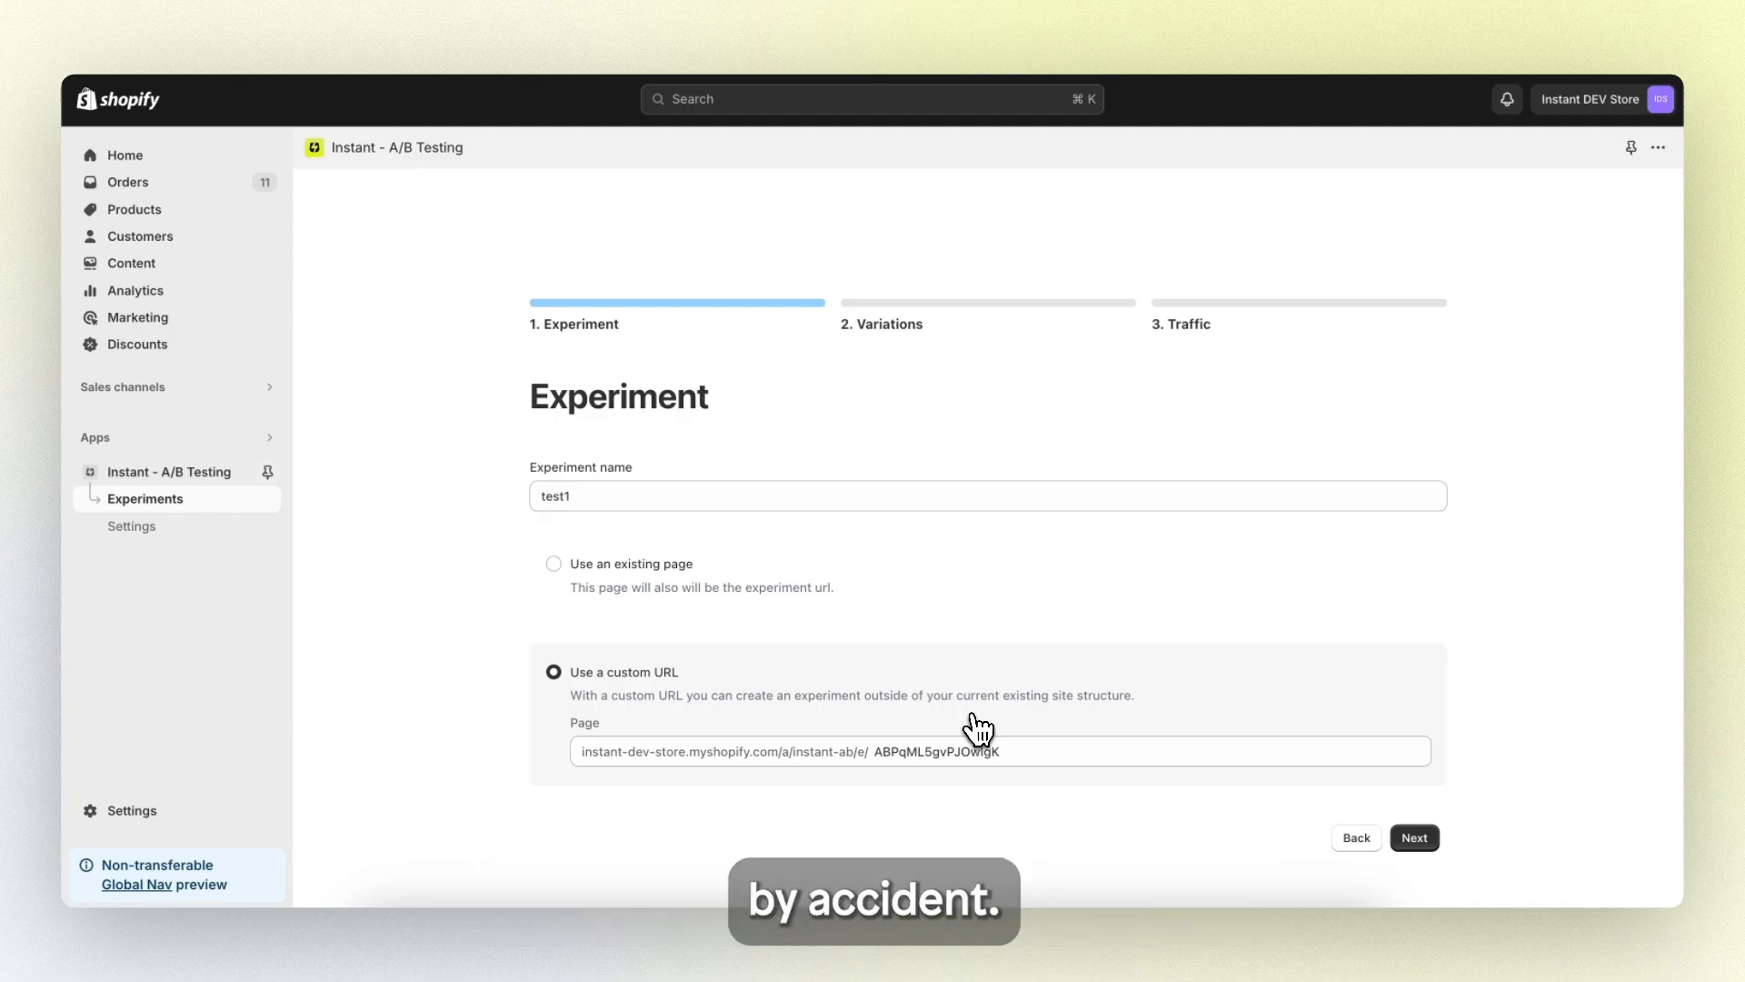
double_click(936, 751)
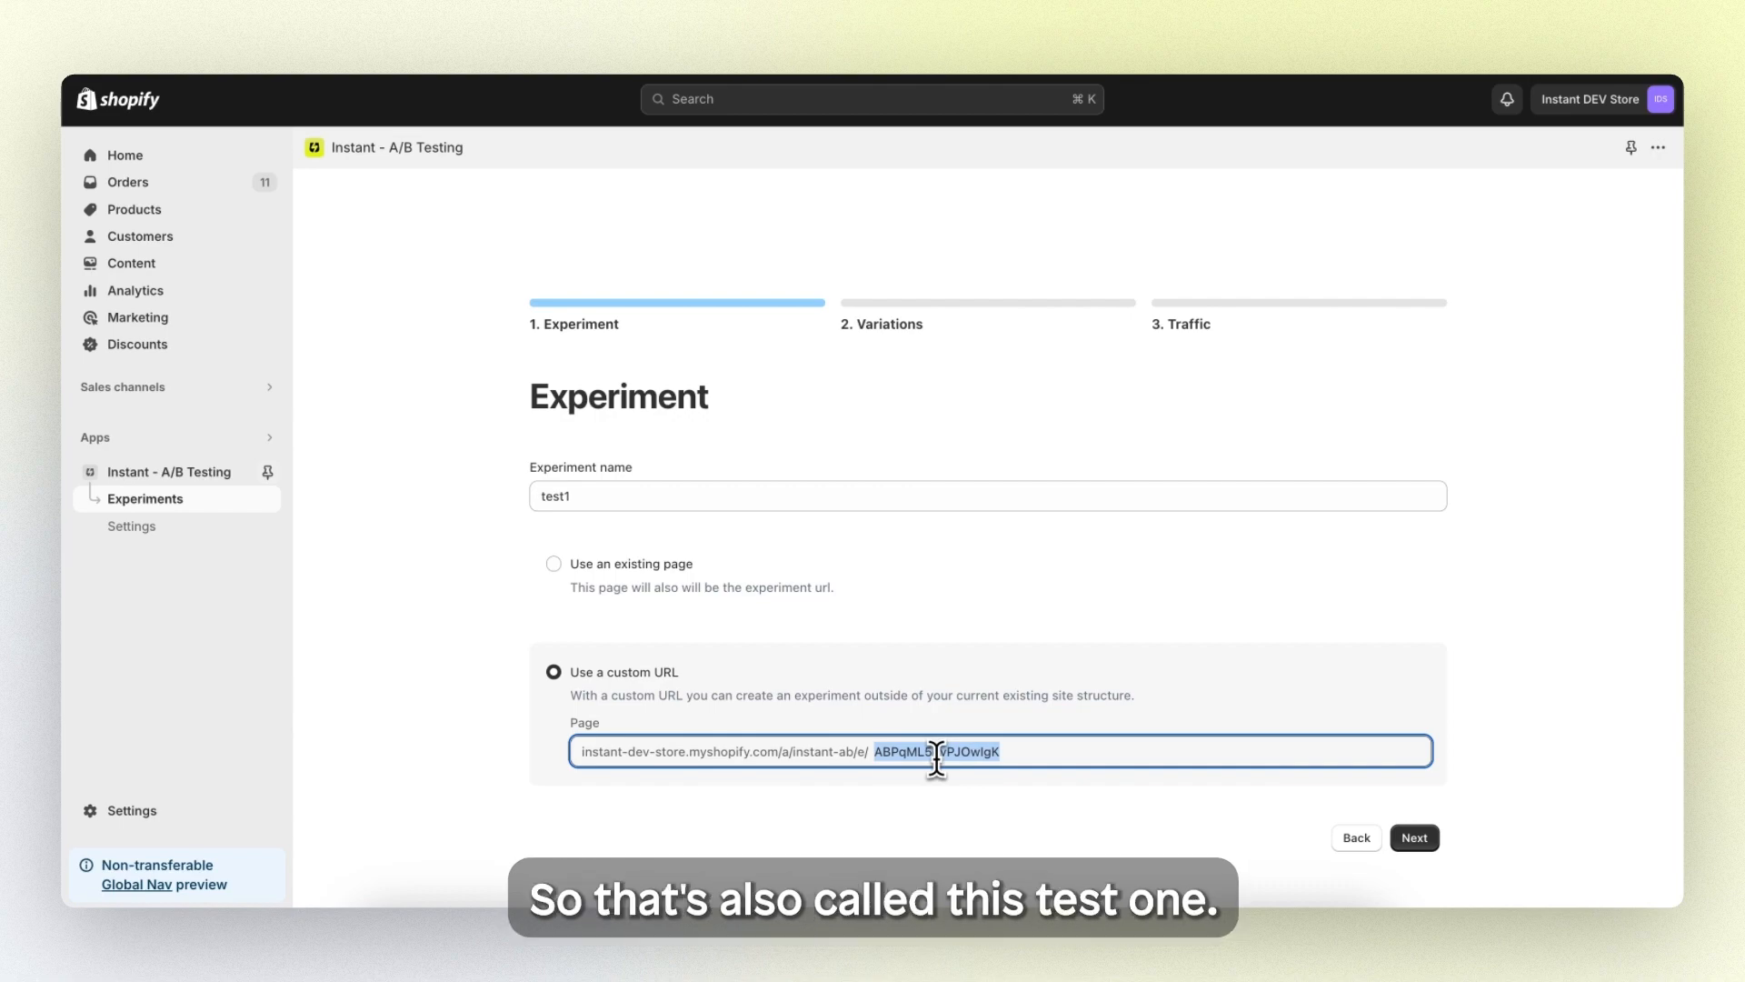
text(test1)
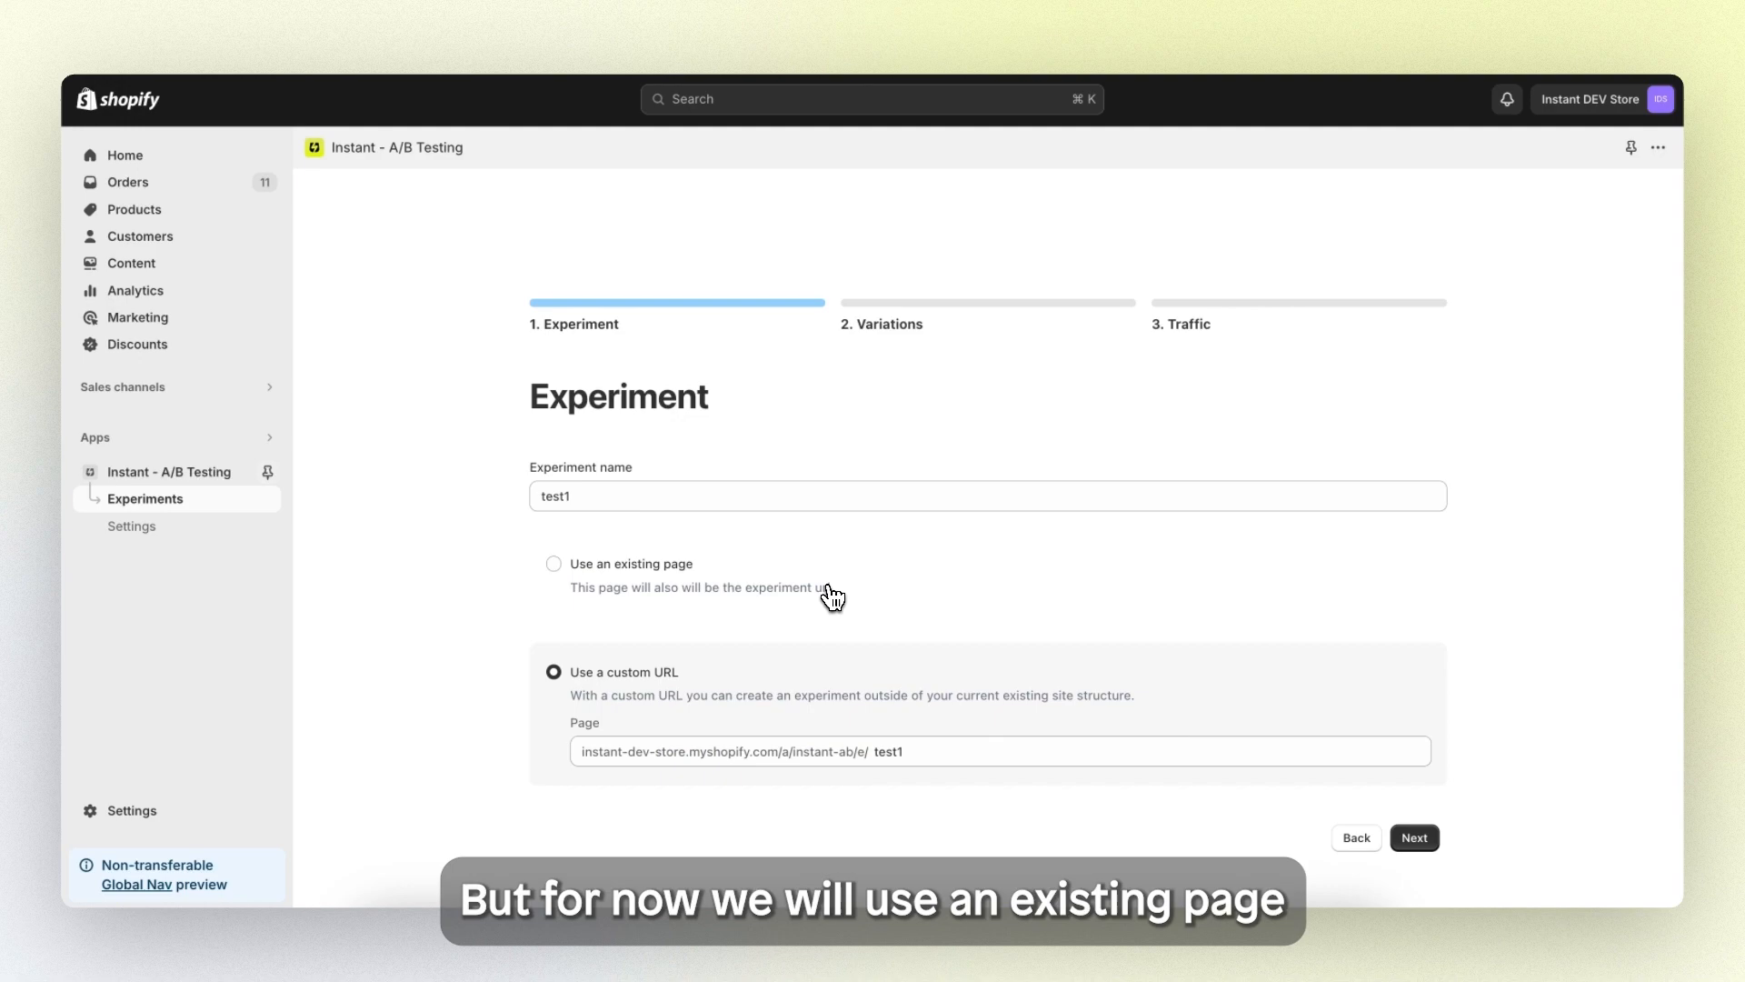
Step: Revert to an existing page, choose A - Landing Page, and continue to Variations
click(553, 563)
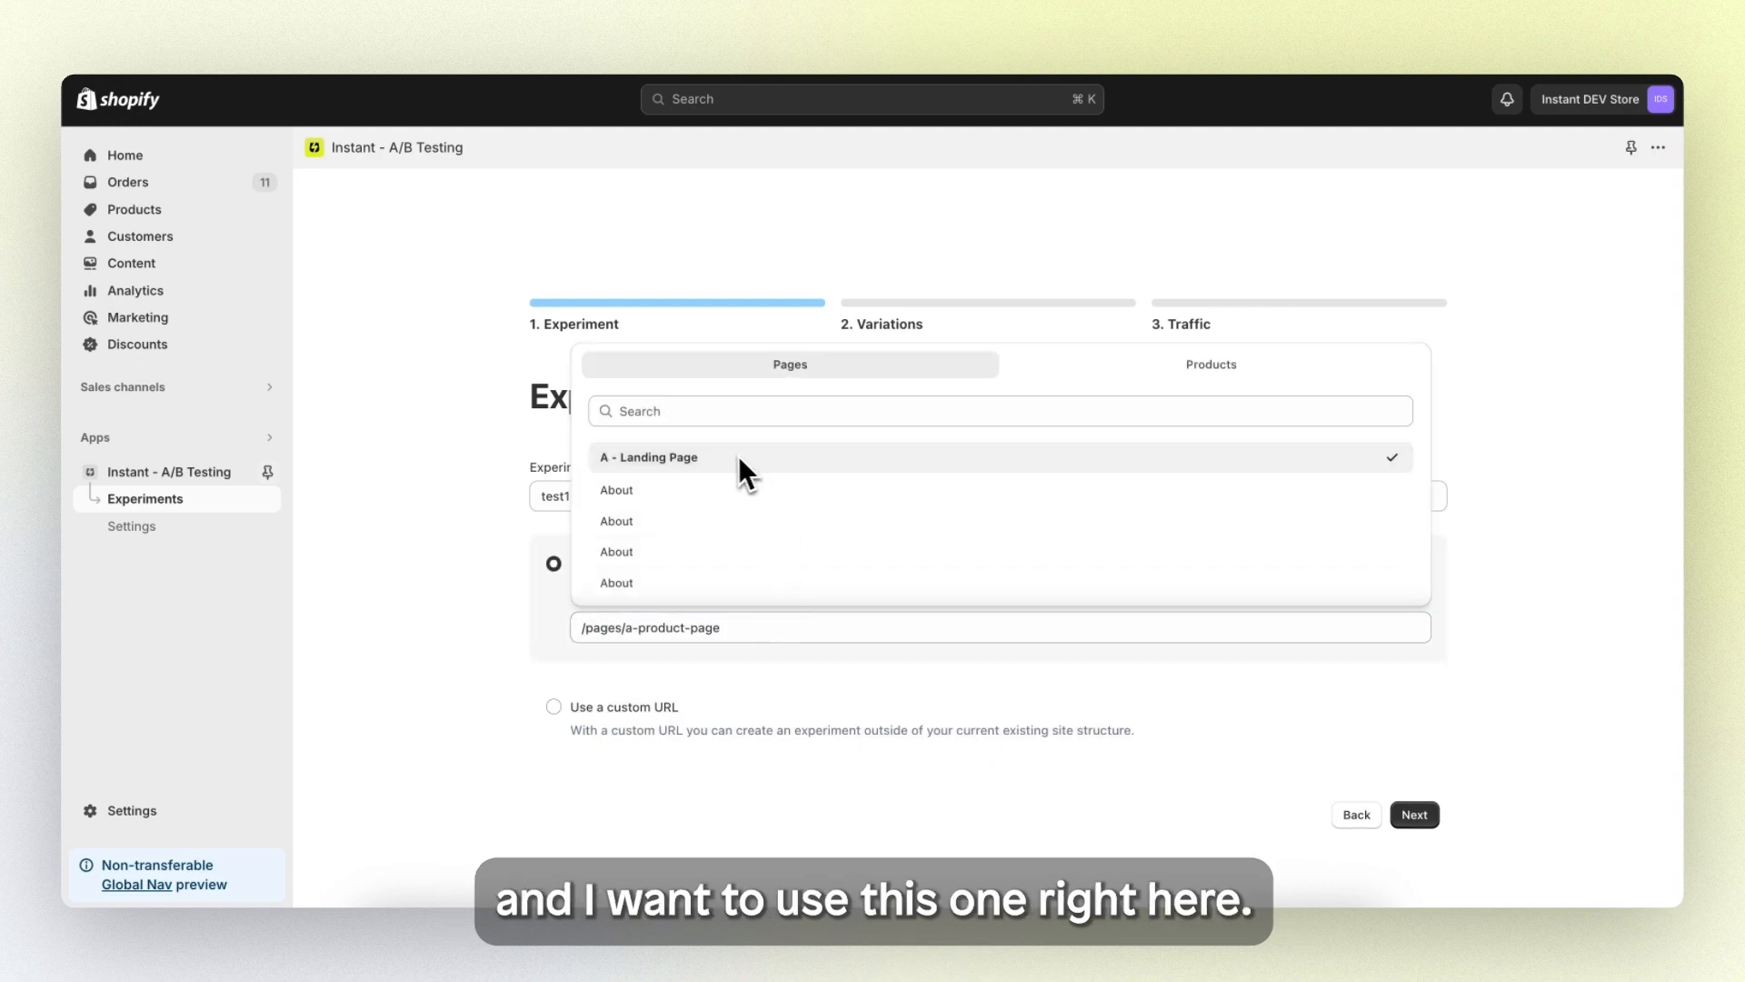
click(649, 457)
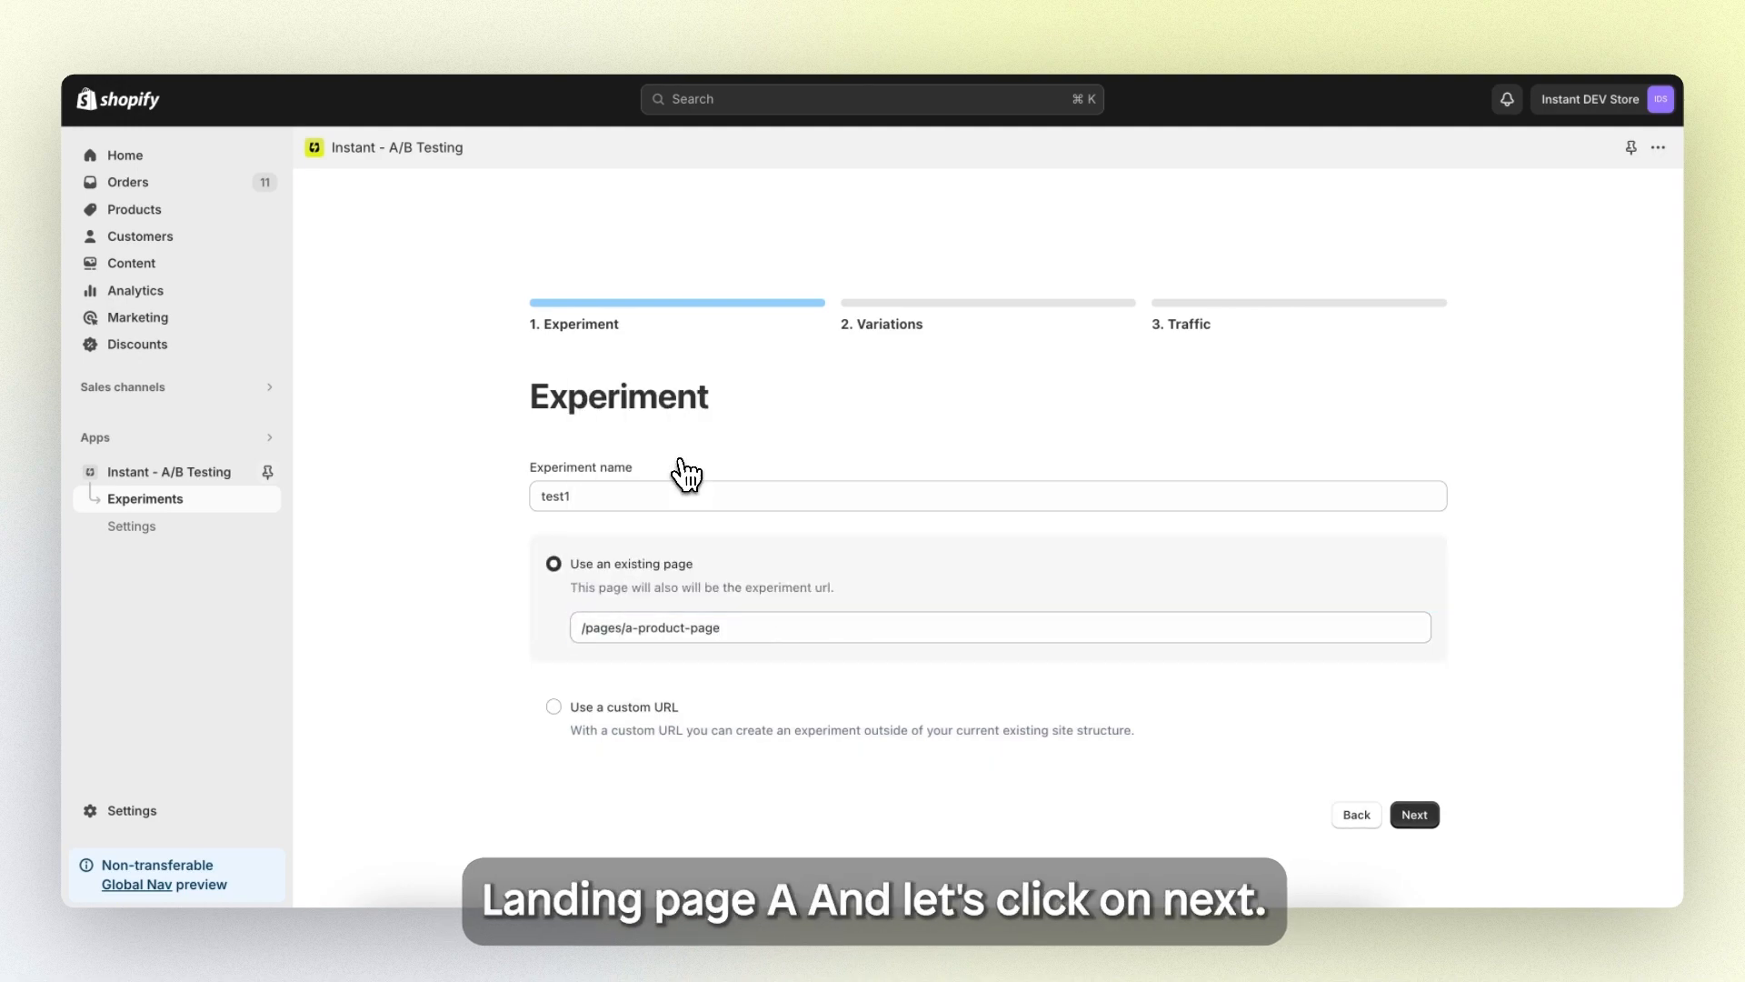
click(1414, 814)
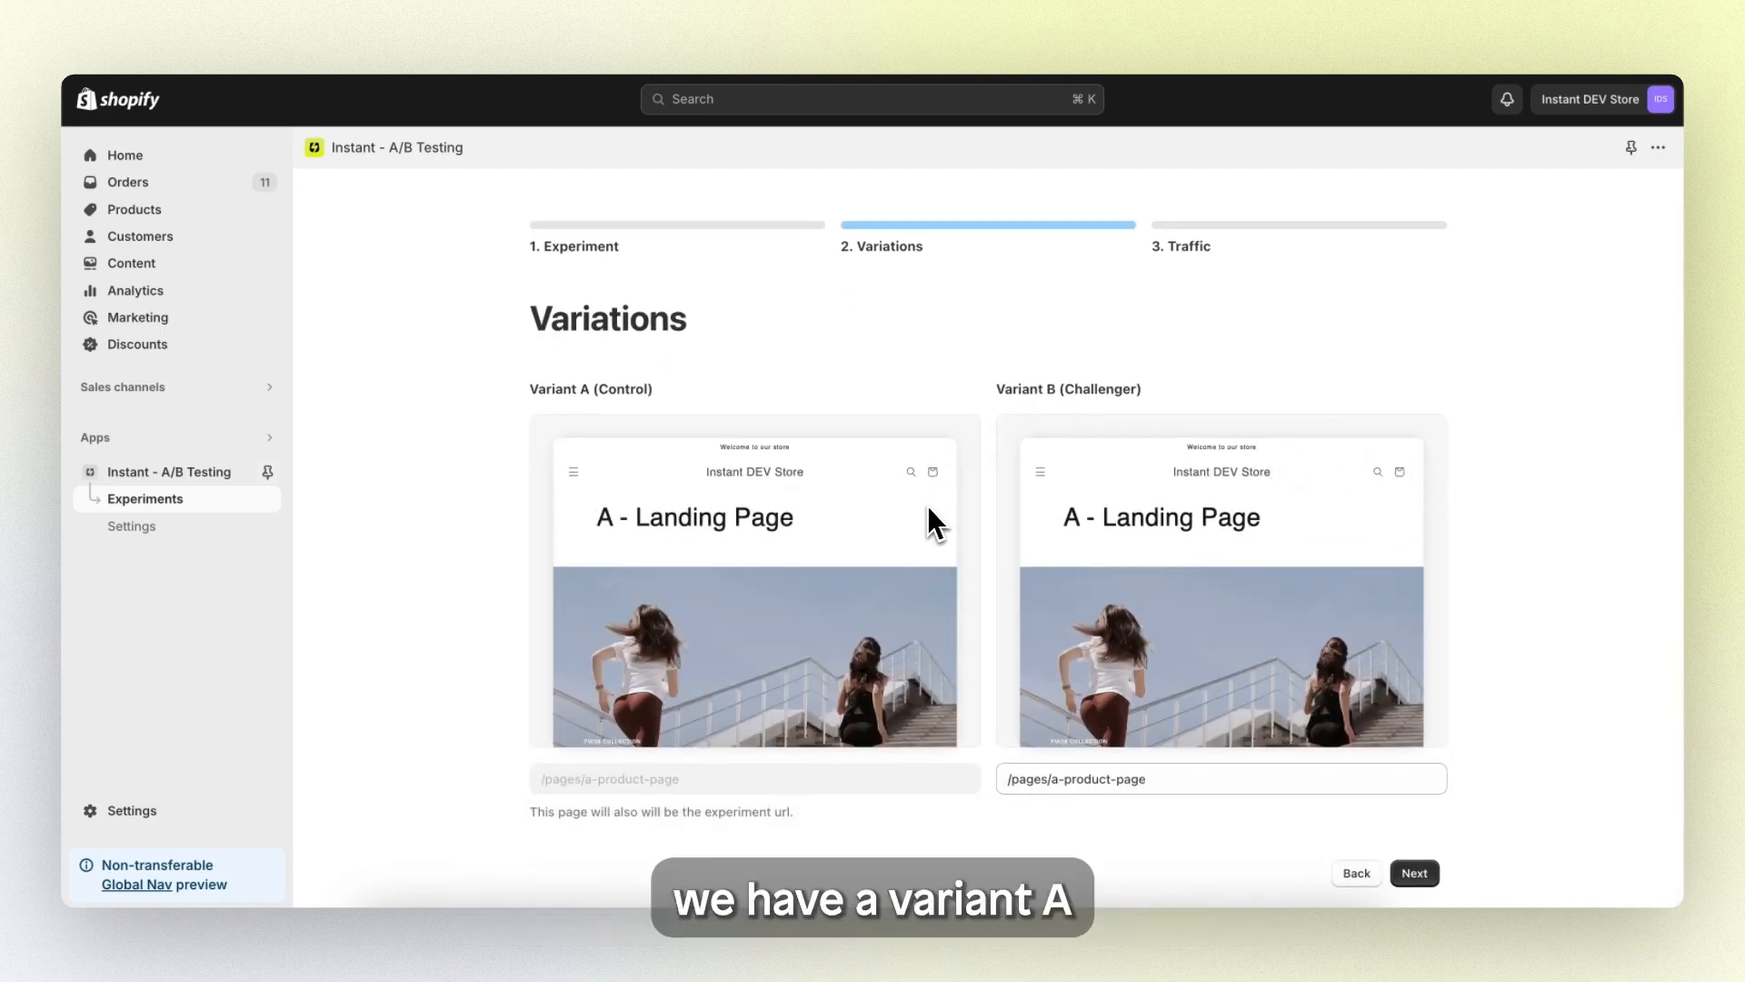
mouse_move(845, 429)
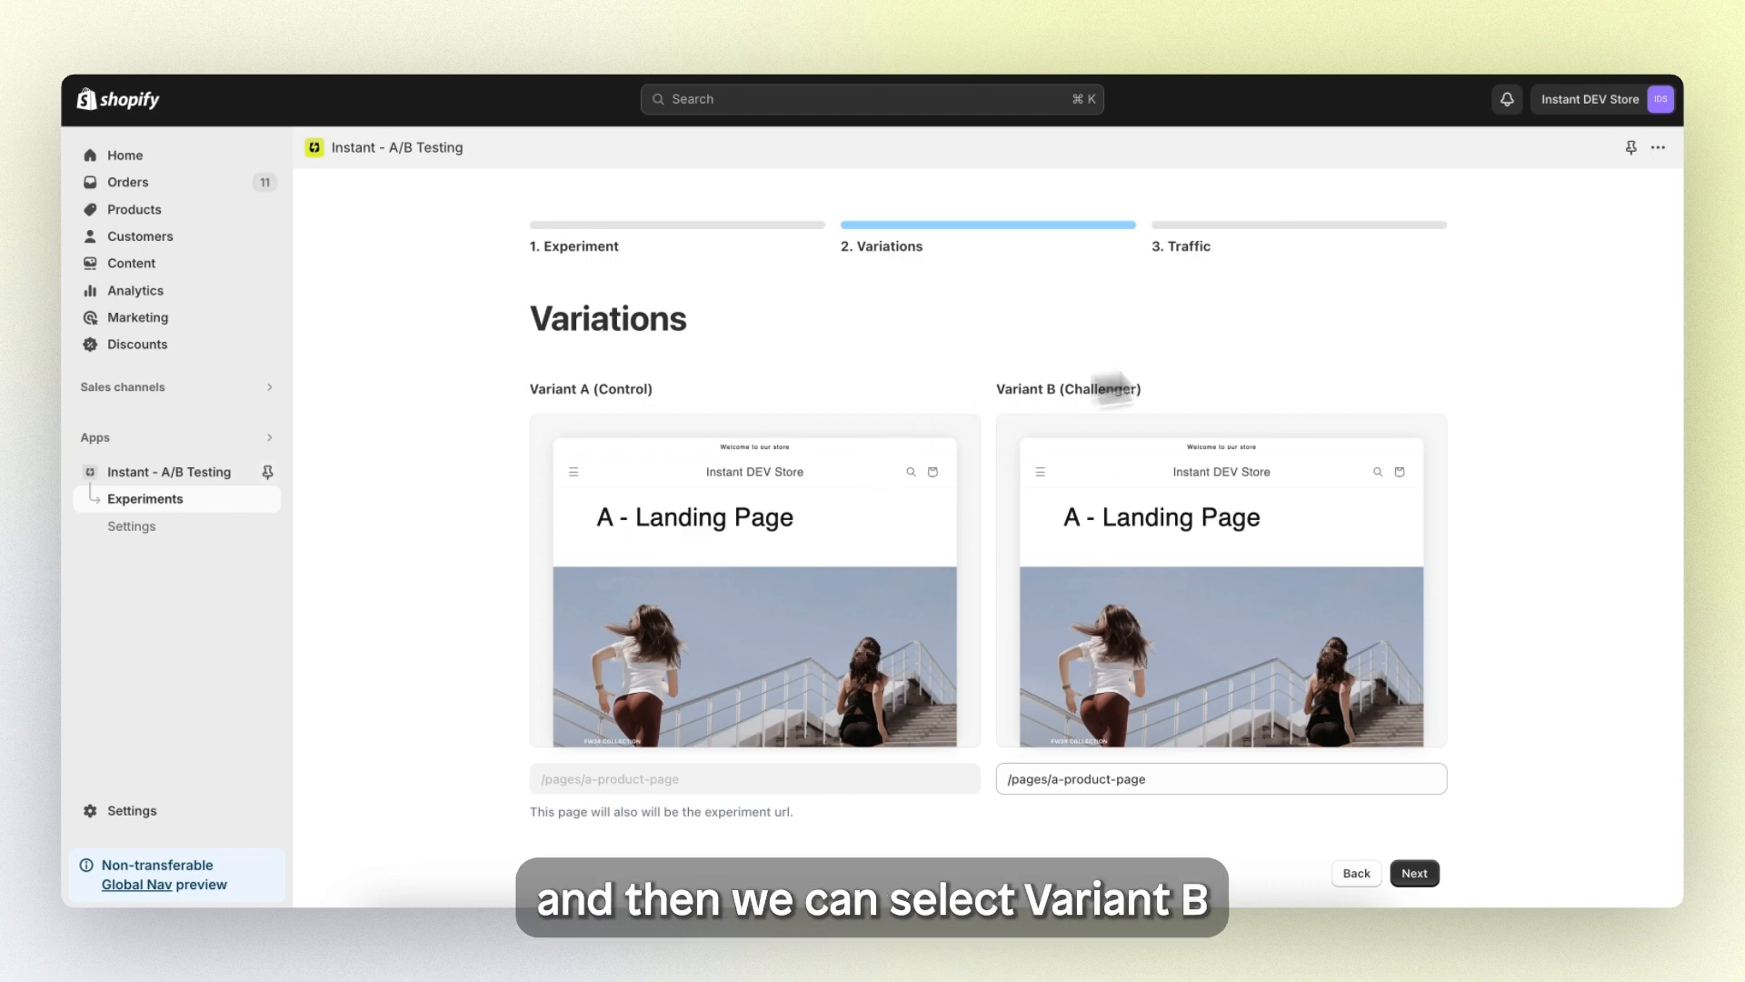
mouse_move(1525, 518)
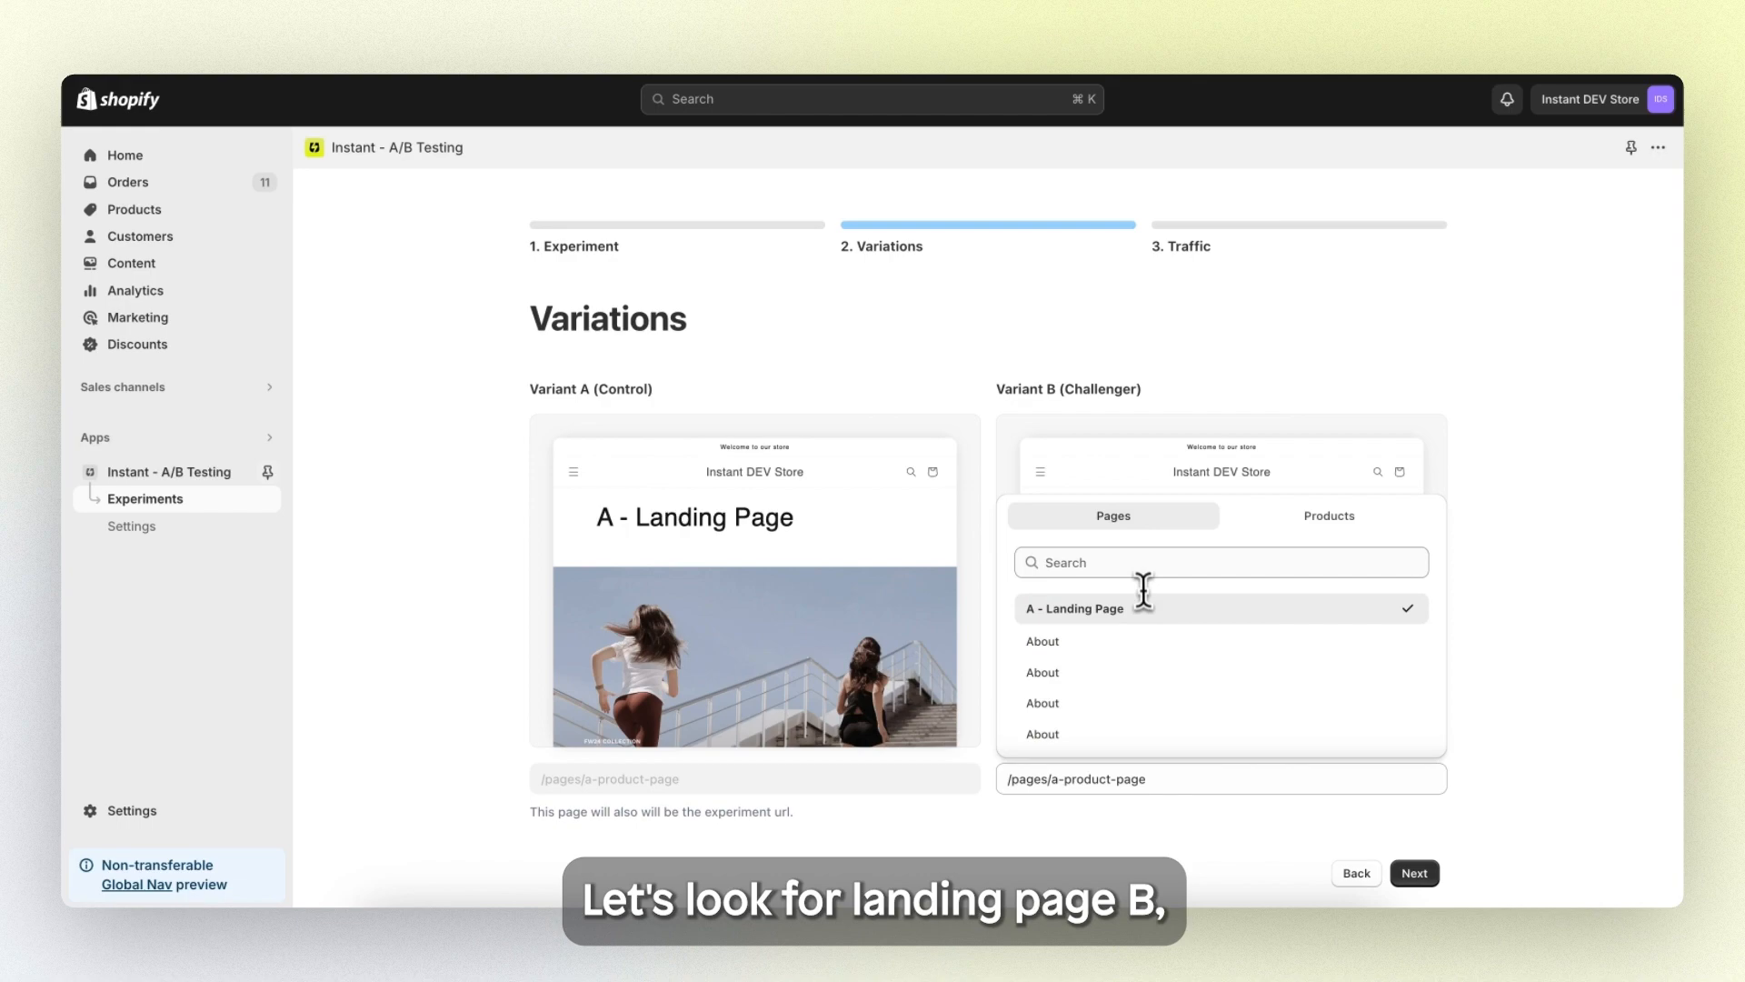
Step: Search 'b' and set B - Landing Page as the challenger, then proceed to Traffic
text(b)
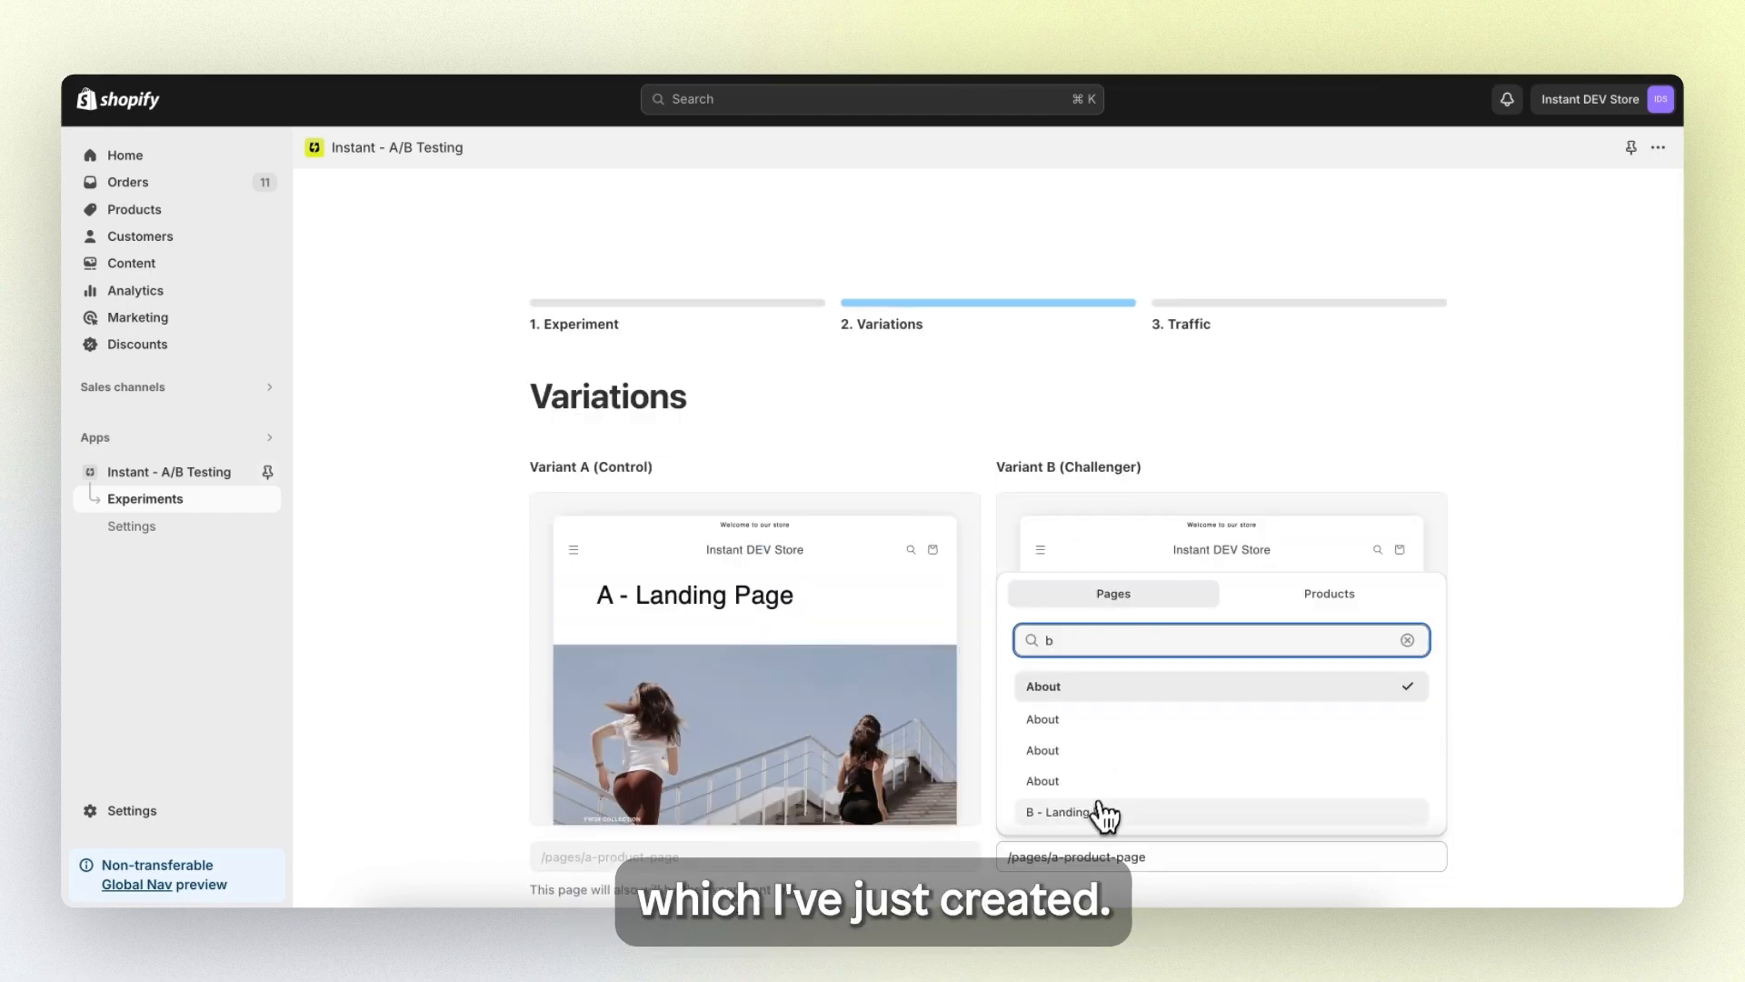
click(1067, 811)
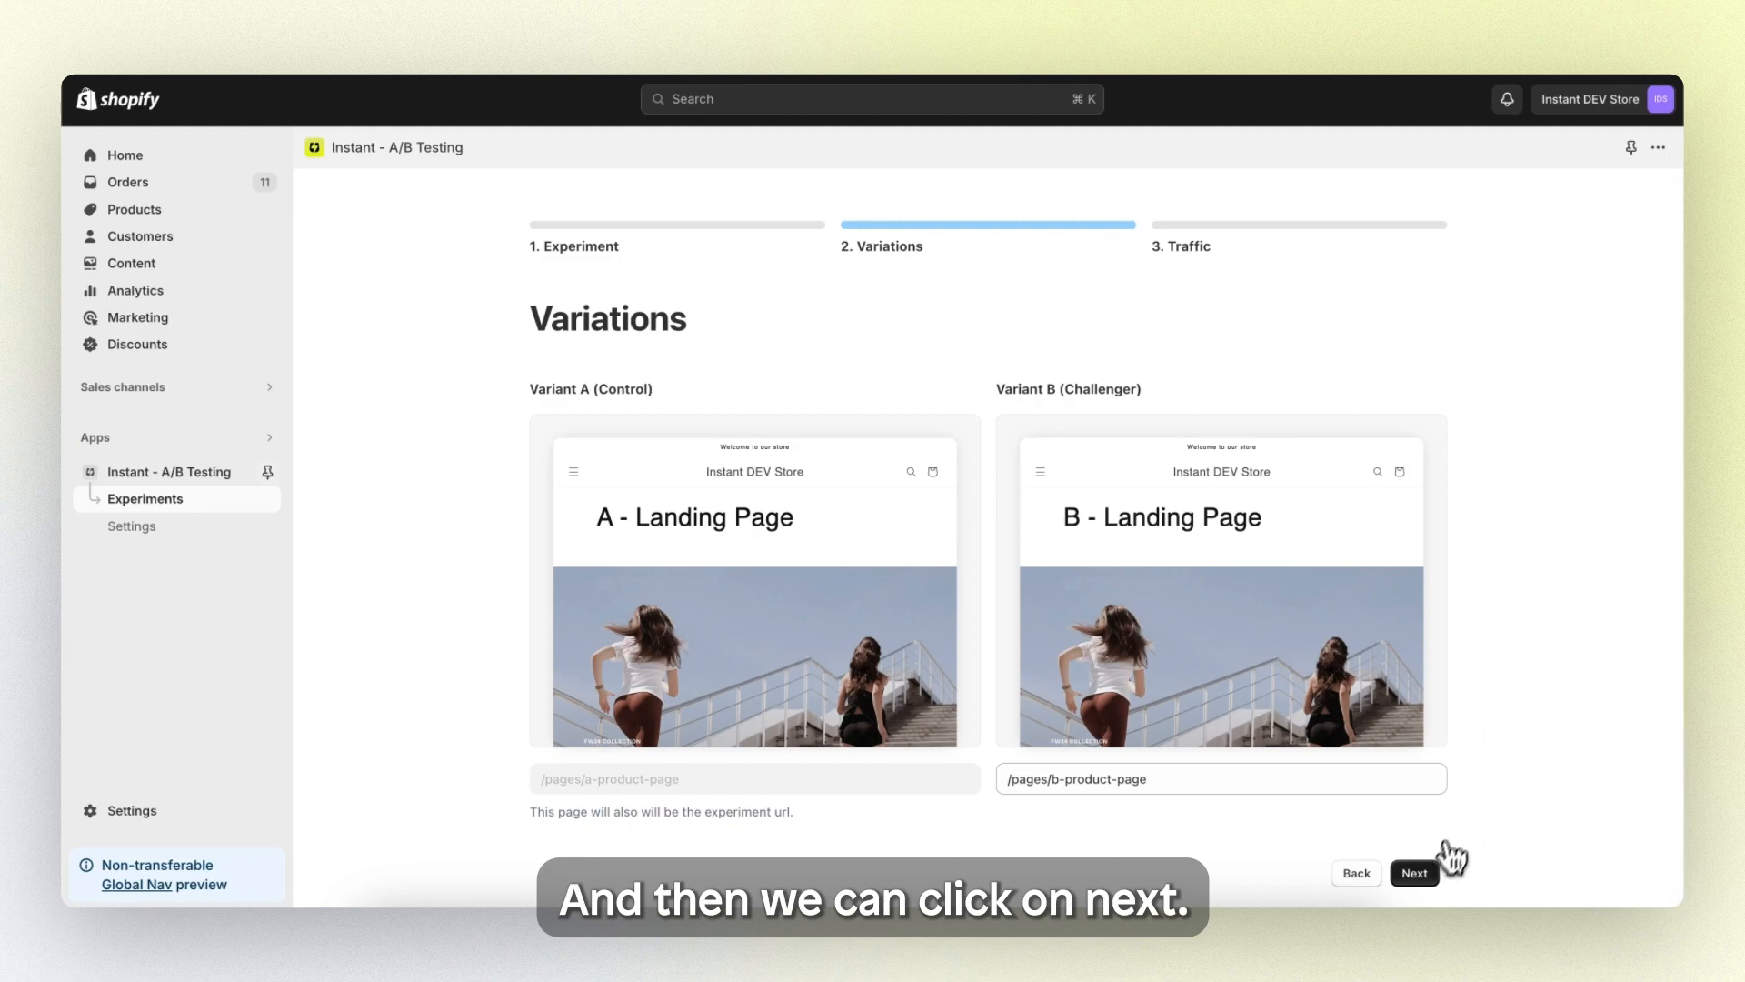
click(1414, 873)
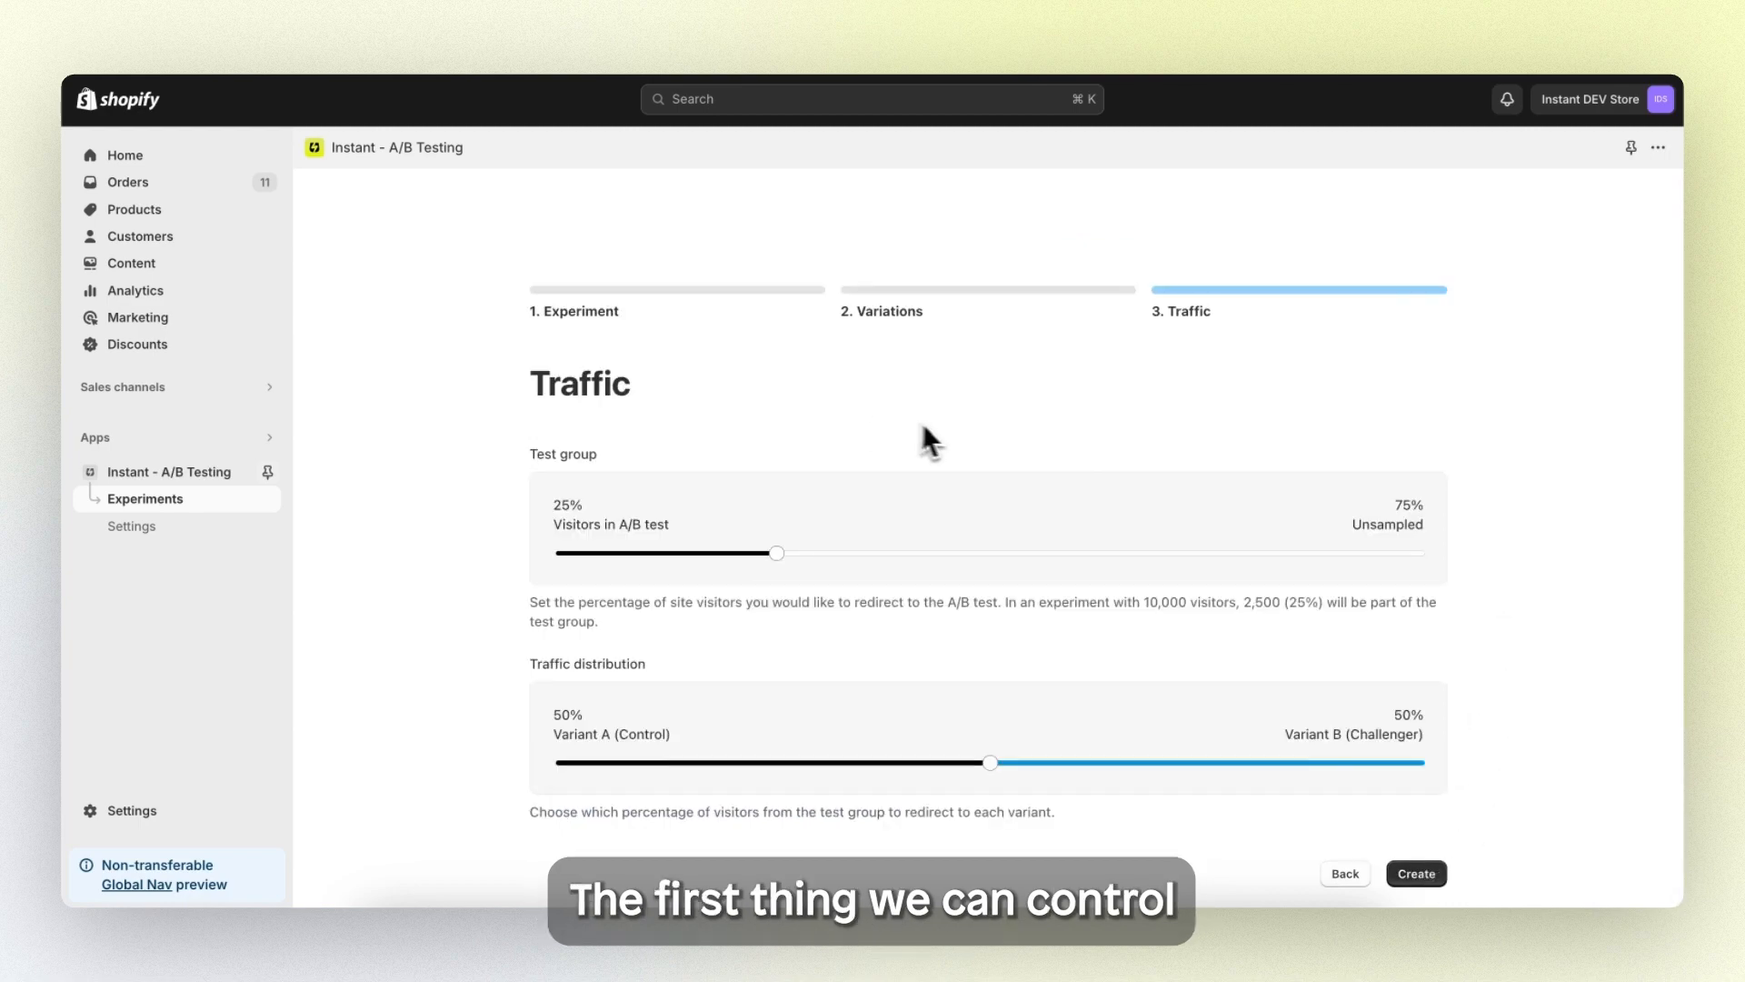
mouse_move(989, 444)
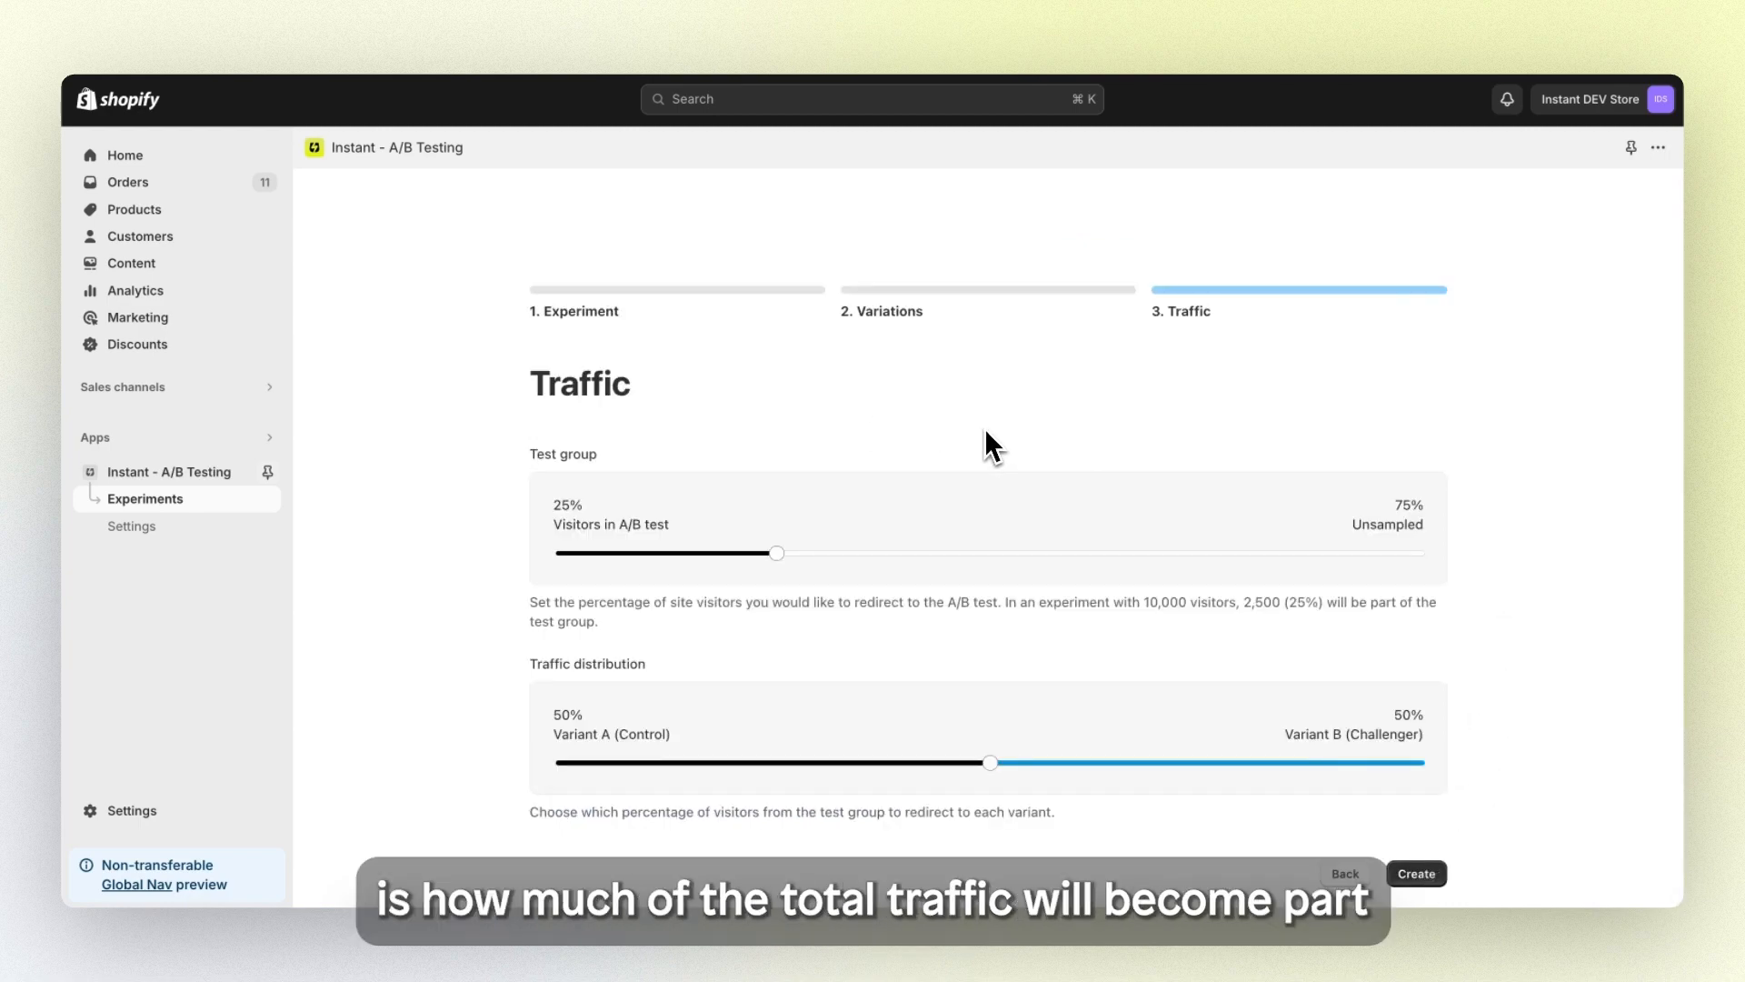
mouse_move(970, 438)
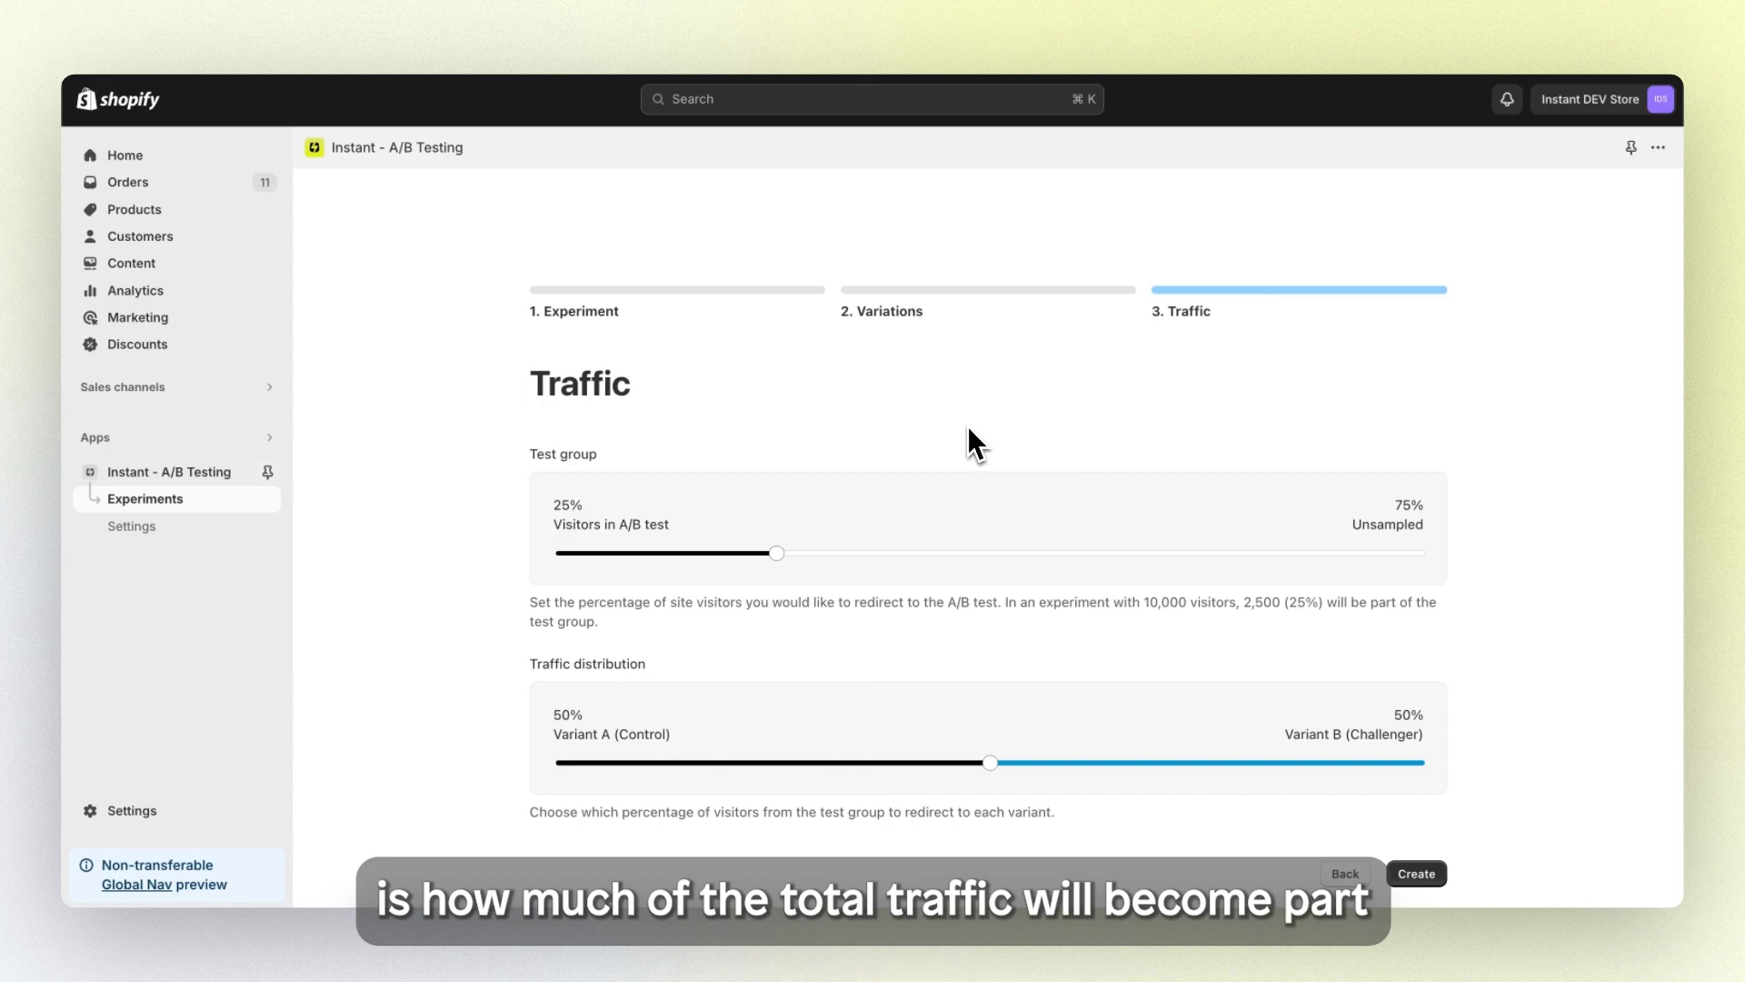
mouse_move(900, 480)
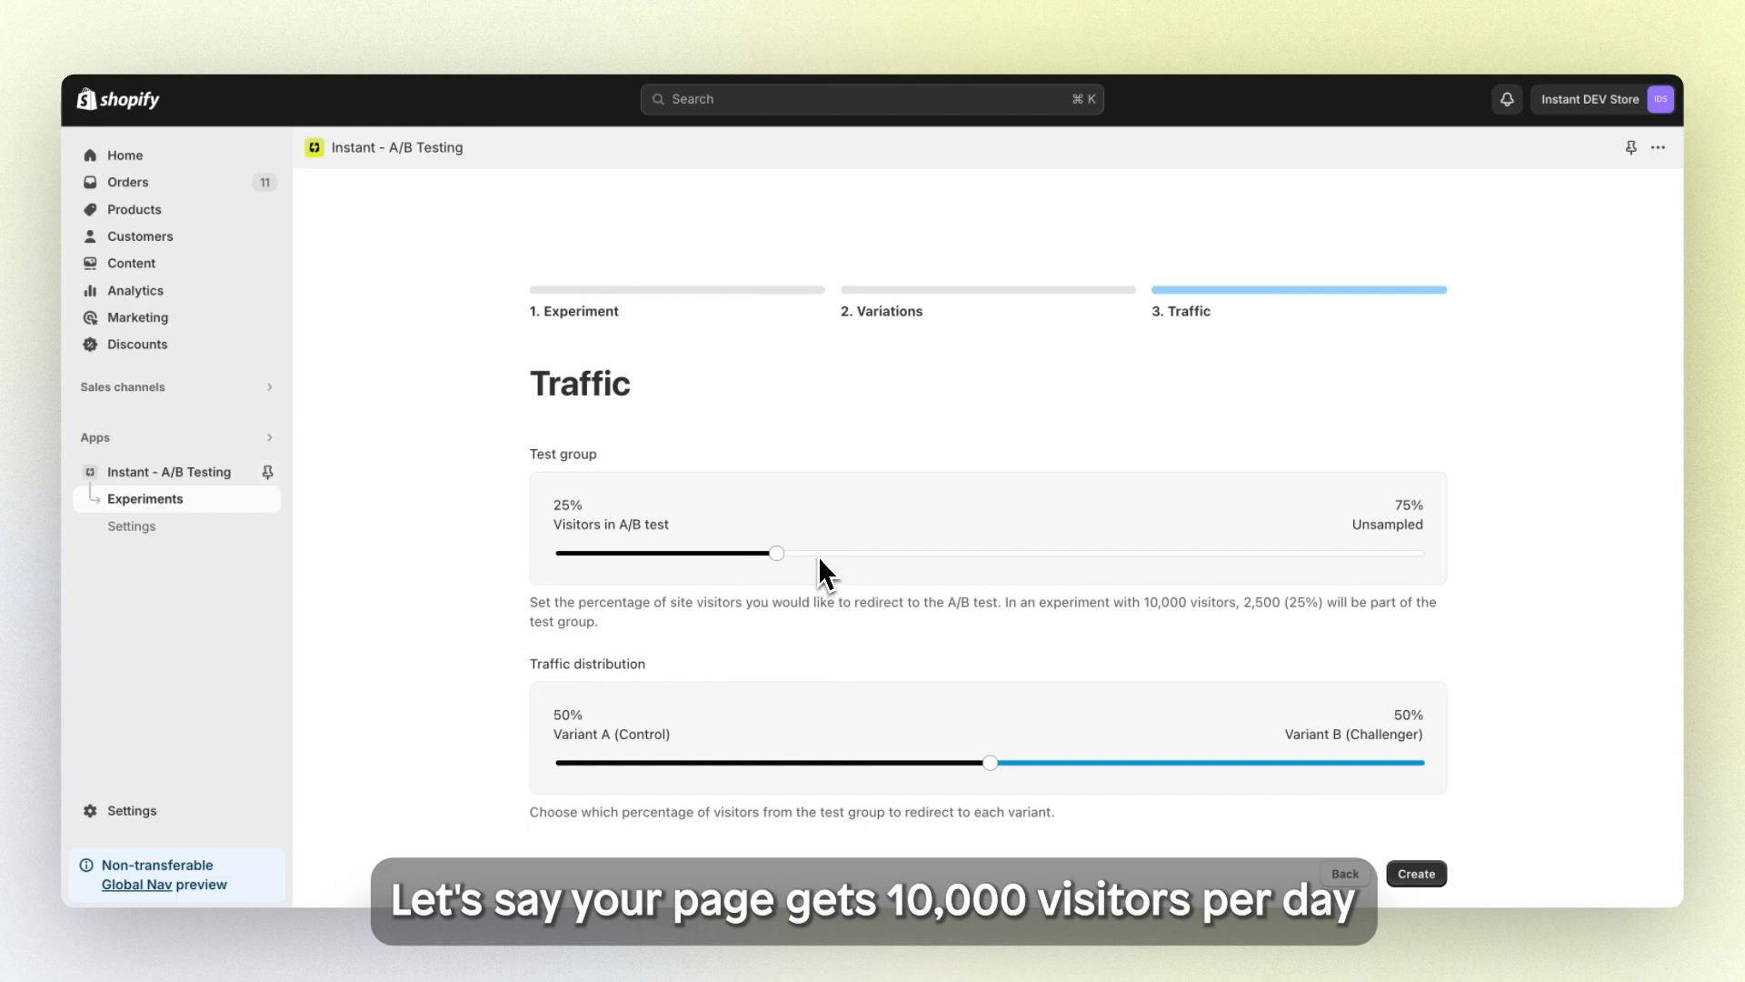
mouse_move(774, 568)
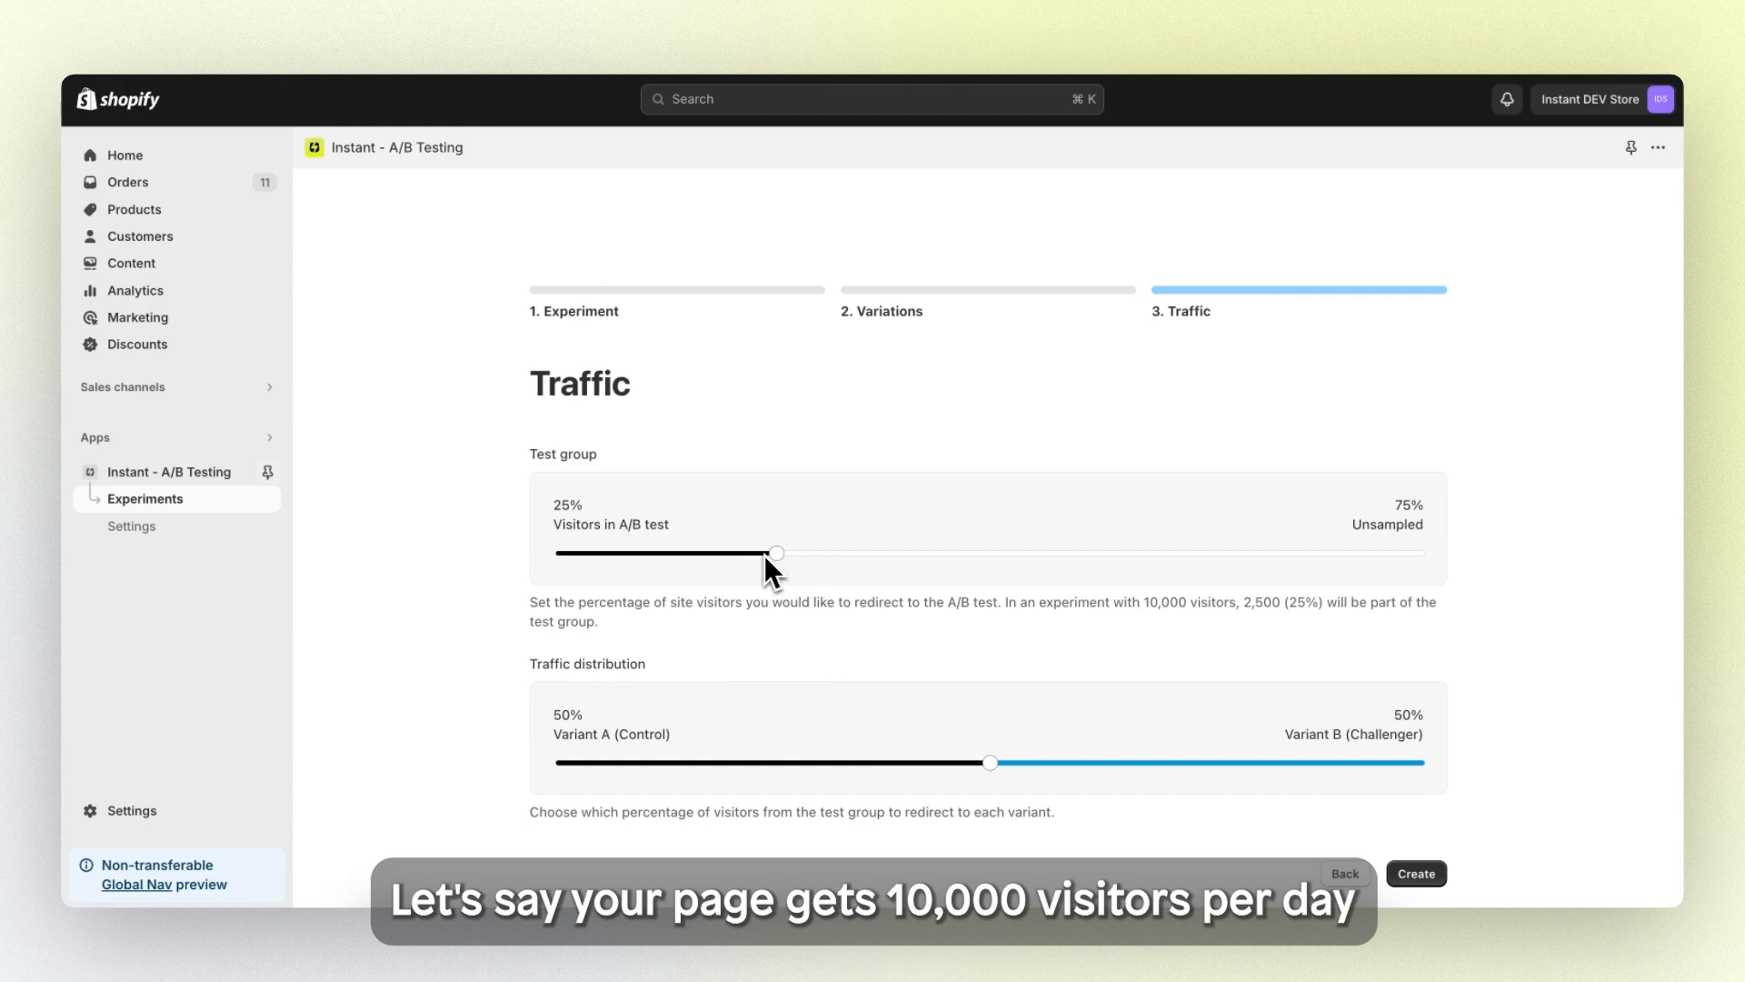
mouse_move(618, 525)
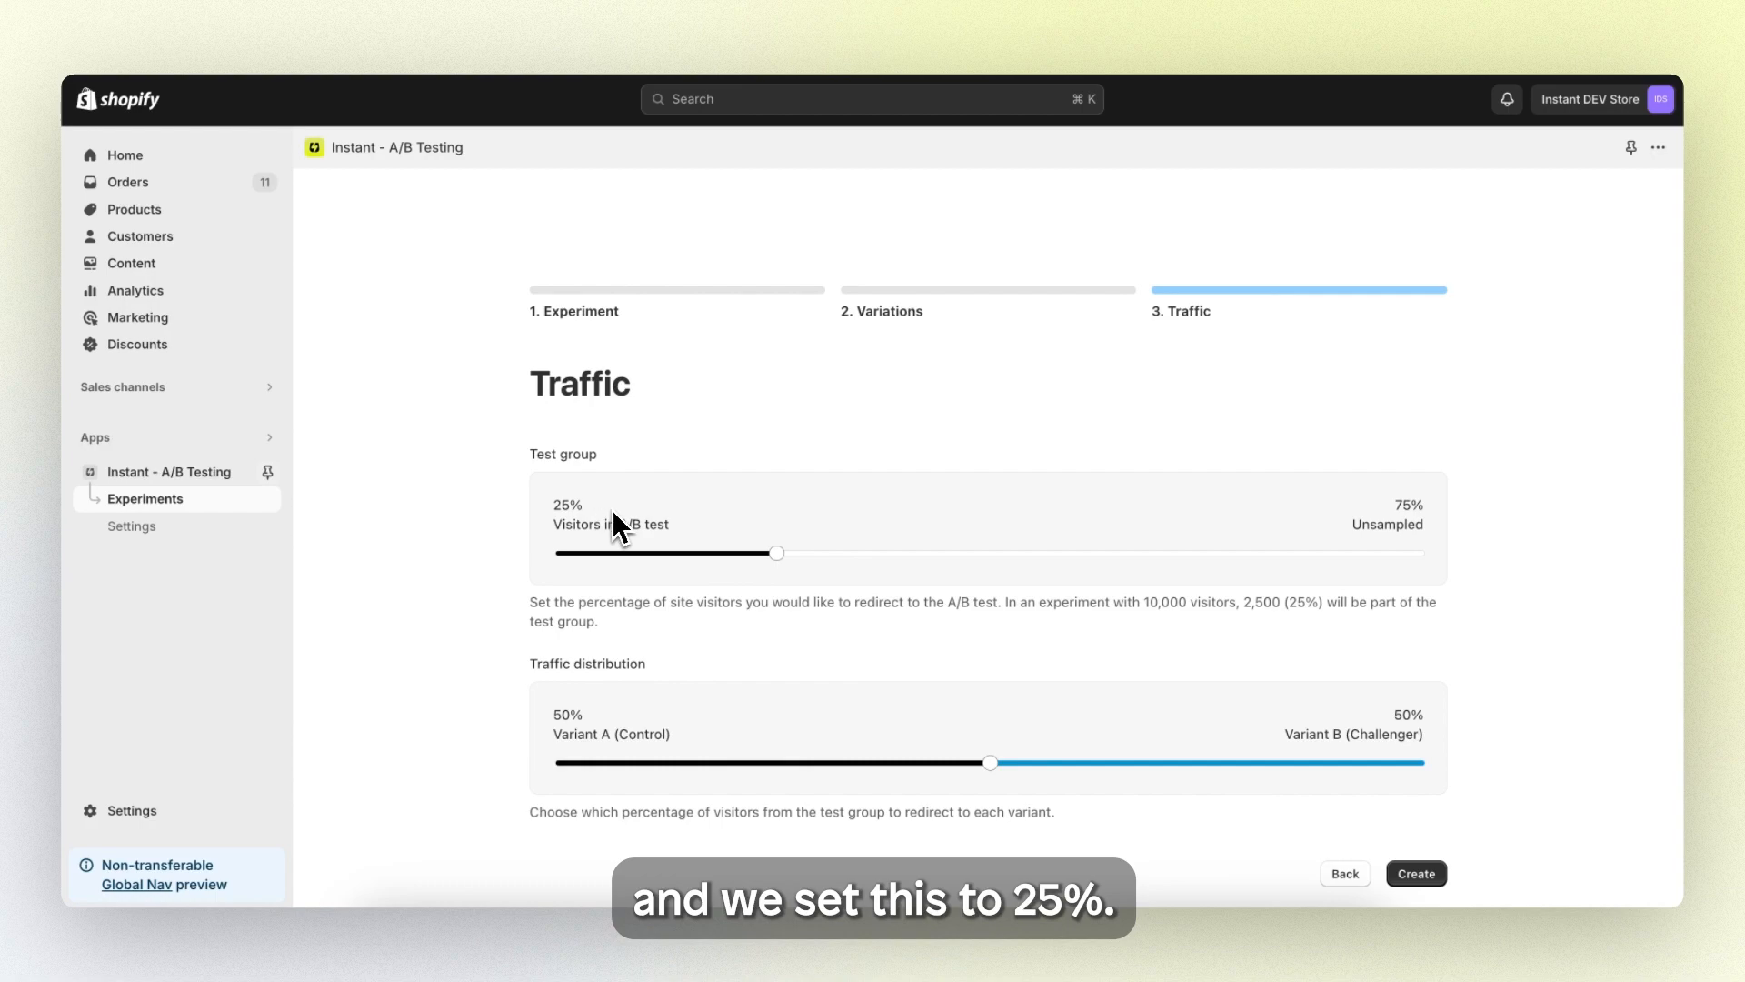
mouse_move(662, 512)
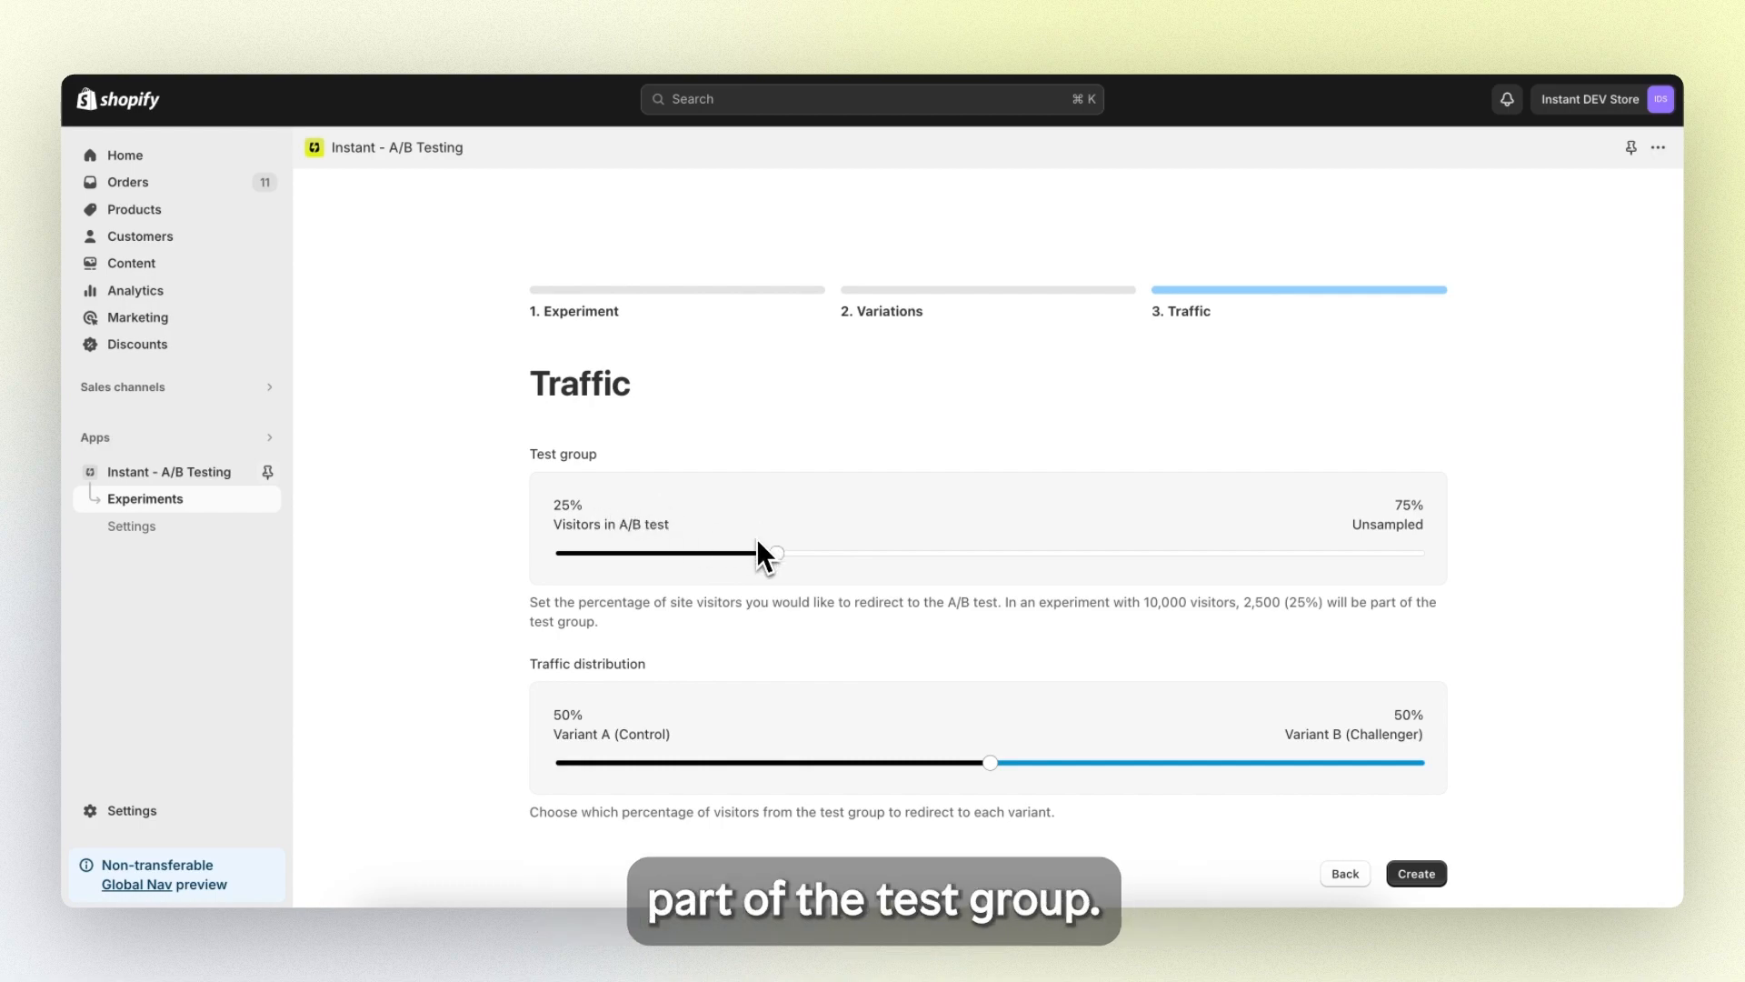
Step: Raise the test group slider so 50% of visitors enter the A/B test
drag(775, 553, 964, 553)
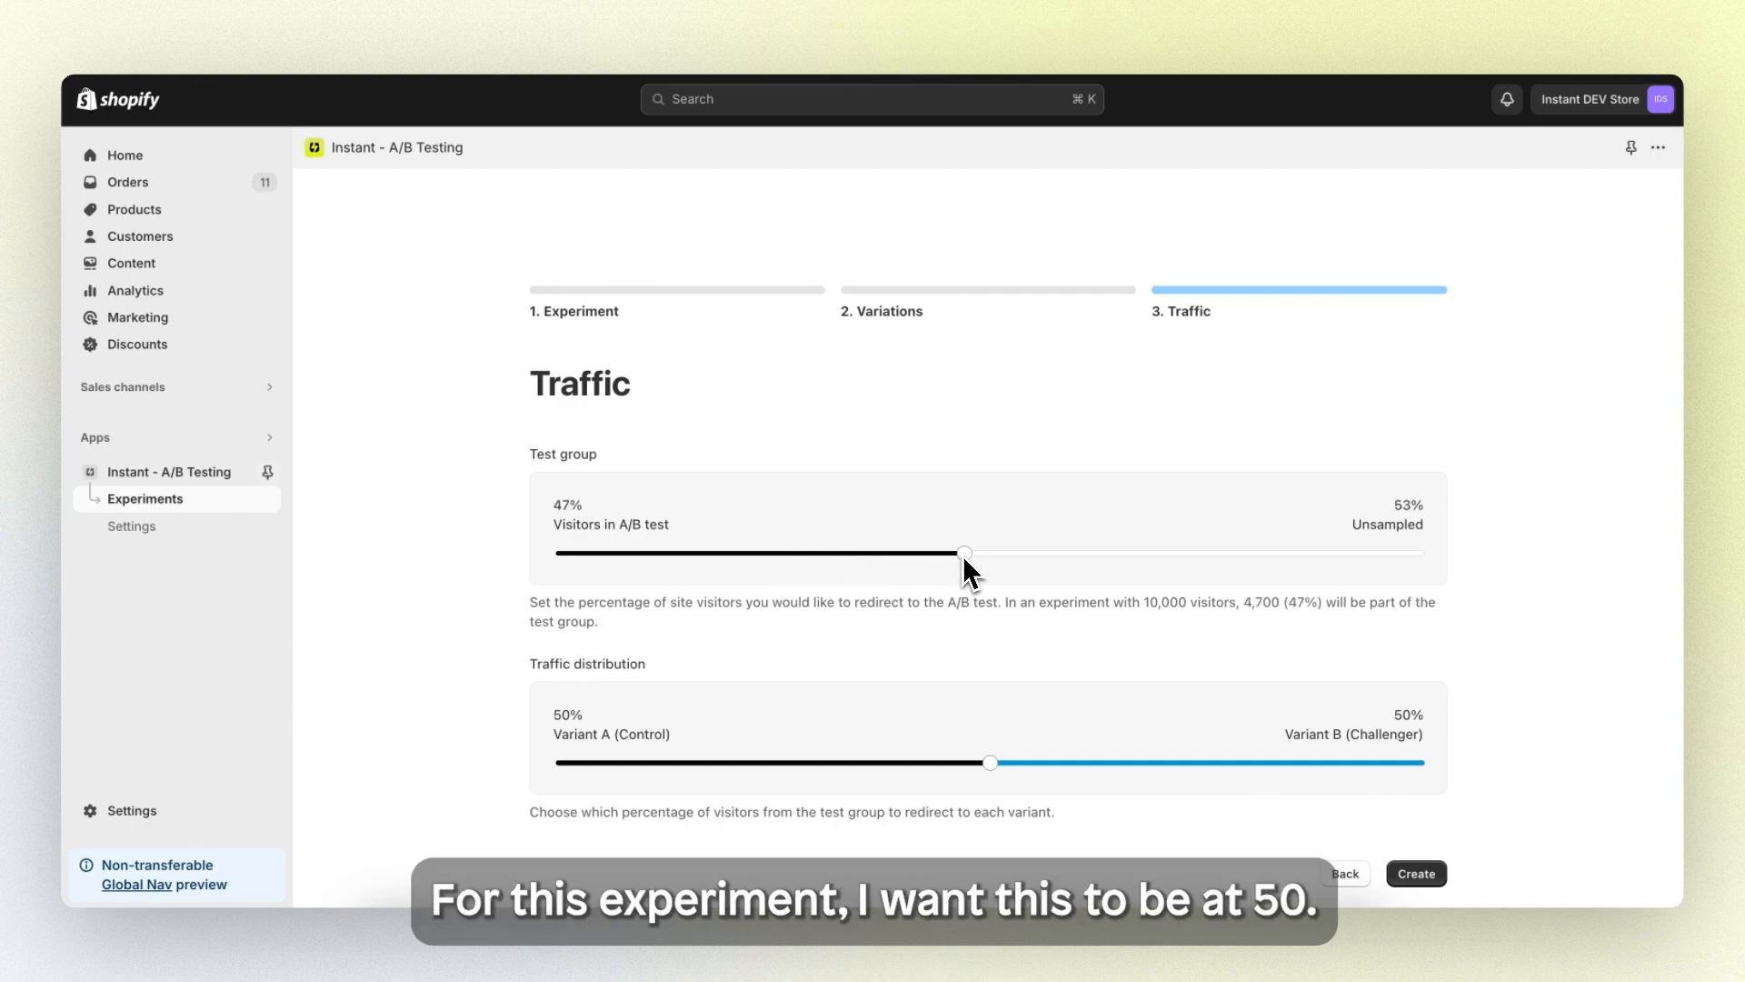
drag(964, 553, 991, 553)
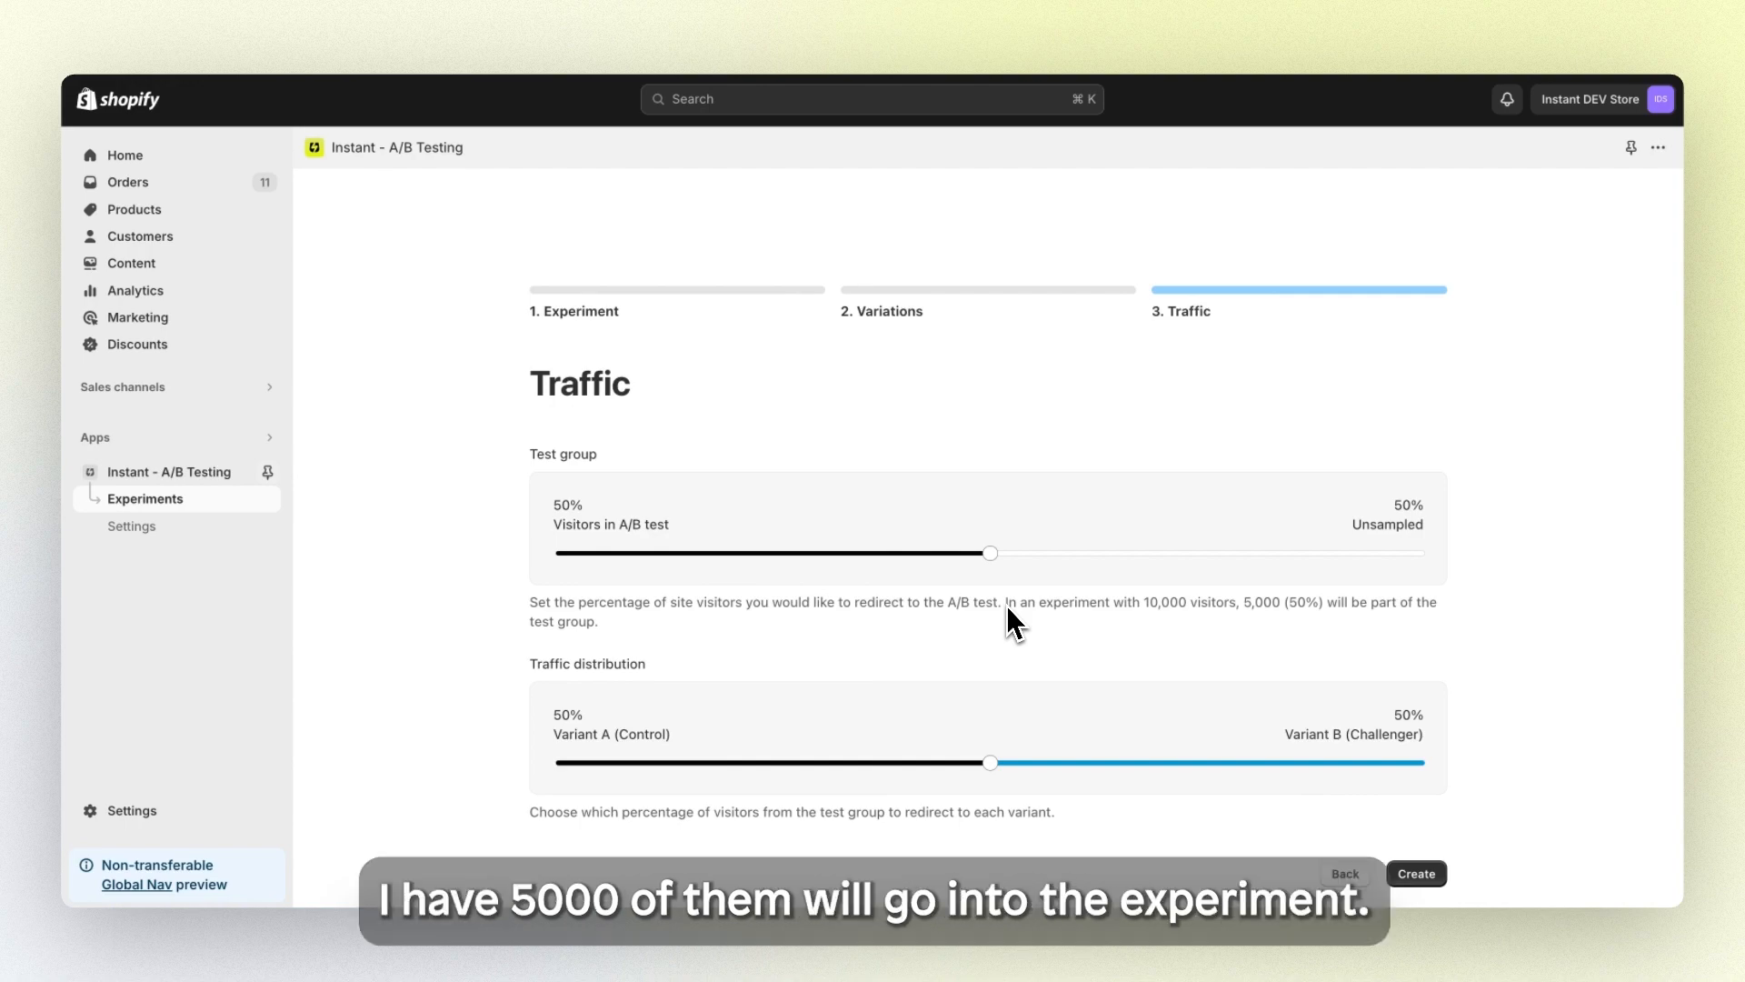
mouse_move(985, 698)
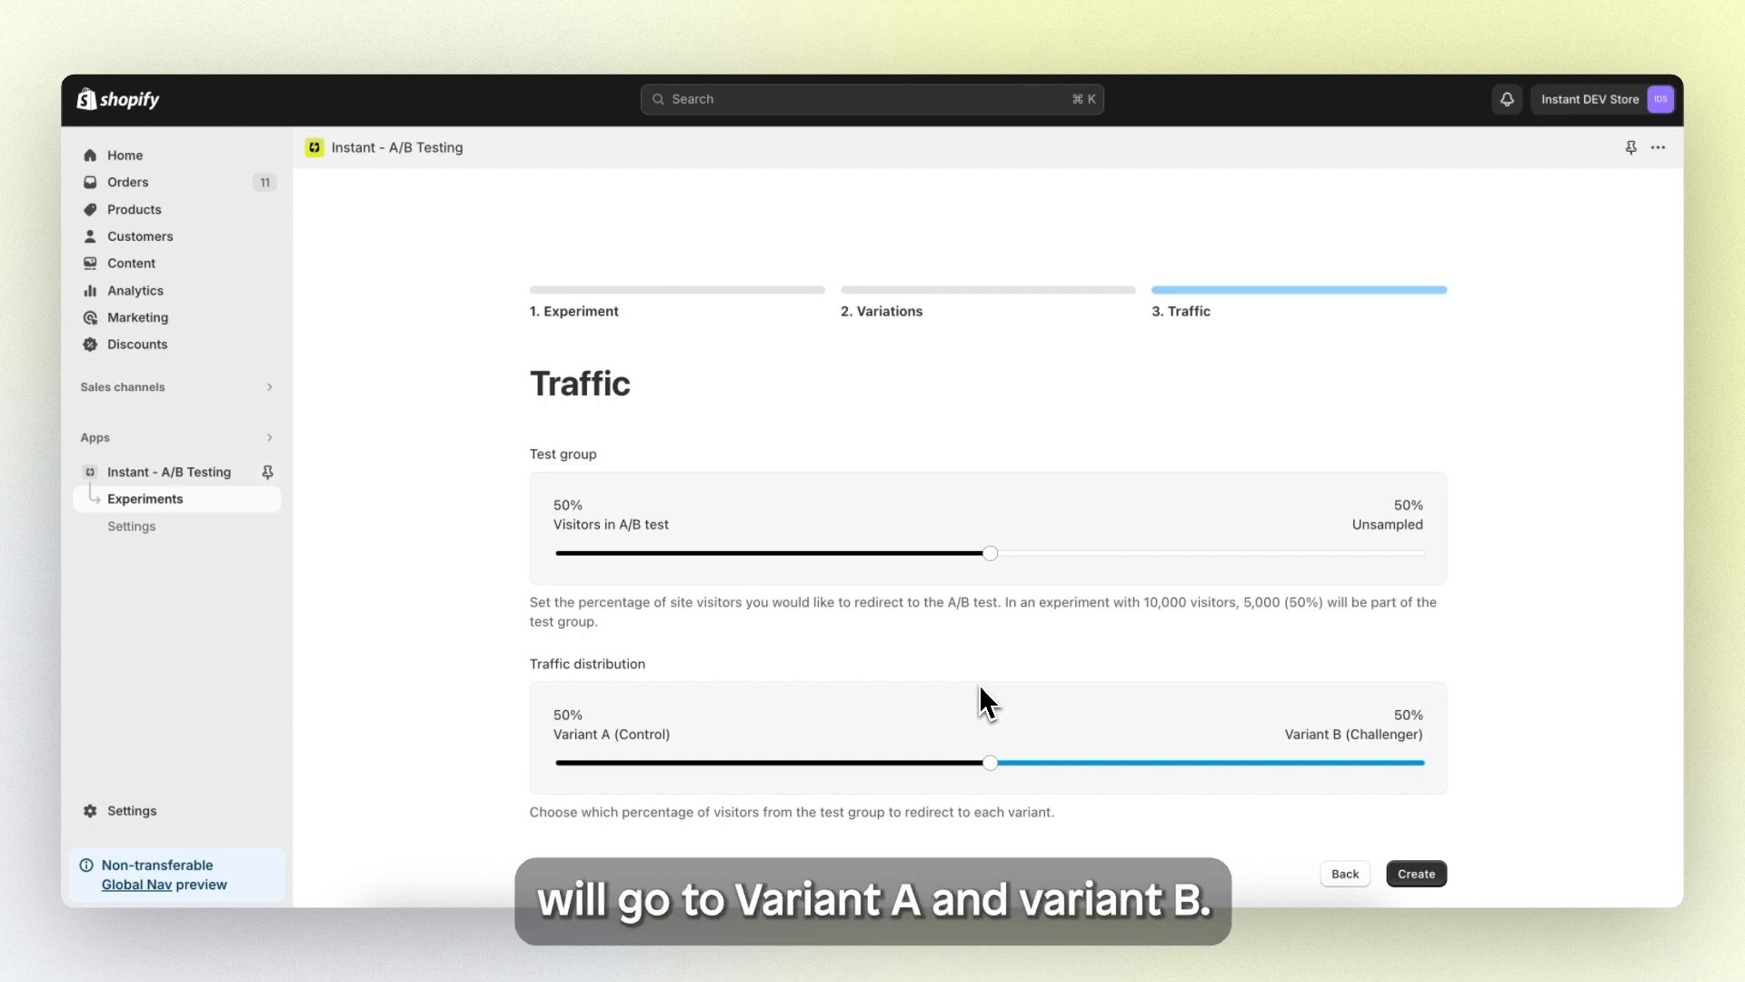
mouse_move(1474, 869)
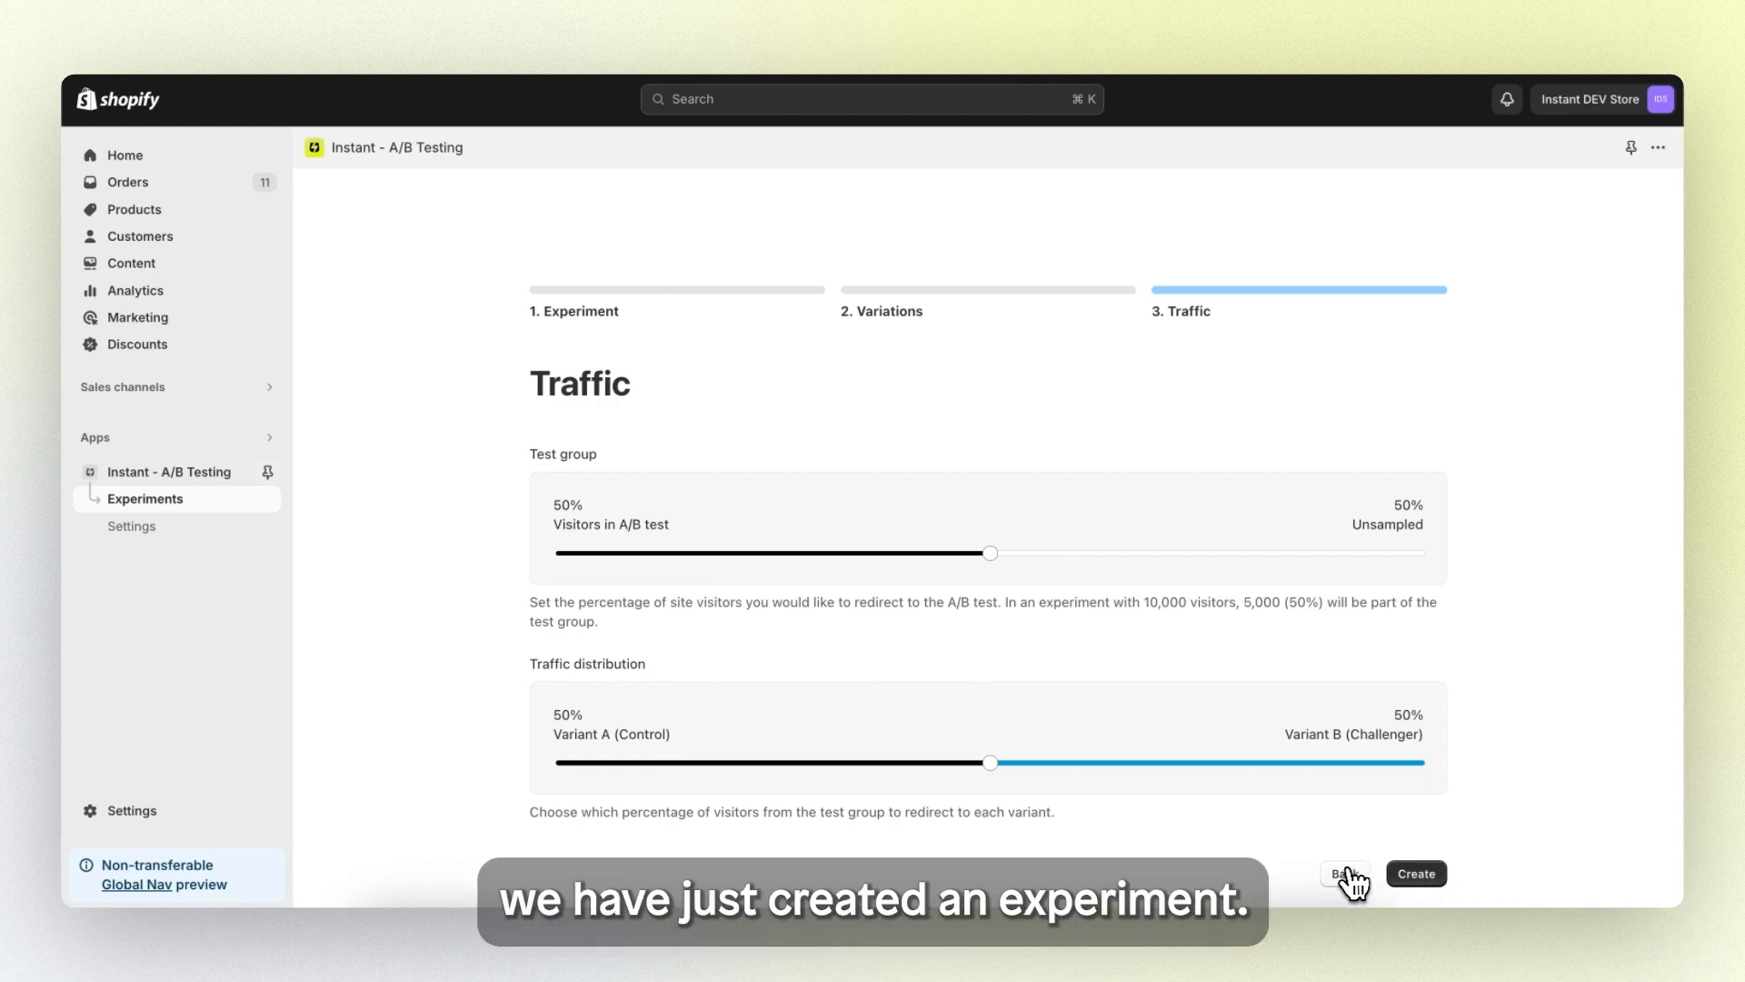
Step: Return to the Experiment step, switch test1 to a custom URL, and continue to Variations
click(1347, 873)
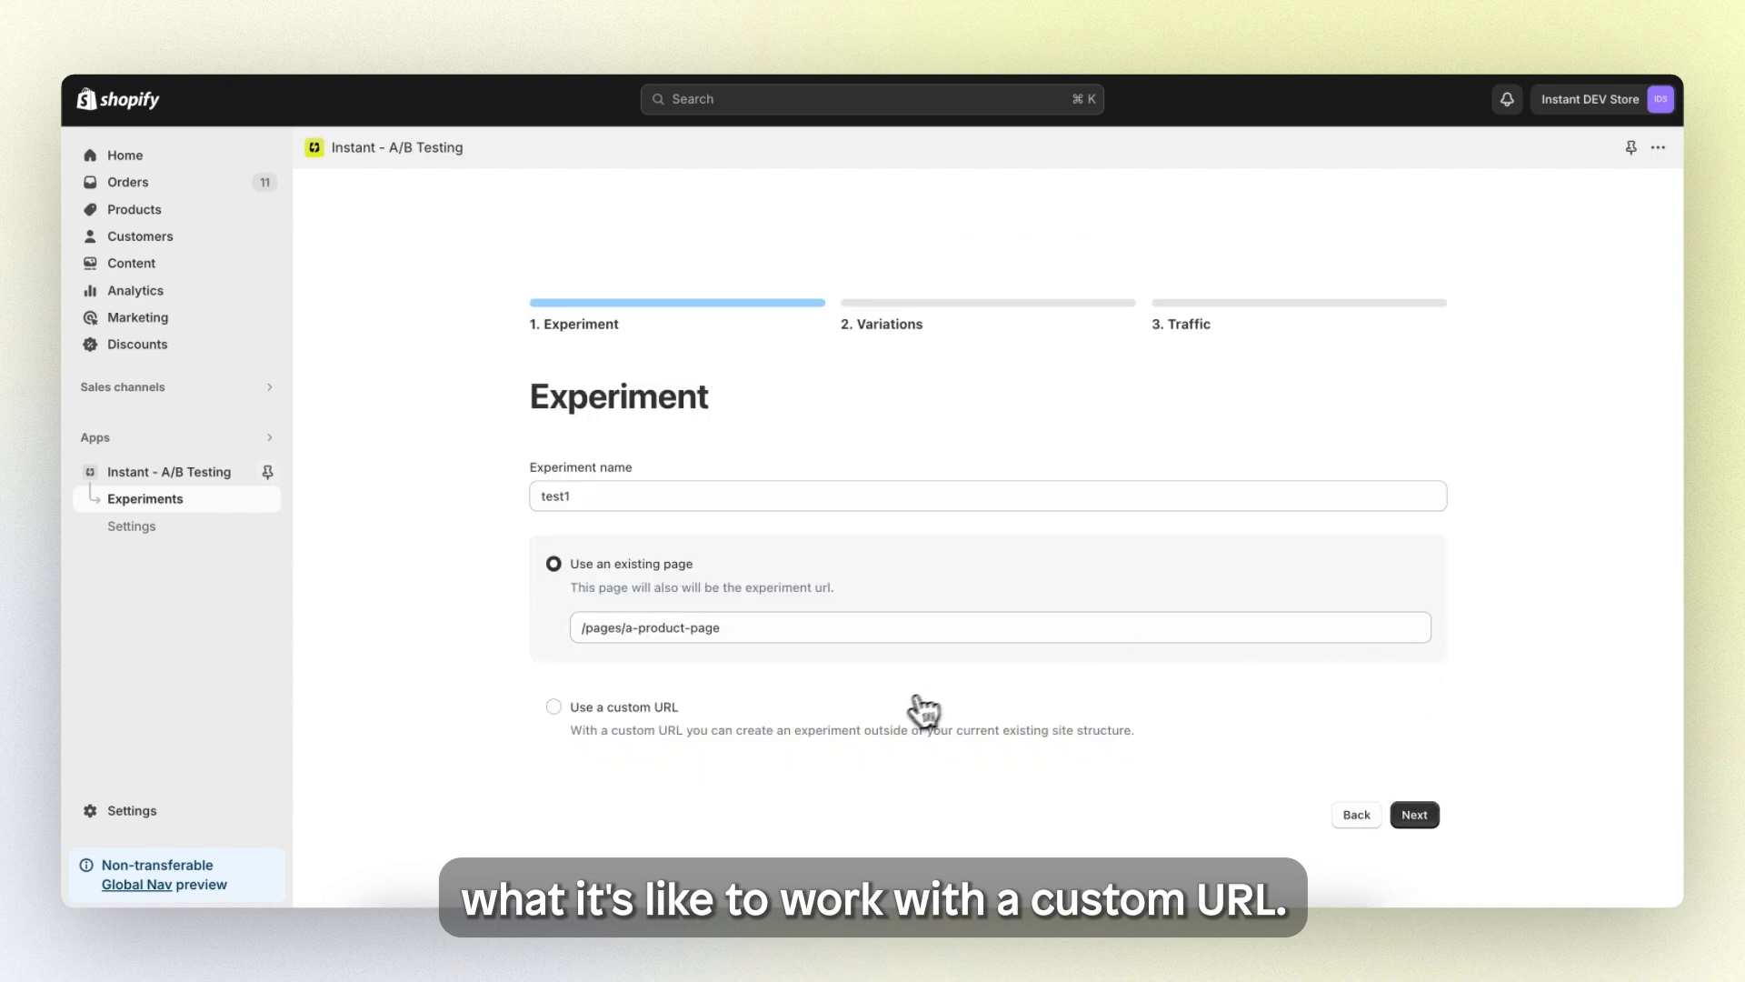
click(553, 705)
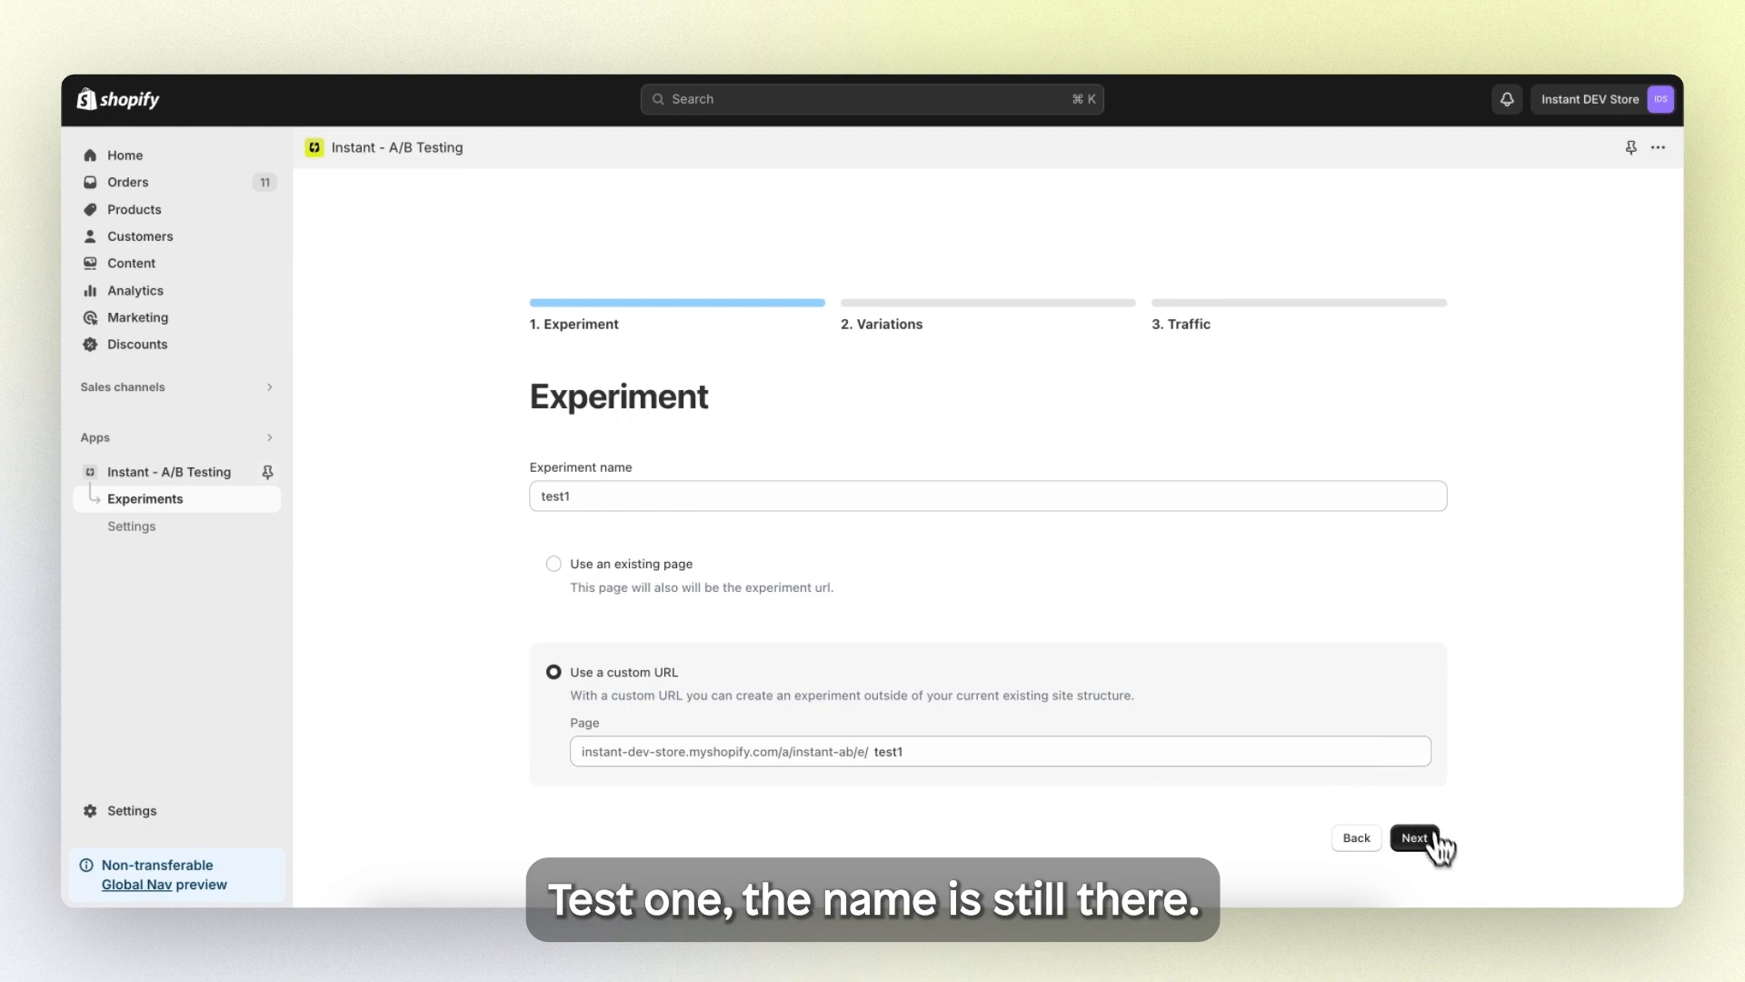
click(1414, 836)
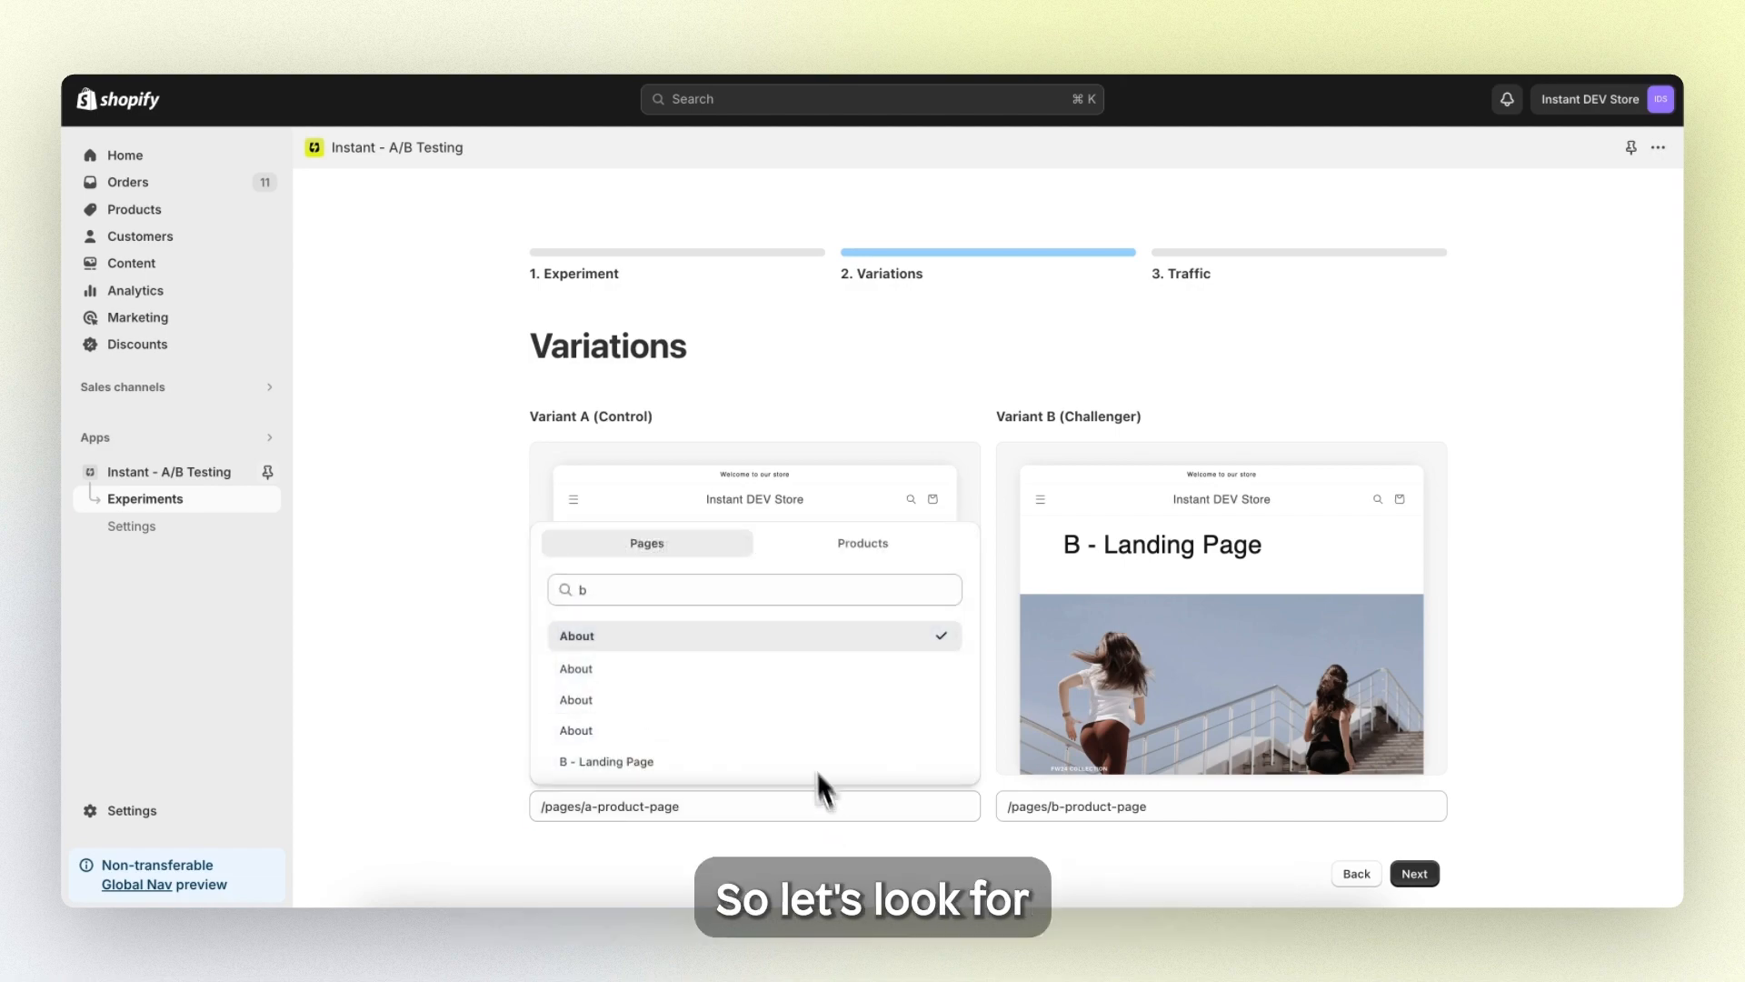
Step: Search 'a' to set Variant A's page and advance to the Traffic step
click(753, 589)
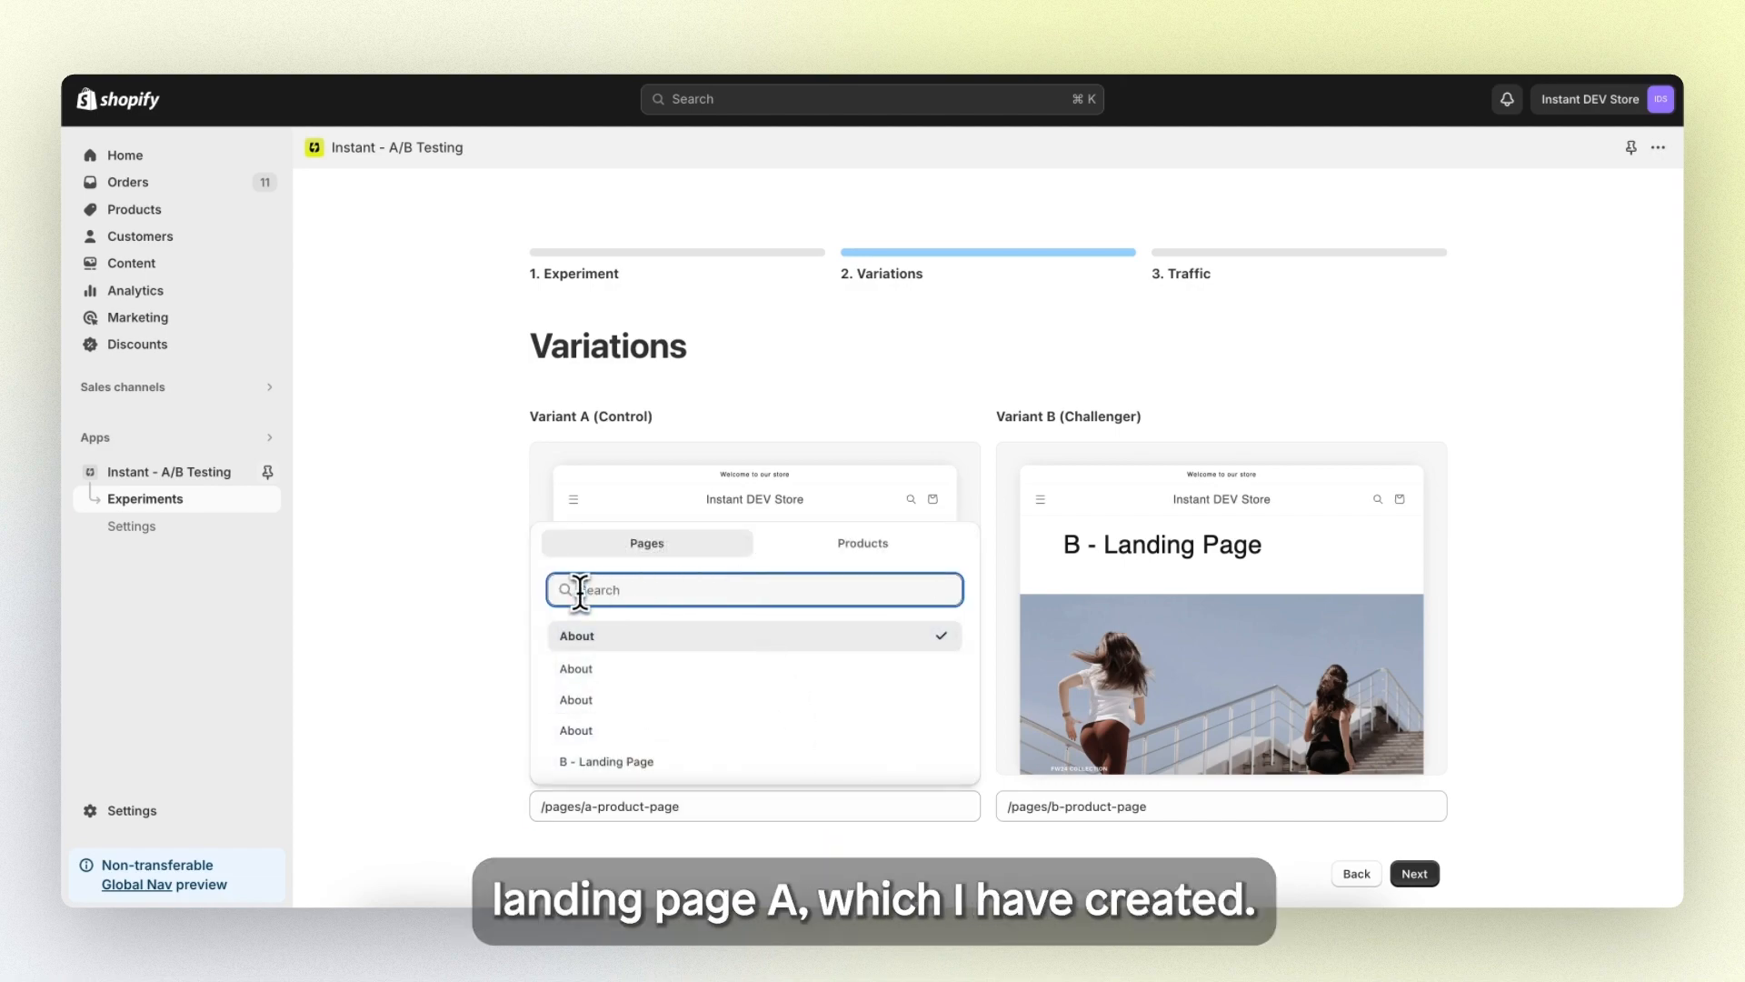
text(a)
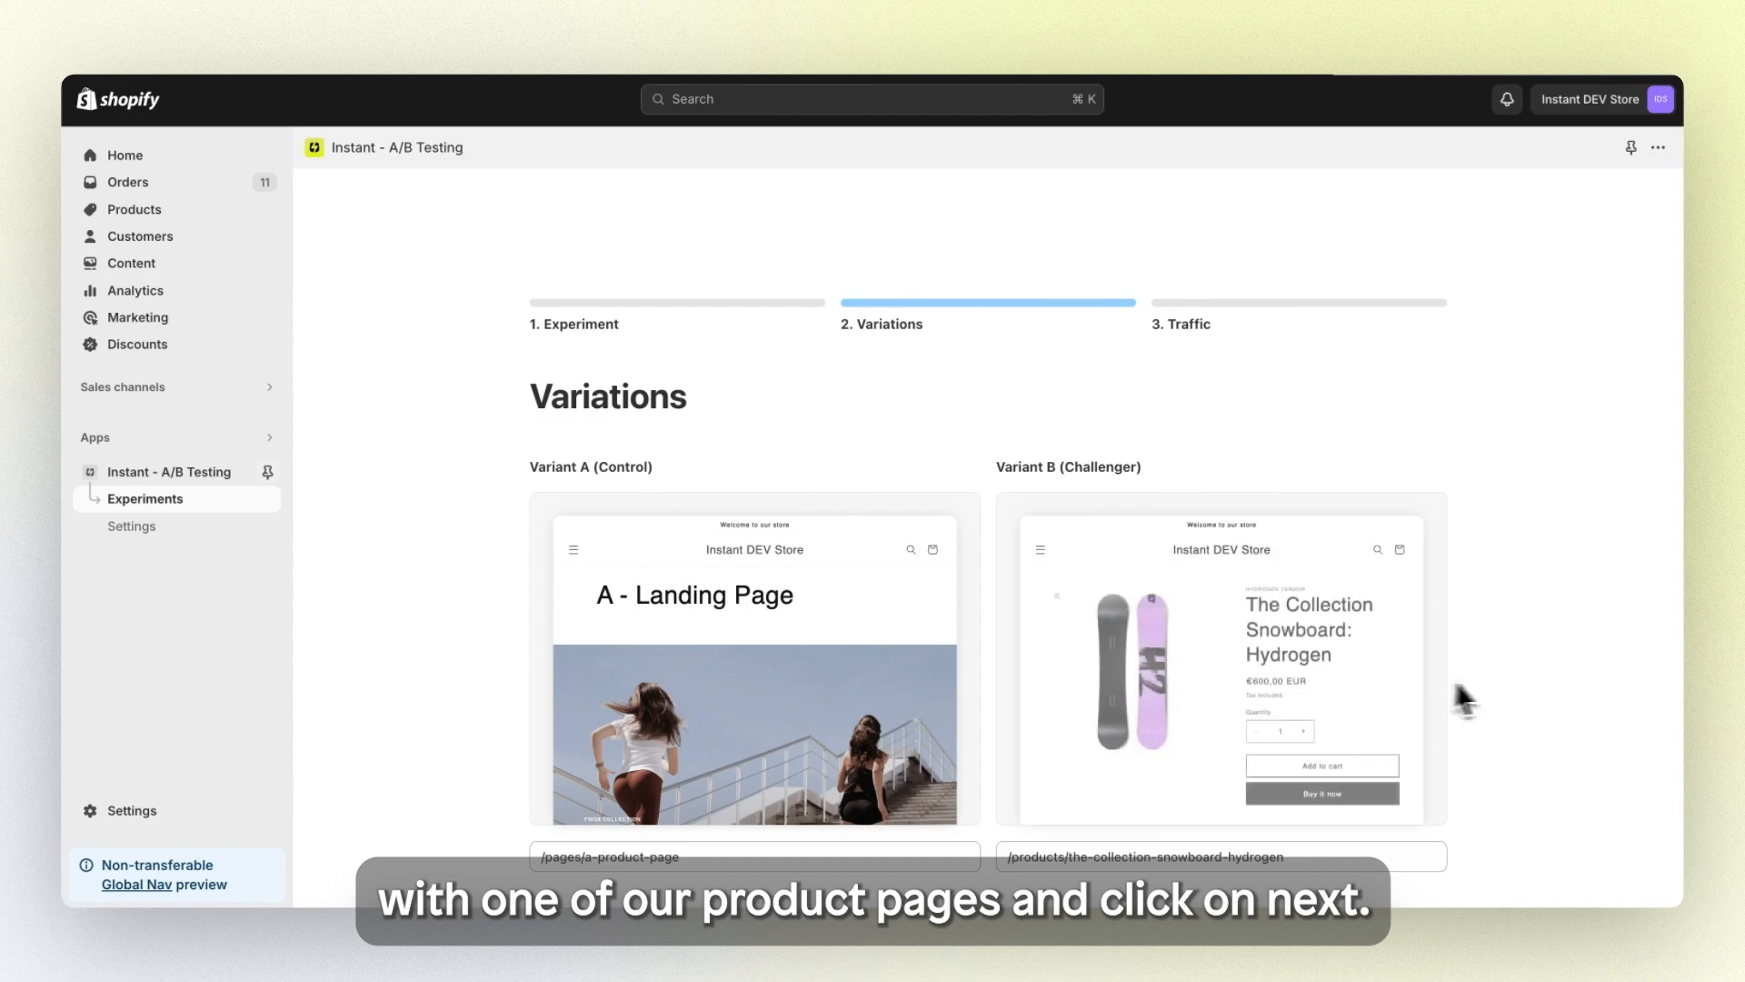
click(1463, 702)
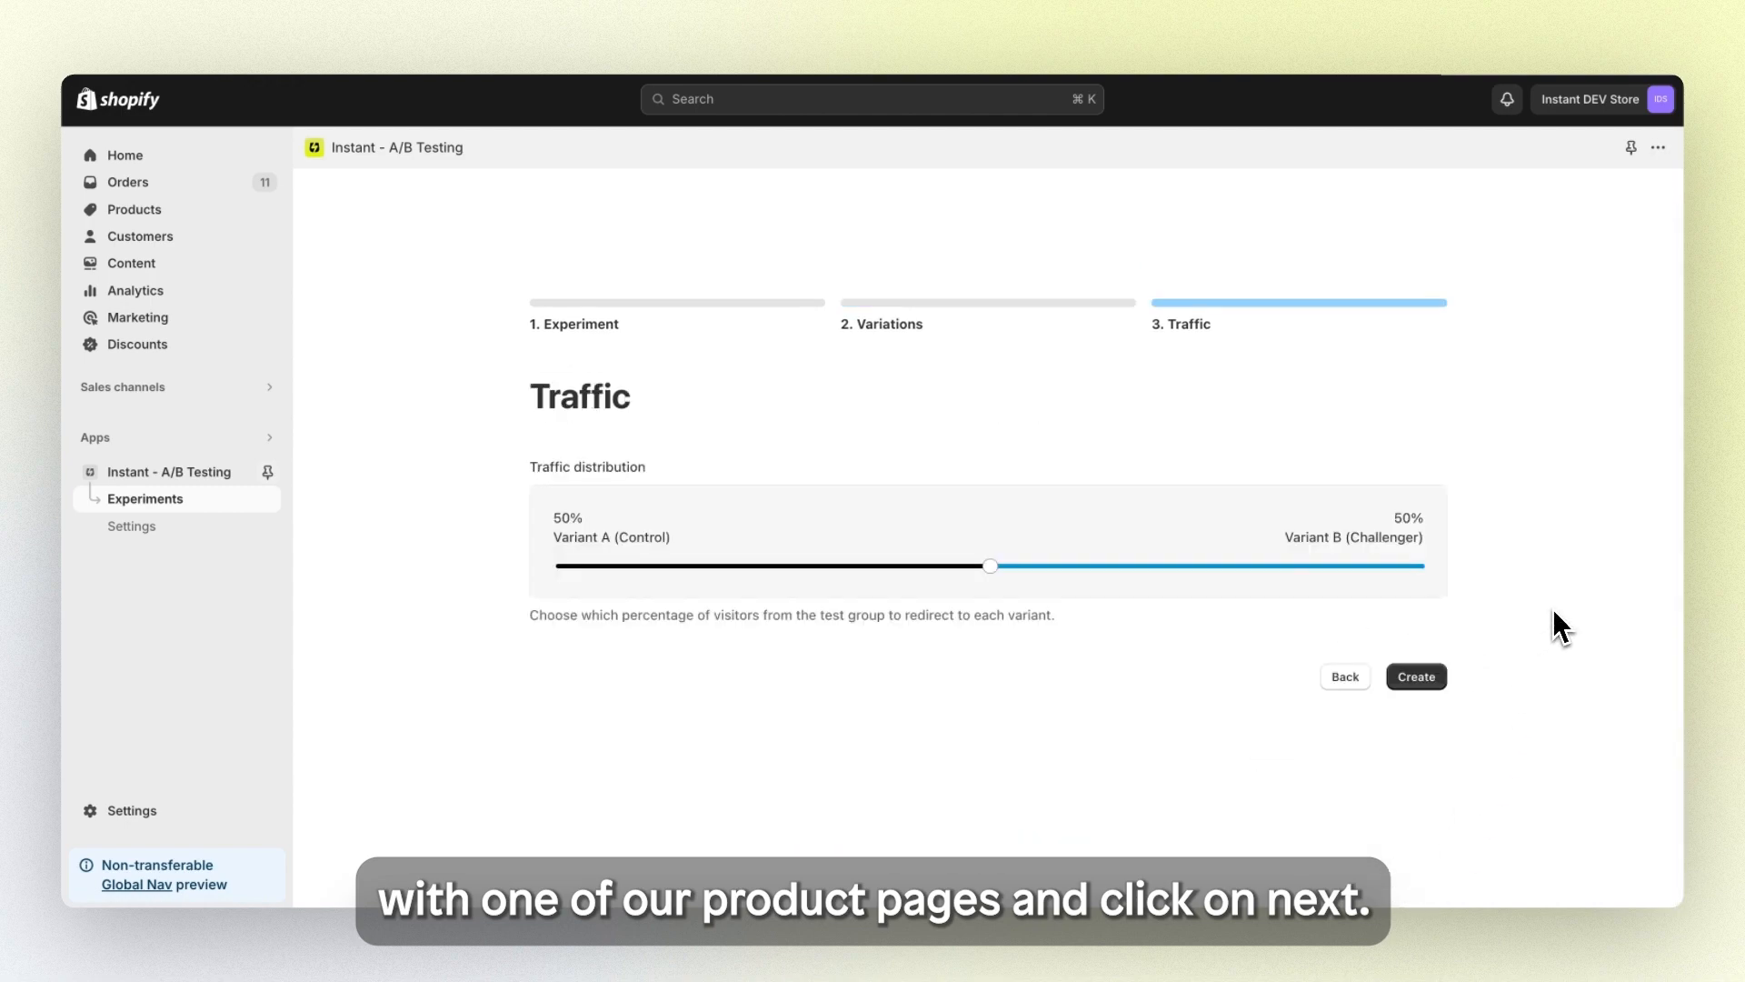
mouse_move(1218, 229)
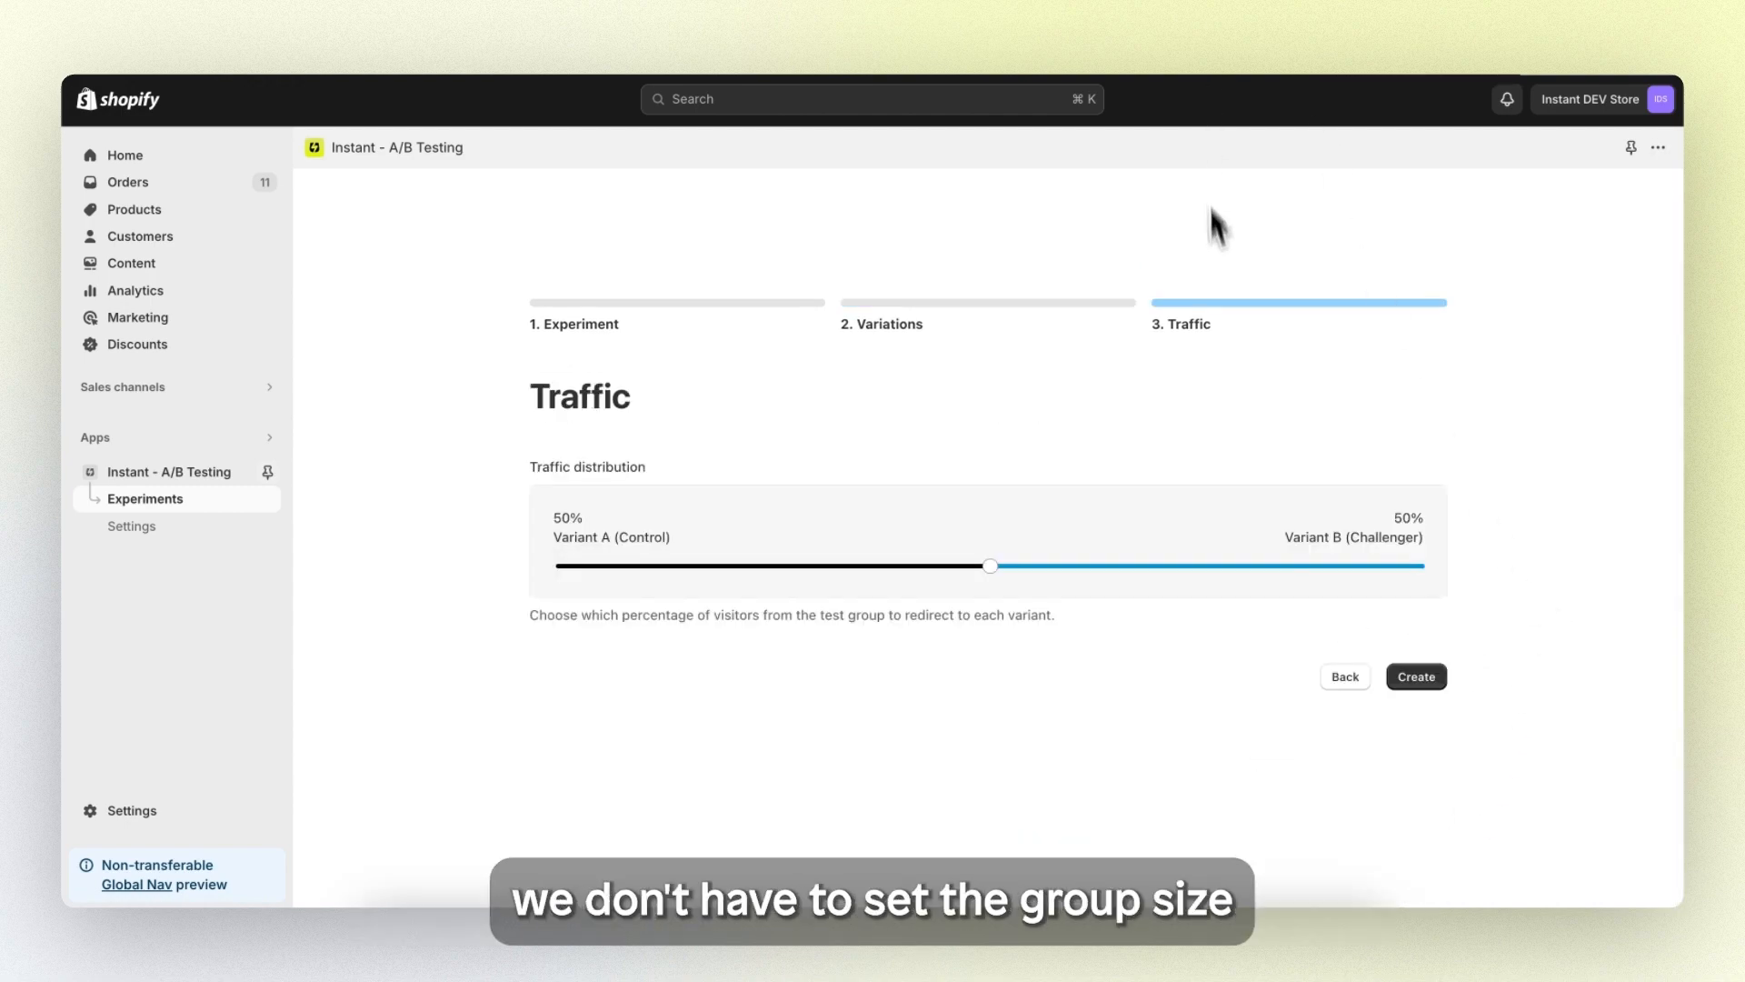
mouse_move(1474, 544)
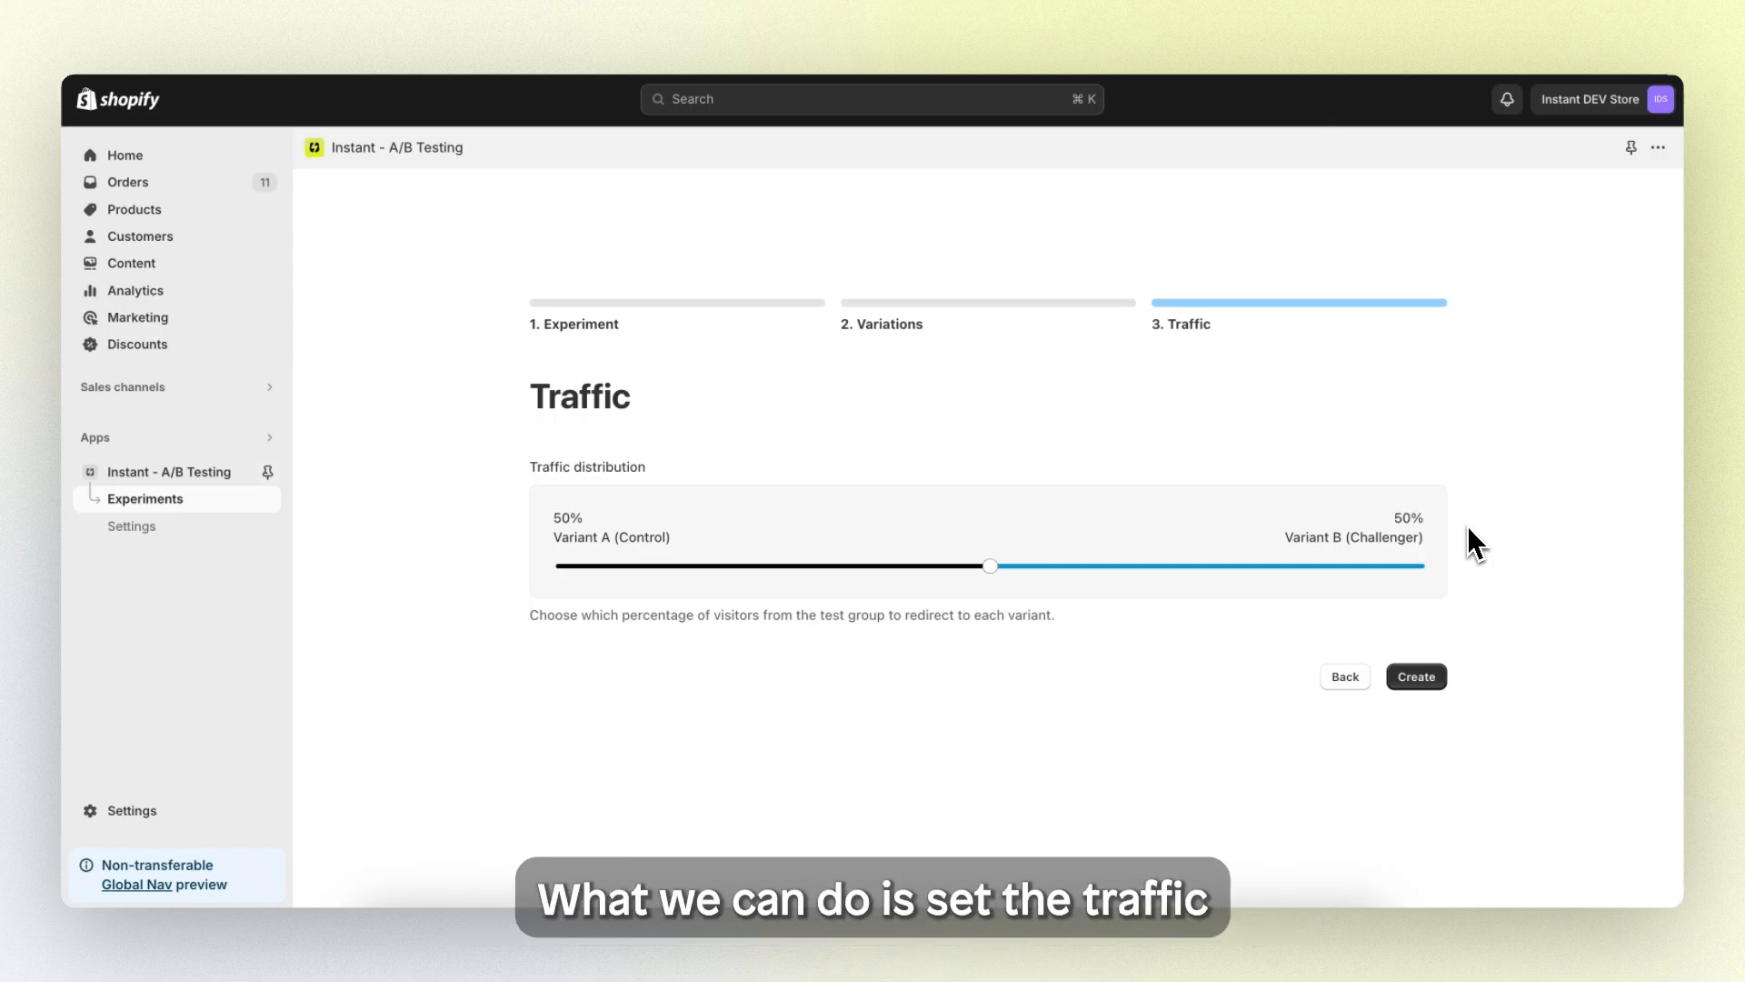
mouse_move(1489, 545)
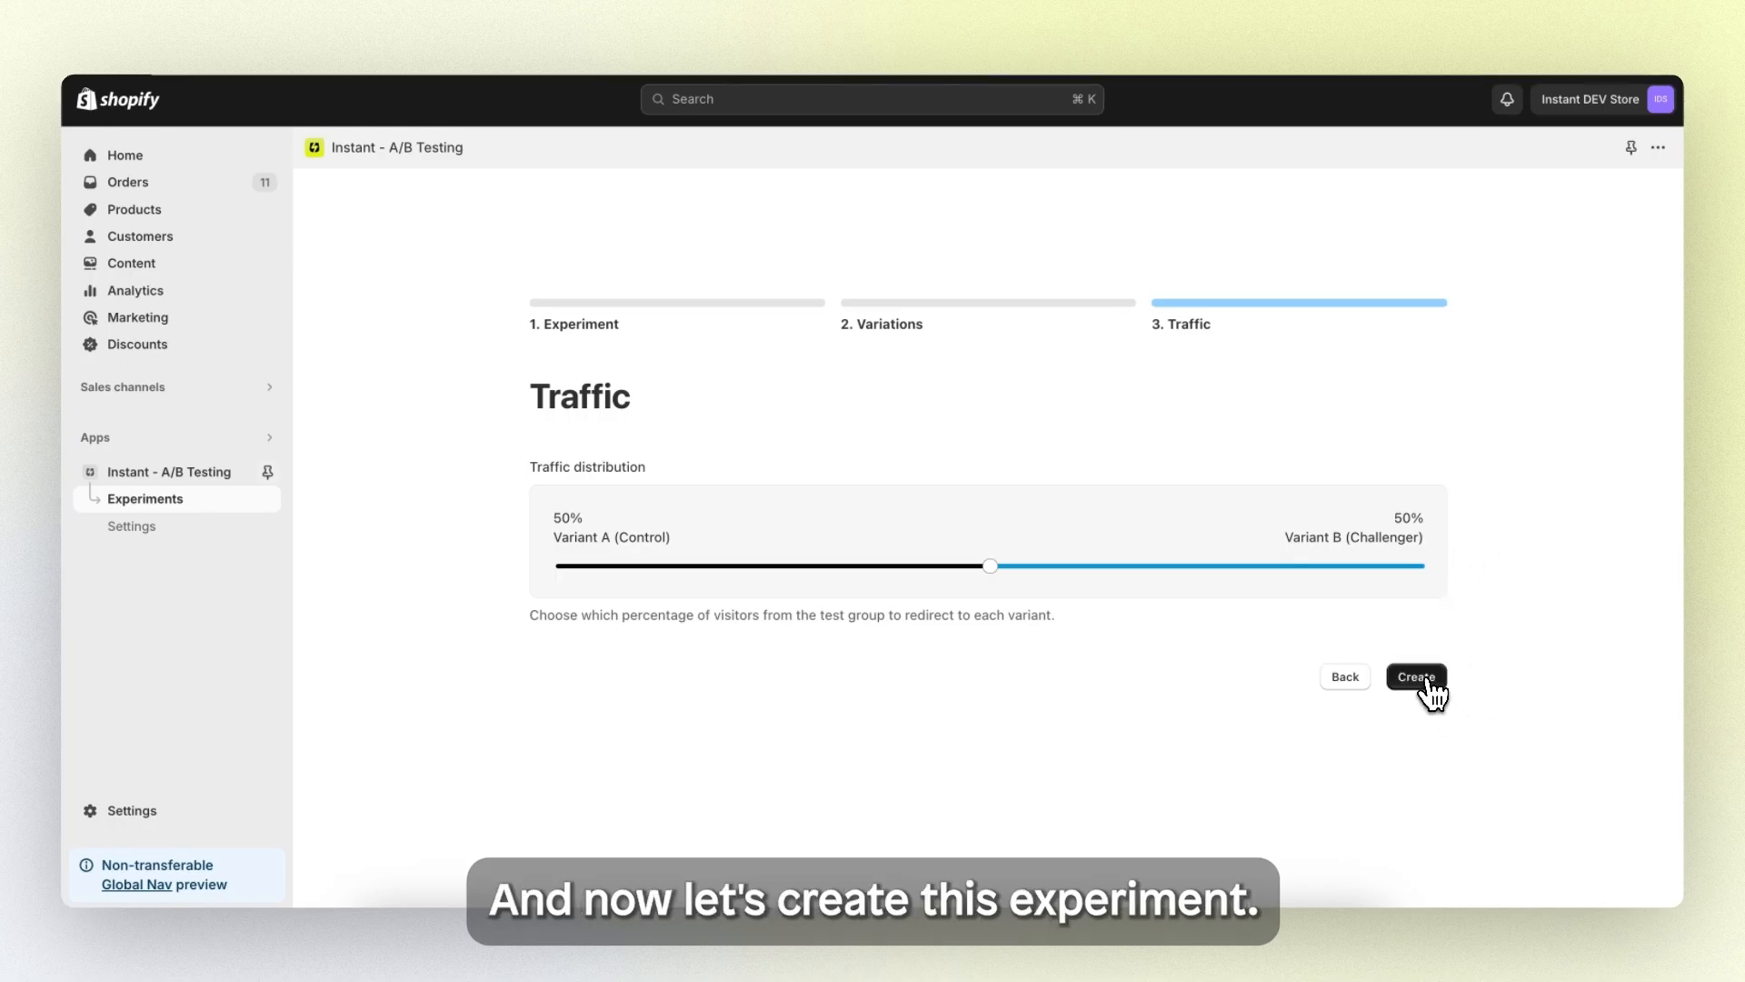
Step: Create the test1 experiment as a draft with the 50/50 traffic distribution
click(1414, 676)
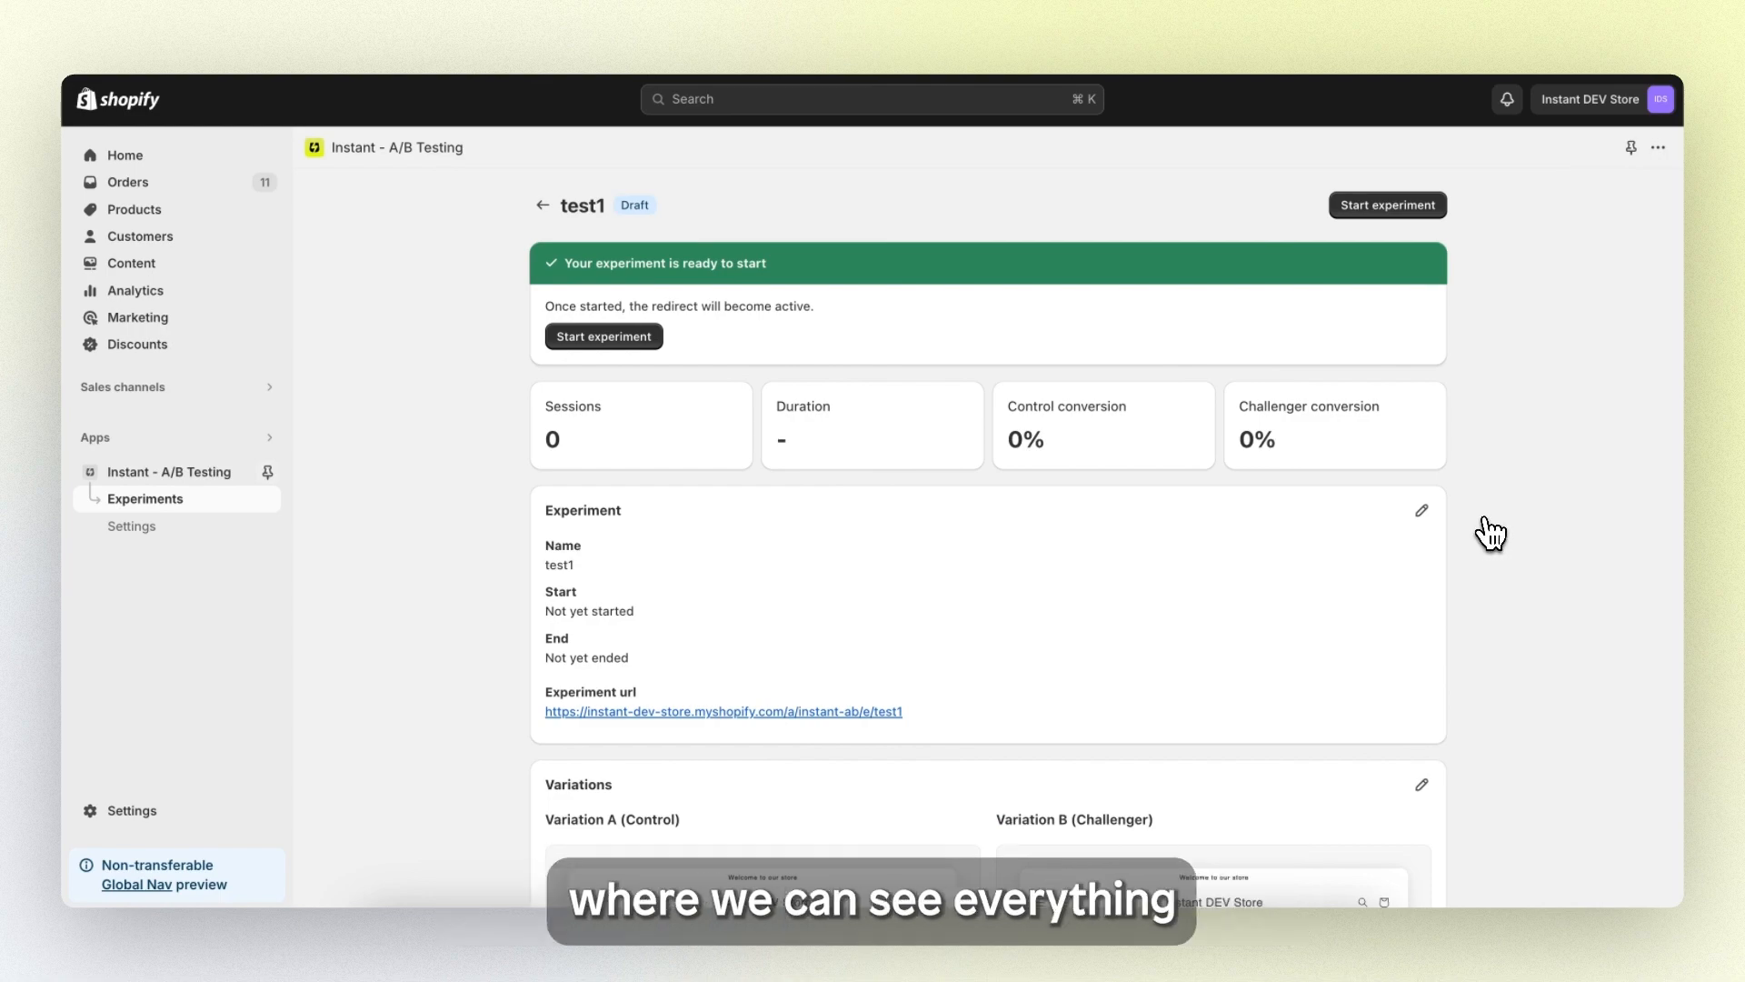
Step: Review the test1 overview and start the experiment so it becomes active
scroll(down, 3)
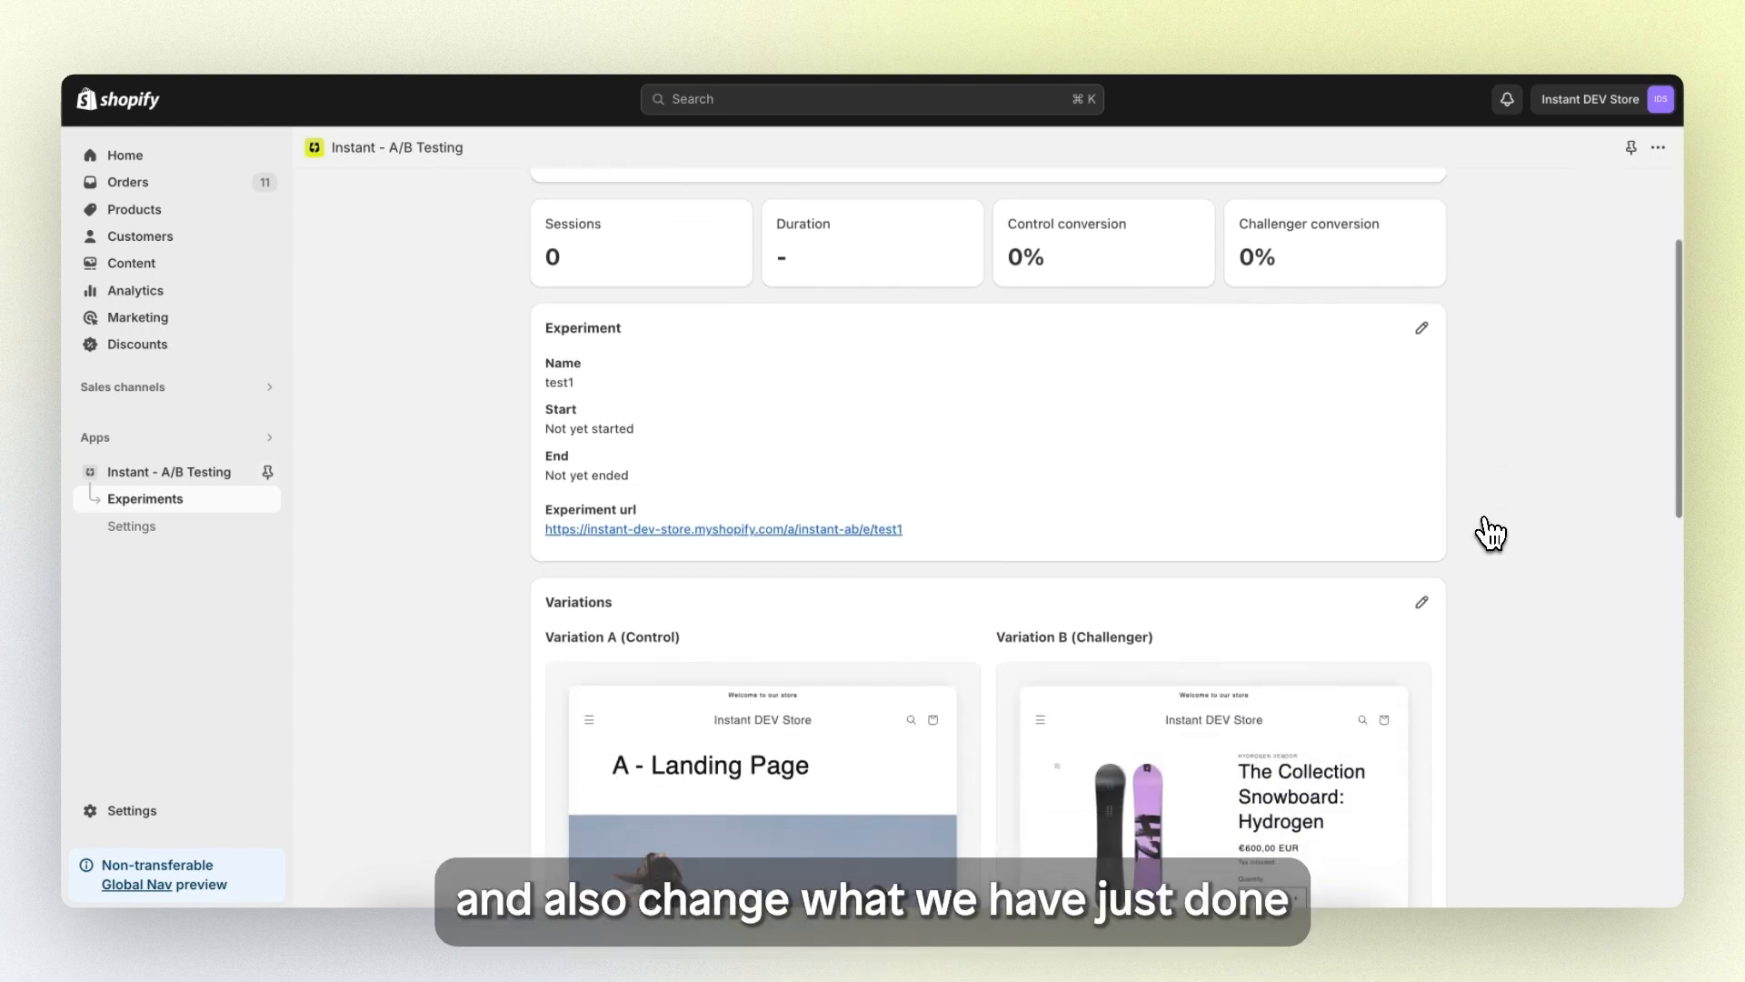
click(1421, 328)
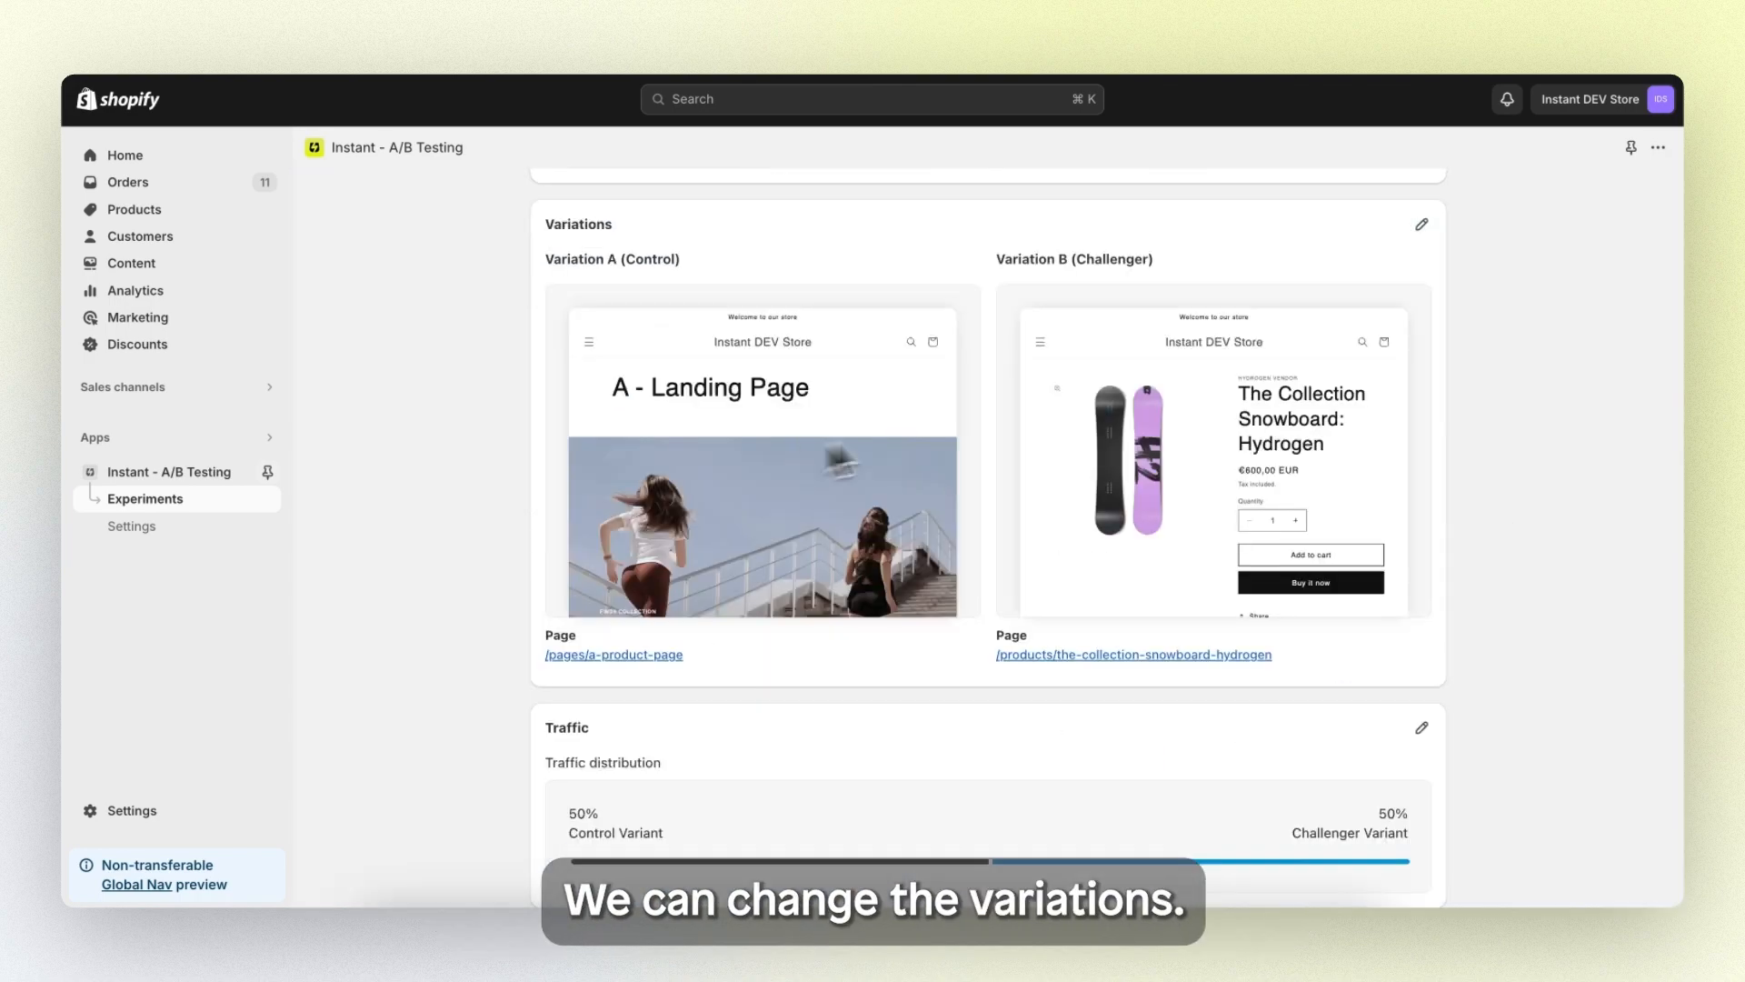
scroll(down, 3)
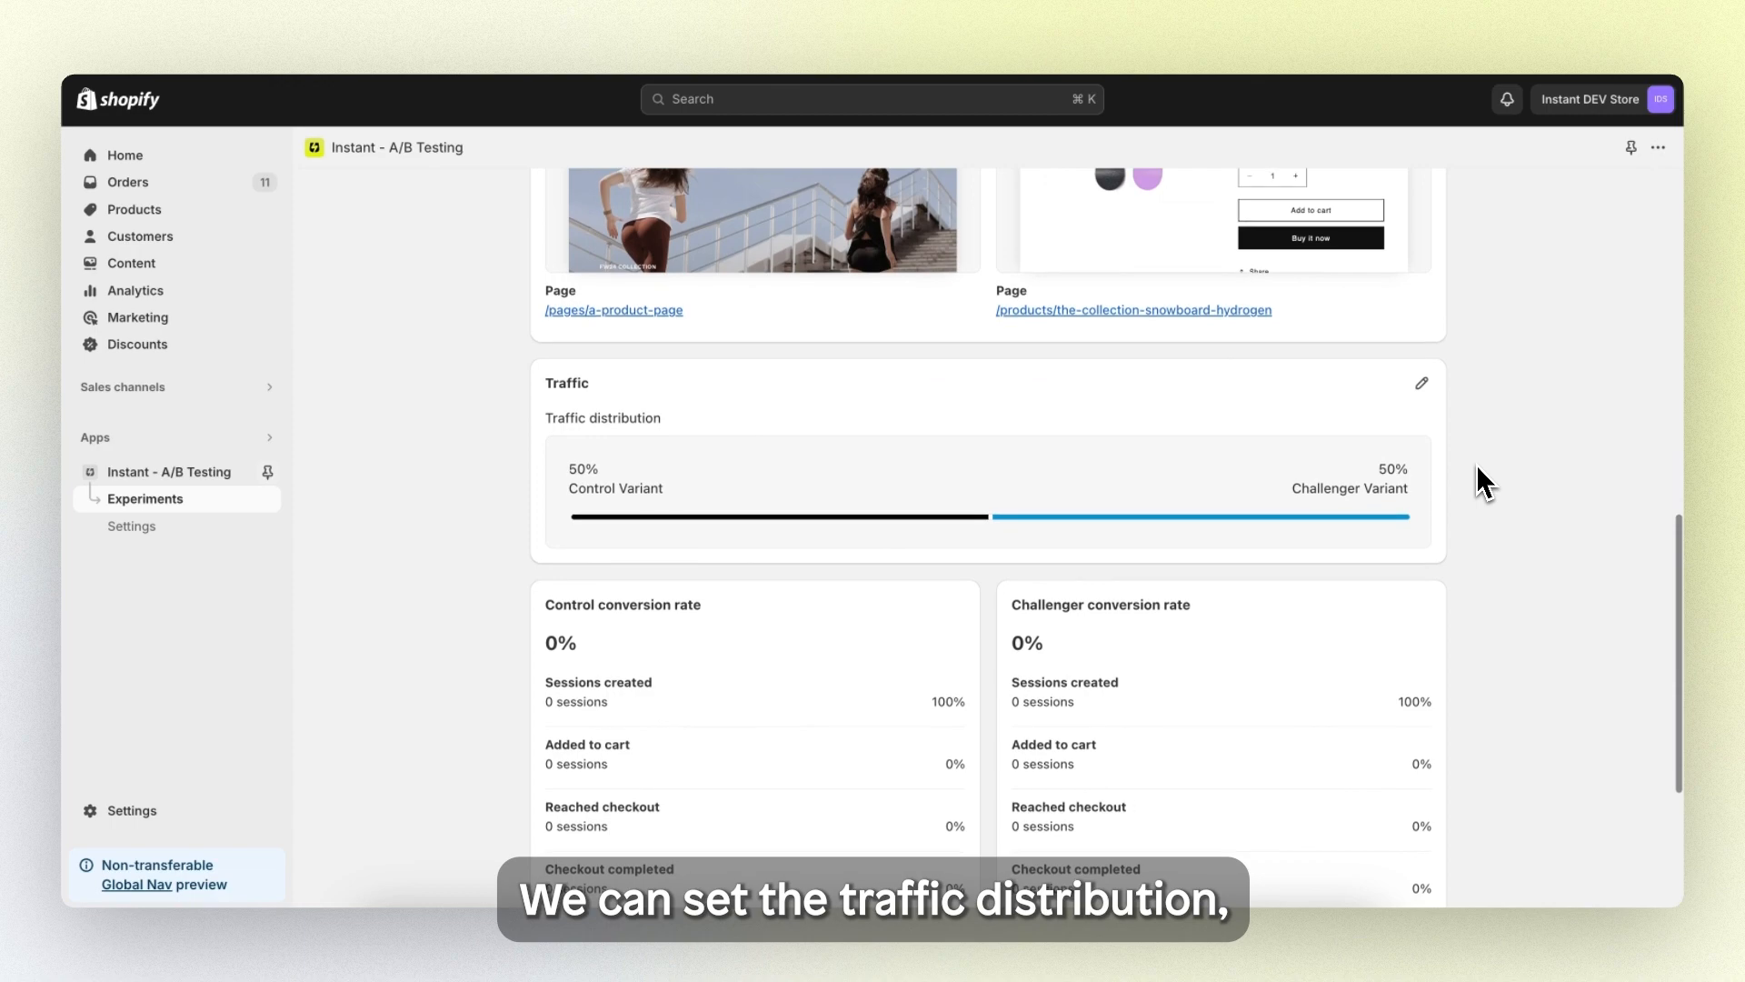
scroll(down, 3)
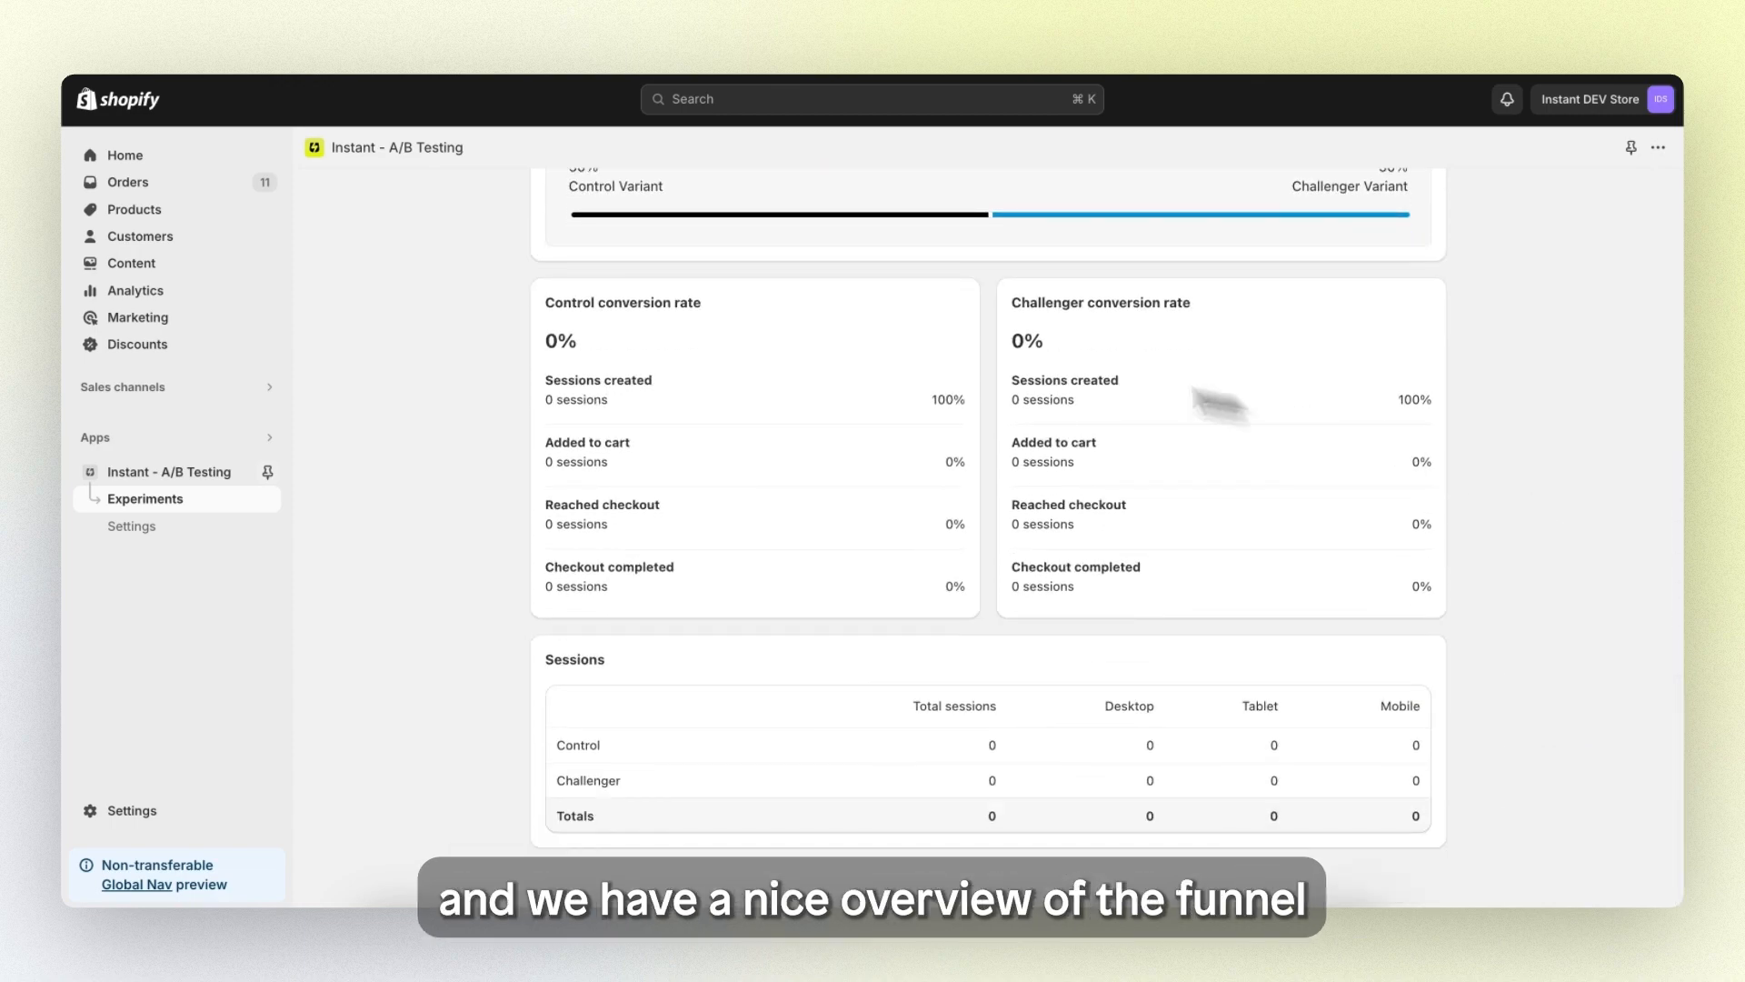
mouse_move(1489, 432)
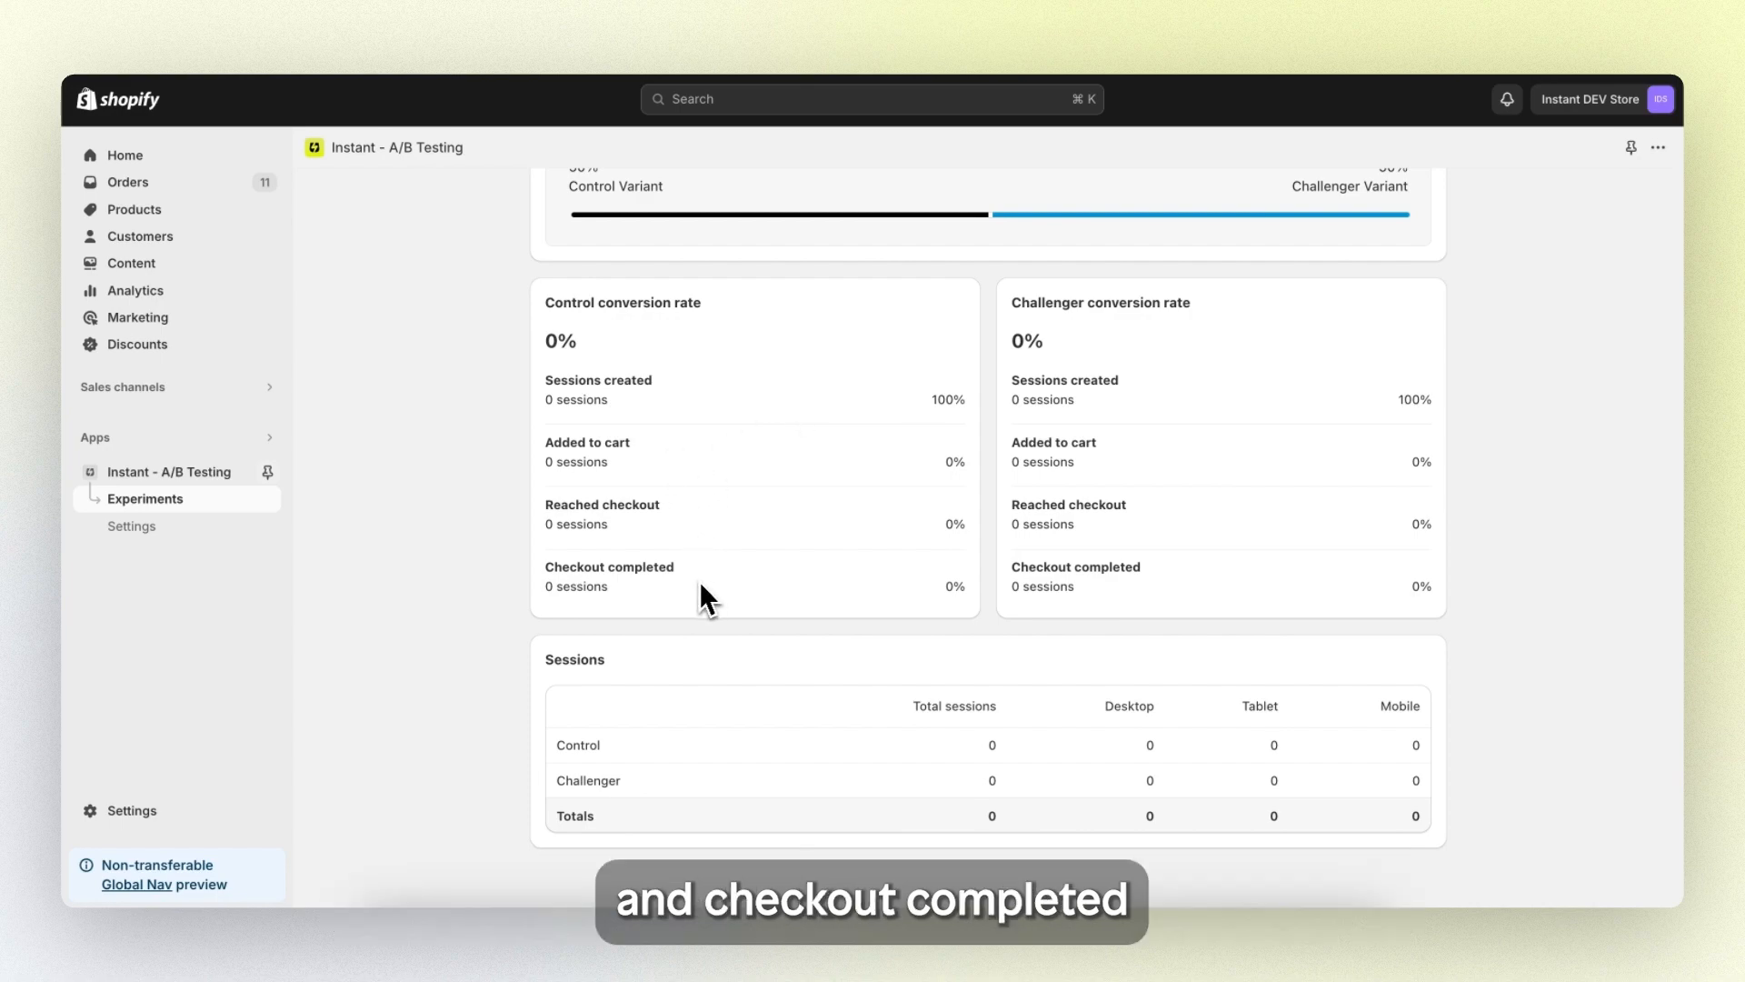
mouse_move(874, 678)
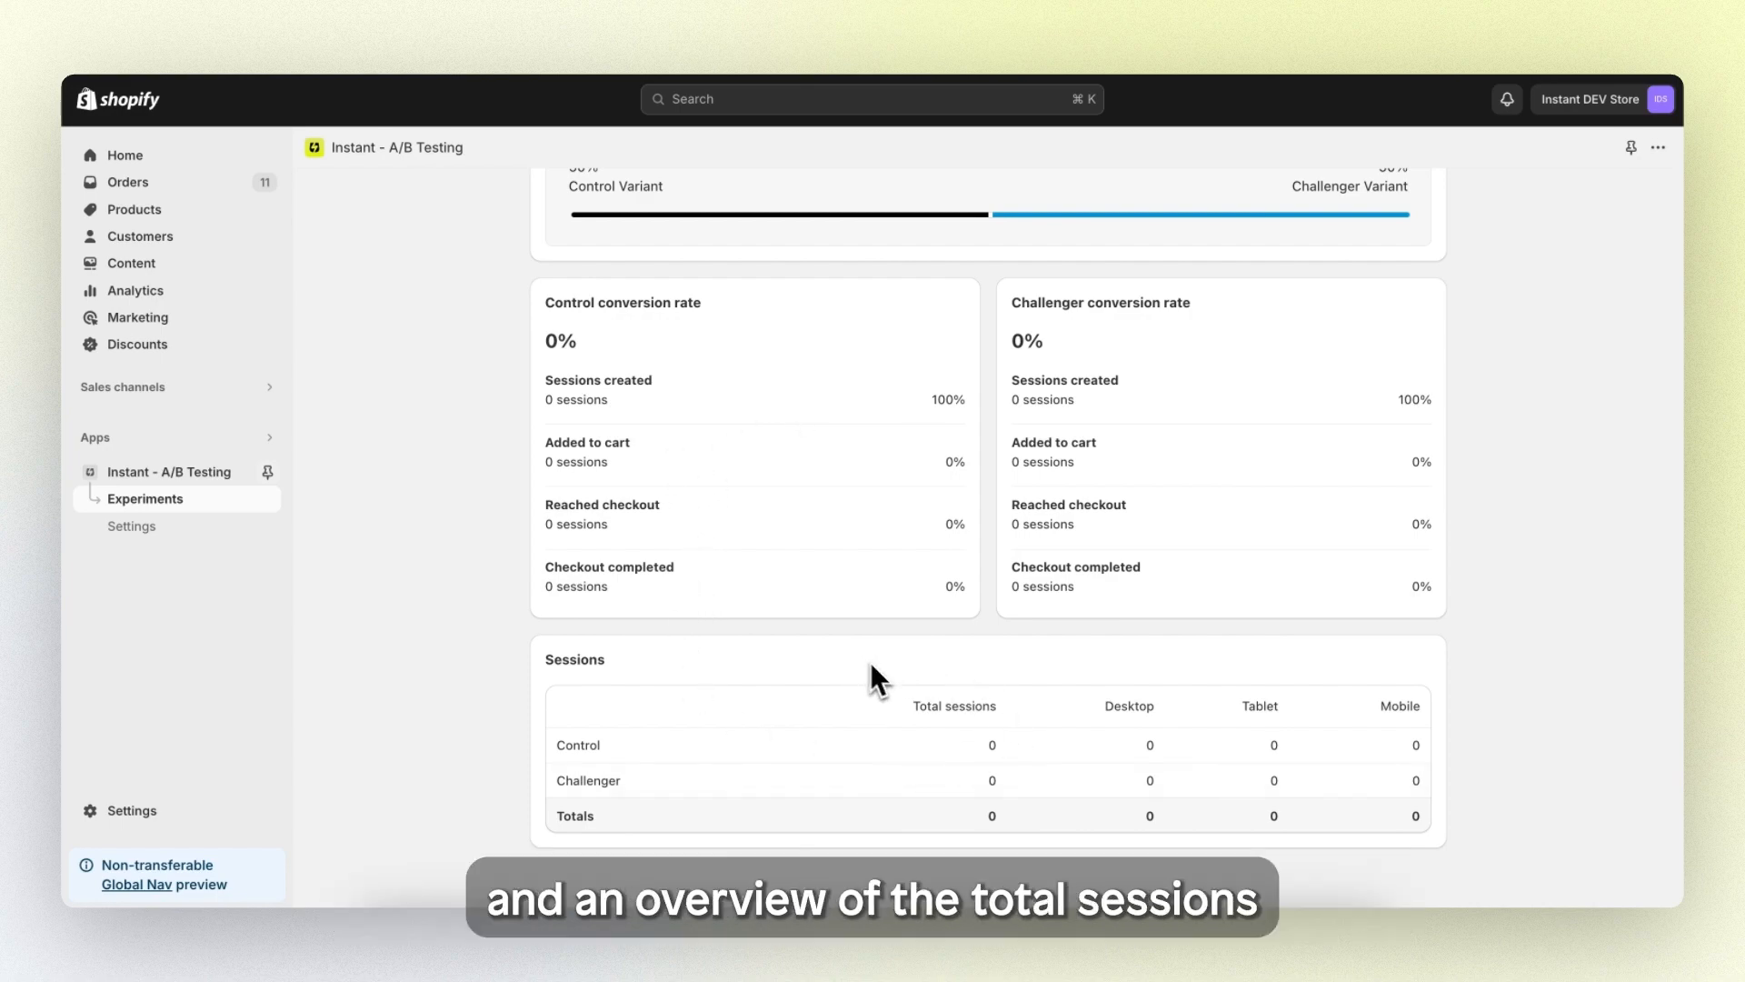
mouse_move(1236, 681)
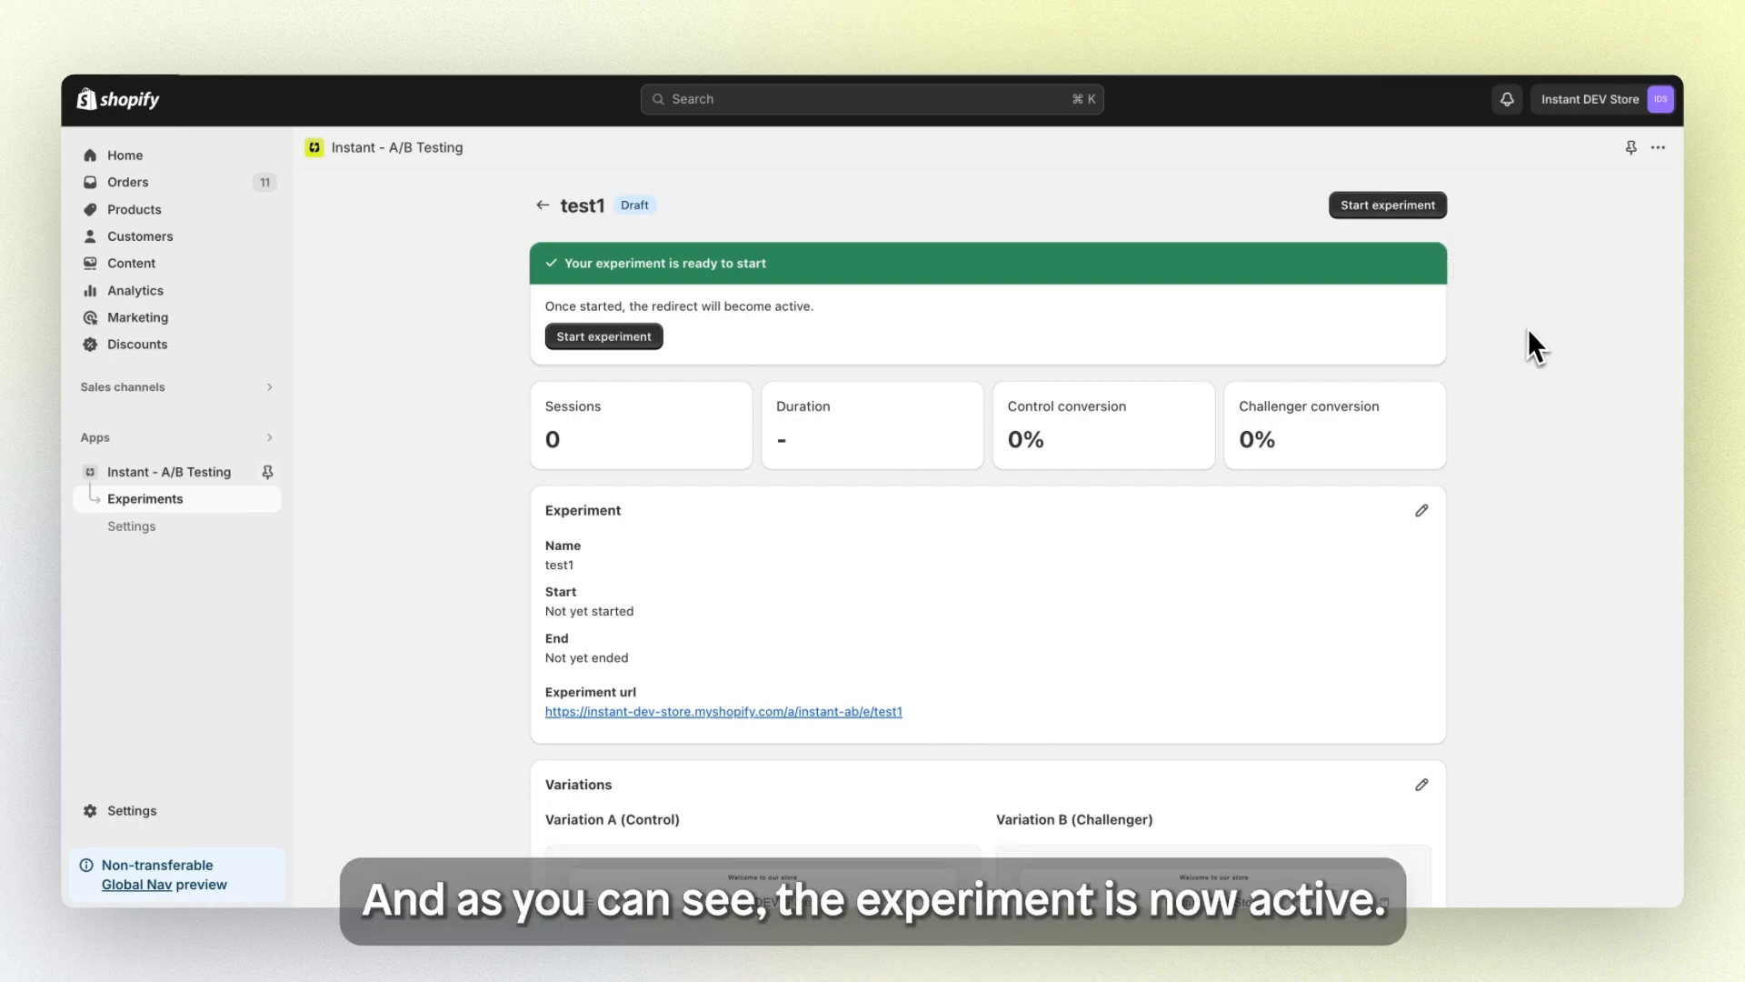
click(604, 337)
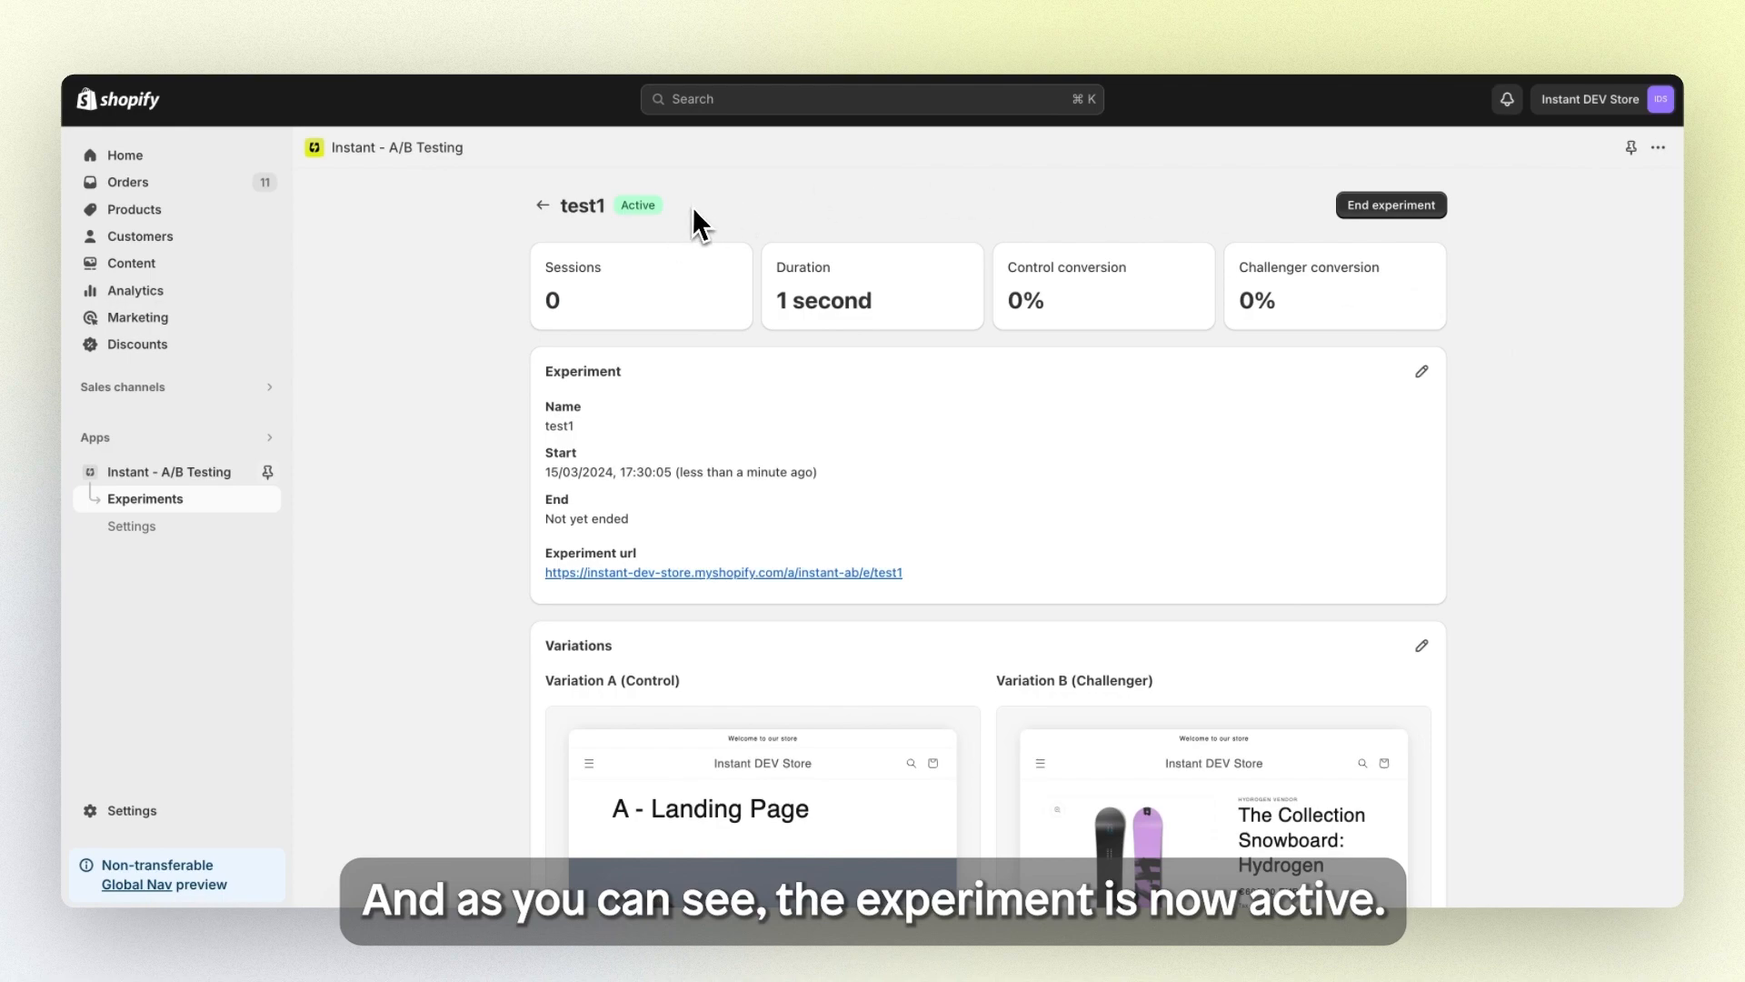
mouse_move(1508, 447)
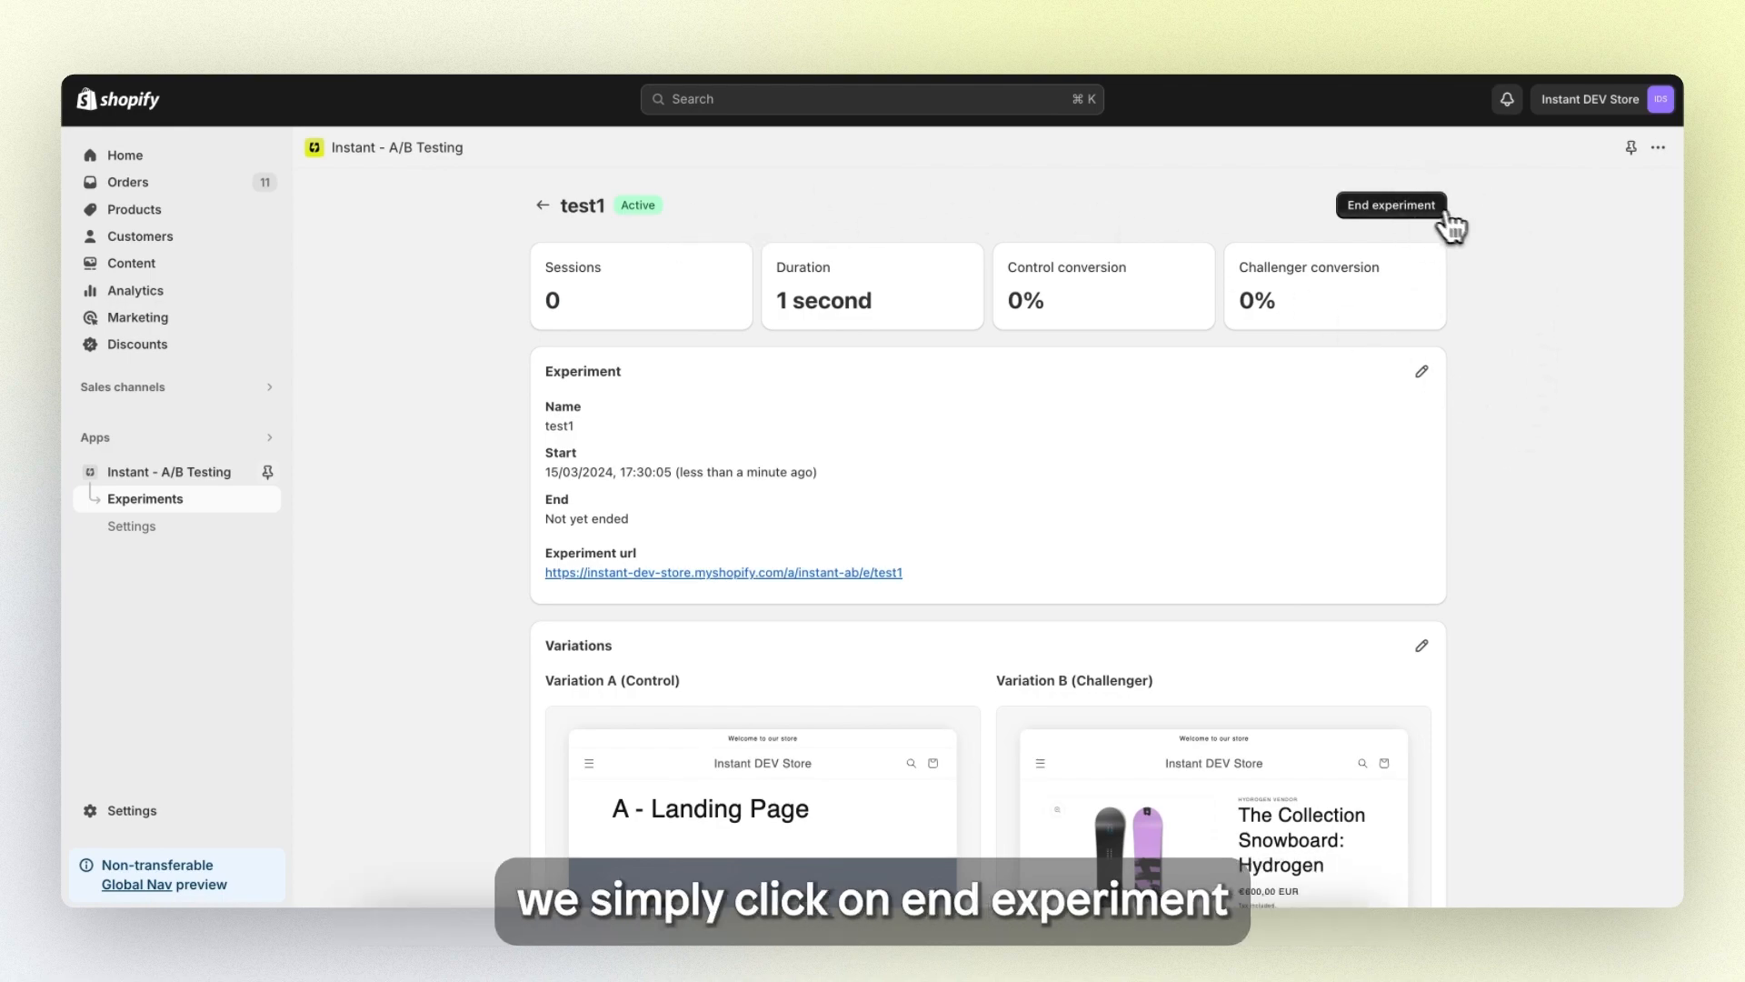
Step: End the test1 experiment and confirm so it is marked Completed
click(1391, 205)
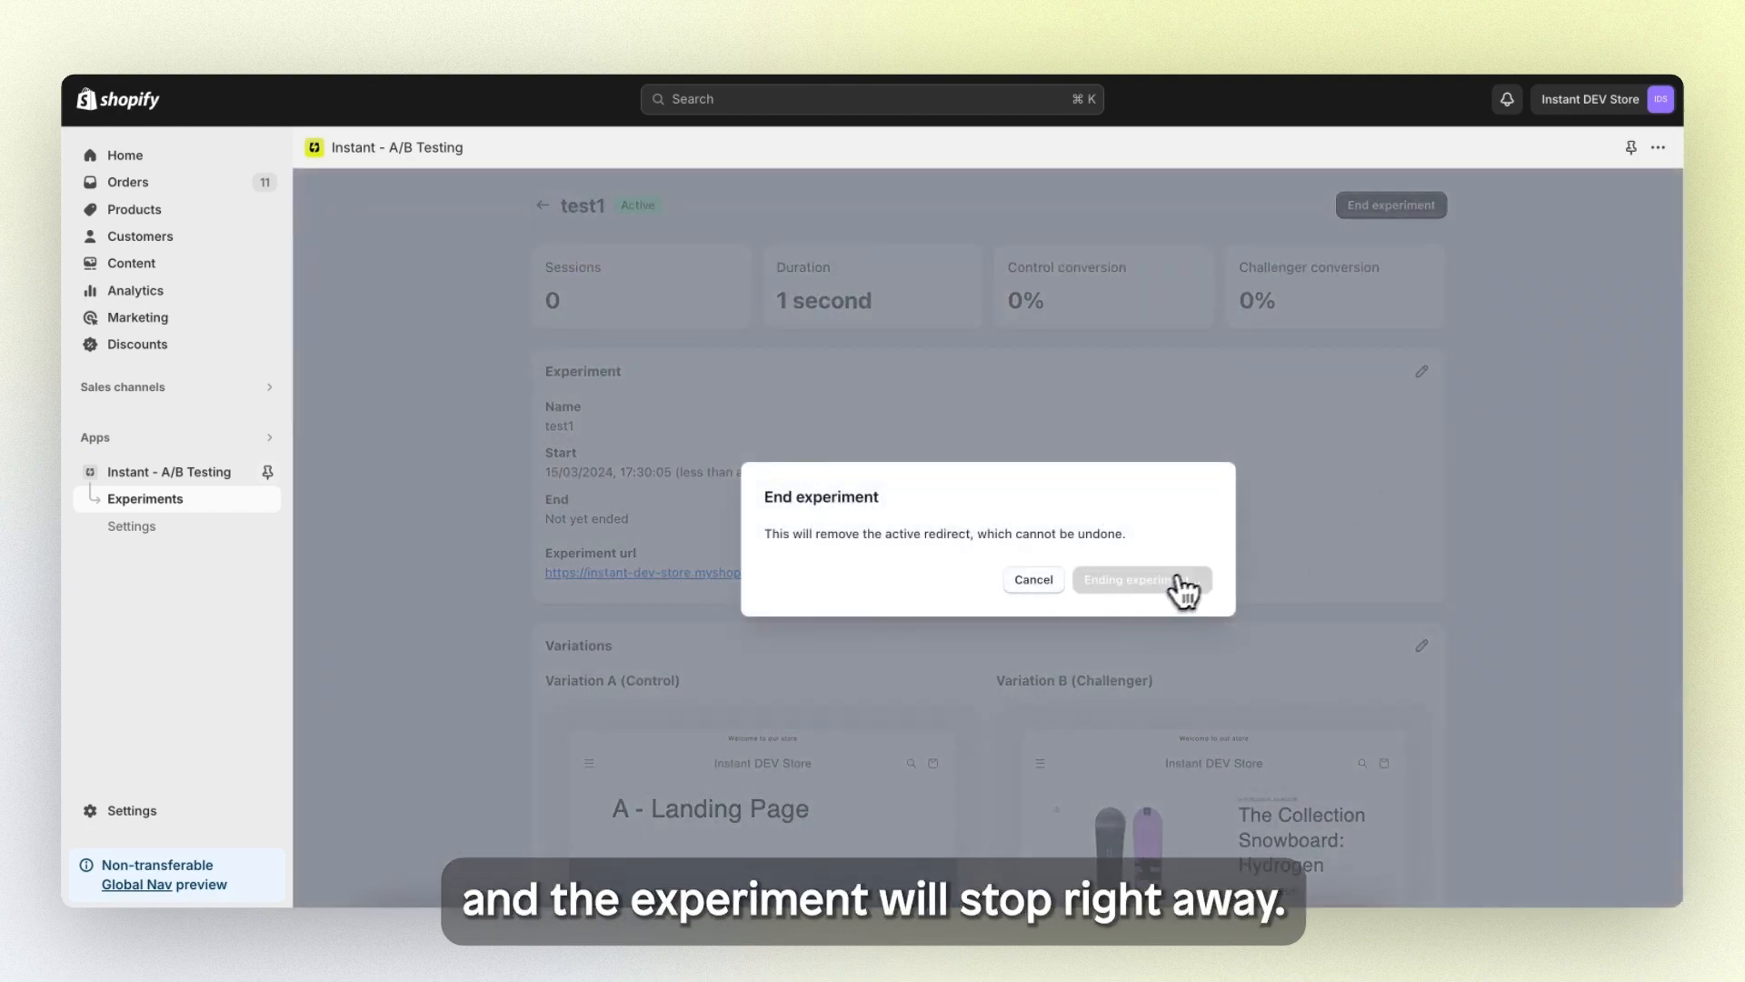
click(1141, 578)
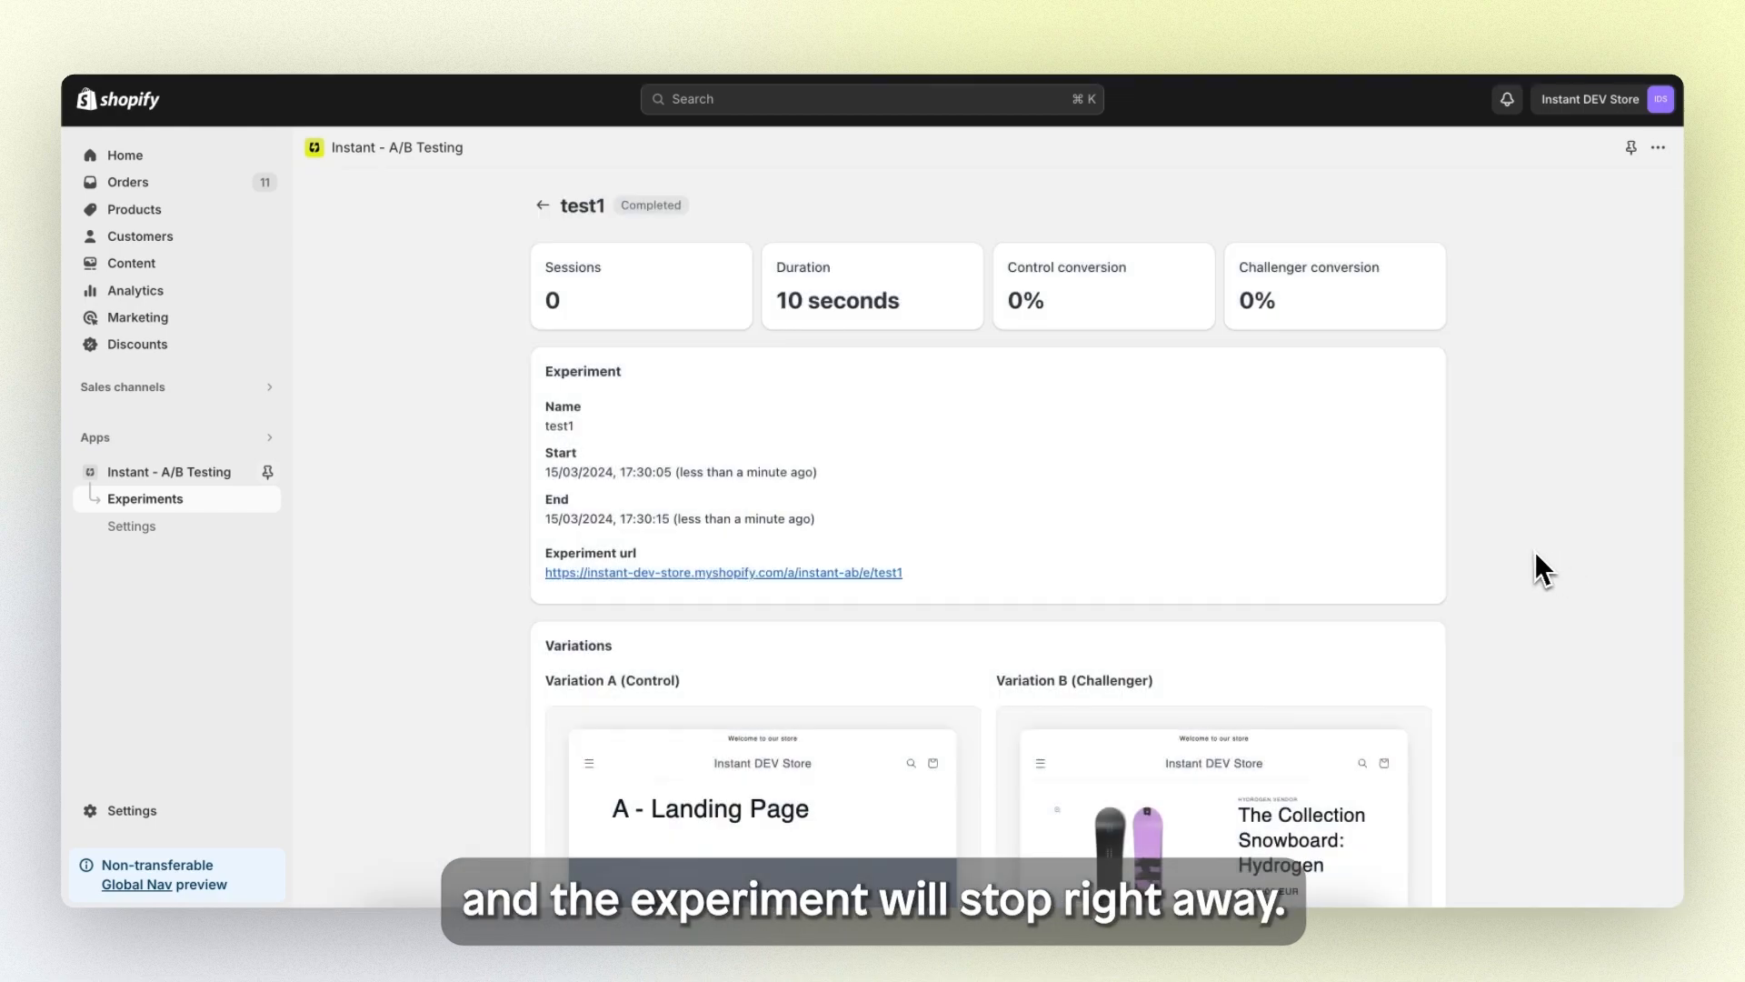